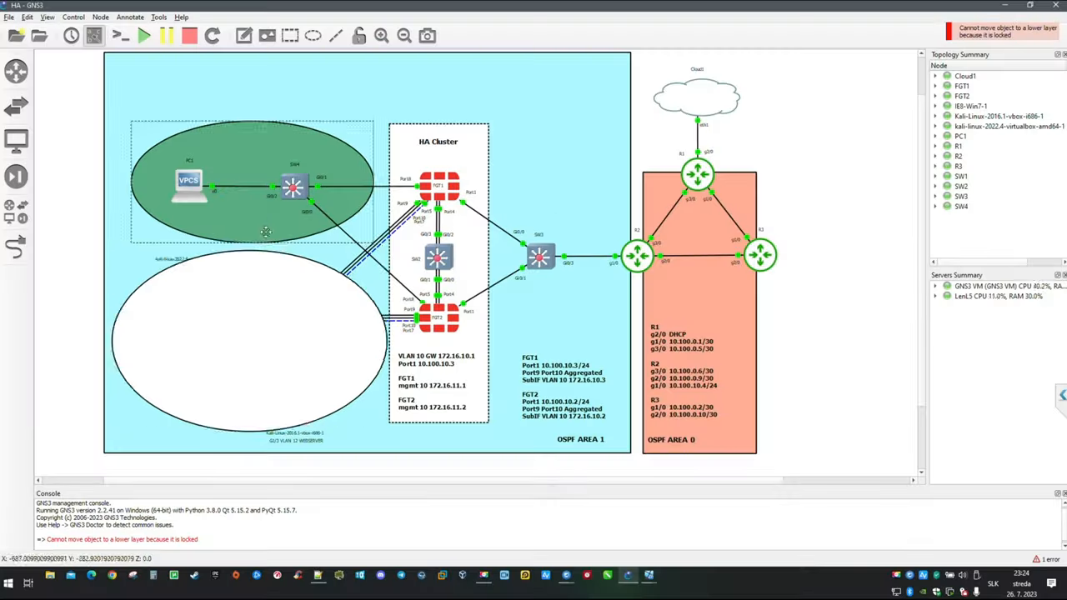
- Send the orange ellipse one layer back so it sits behind the lower-area hosts
right_click(250, 341)
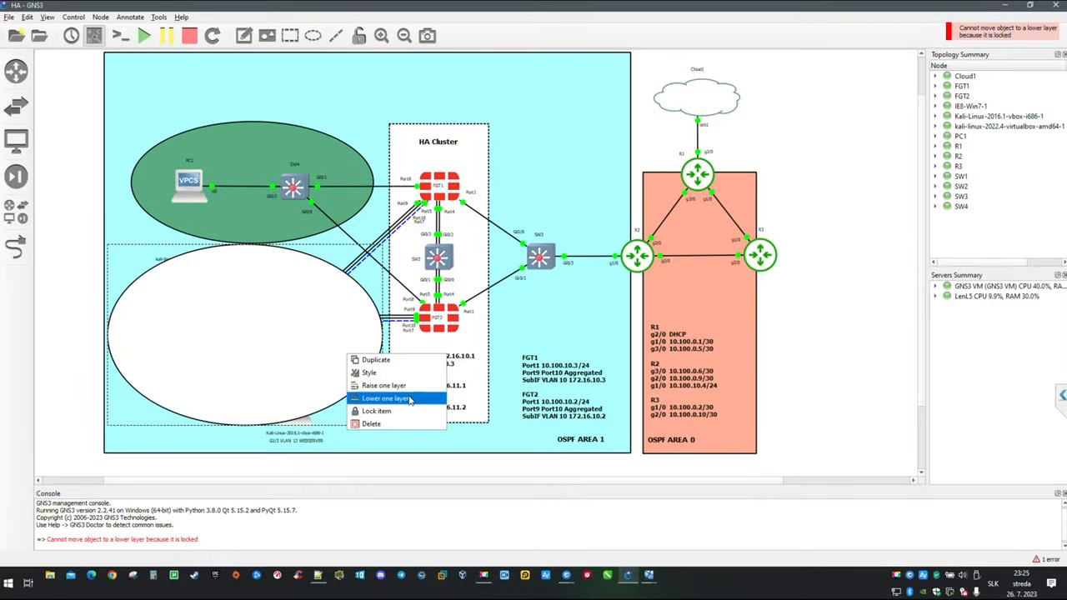
left_click(387, 397)
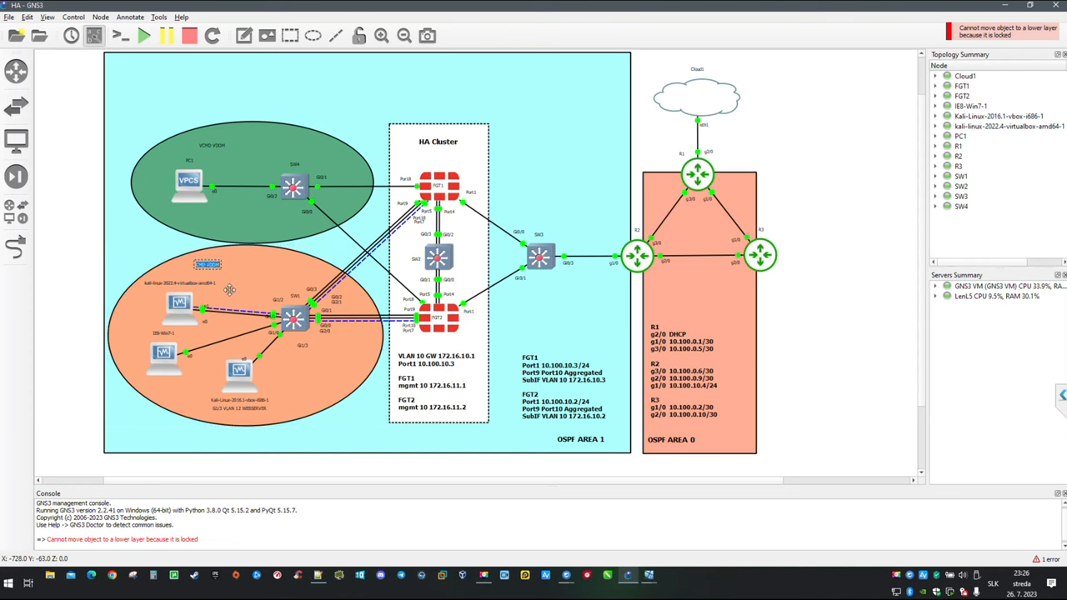
left_click_drag(134, 130, 375, 241)
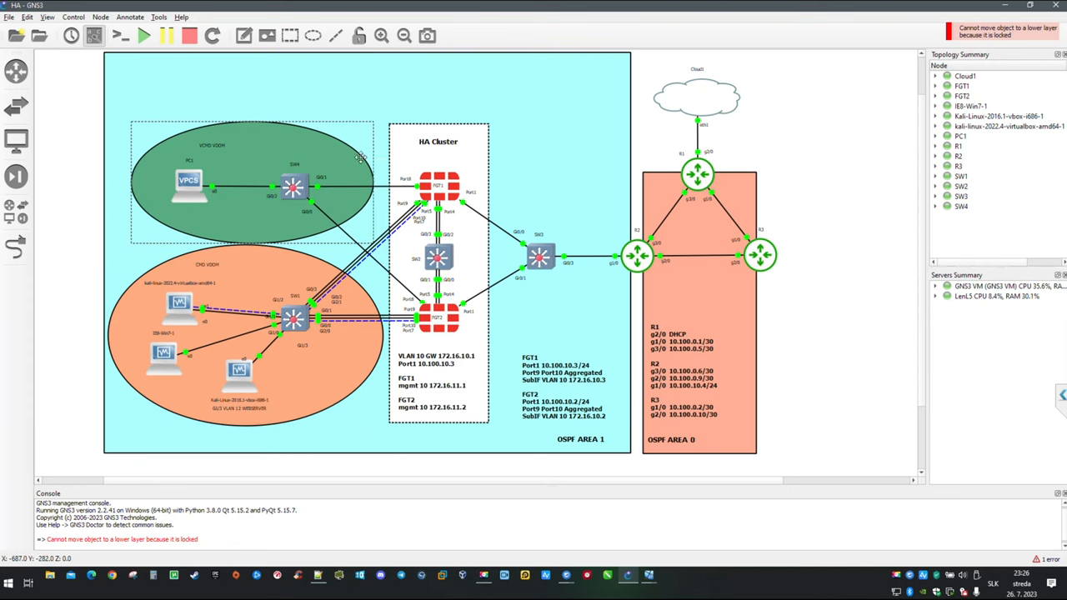
- Give the VCMD VDOM and CMD VDOM area labels a larger font
right_click(292, 320)
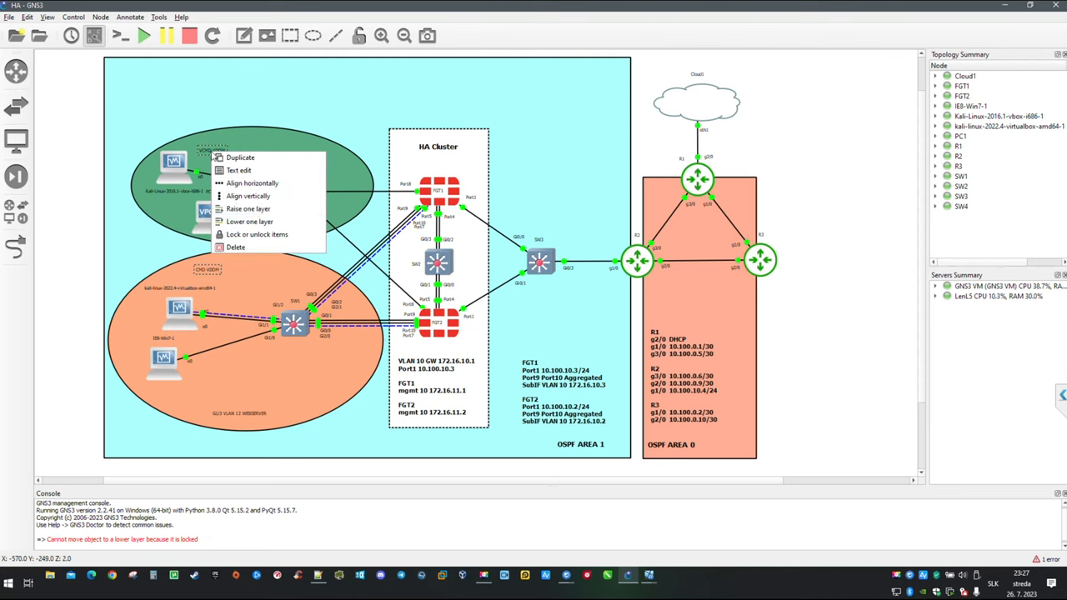
left_click(238, 170)
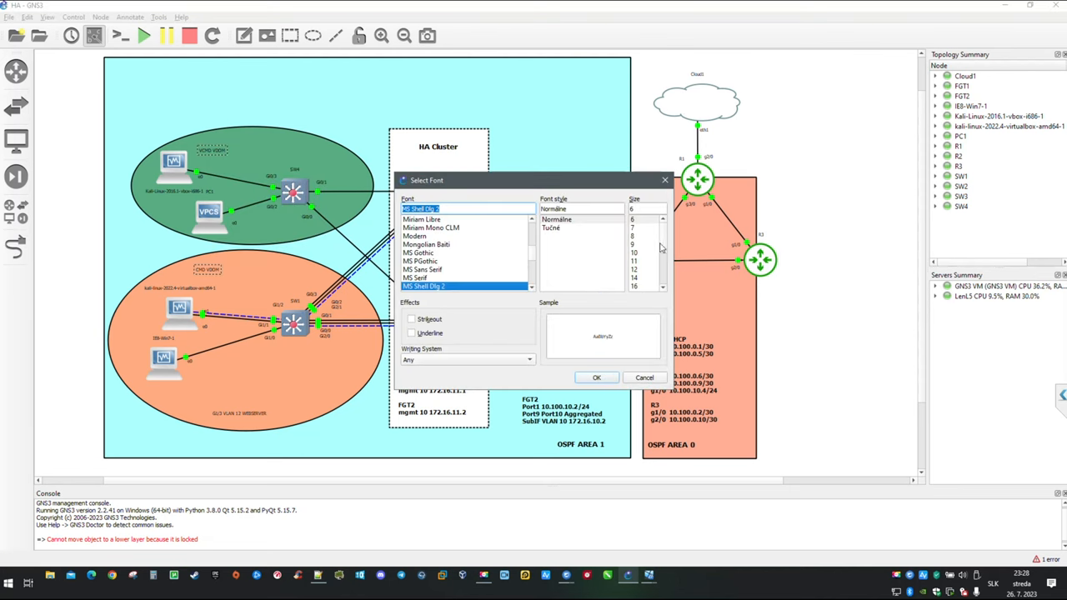
left_click(643, 376)
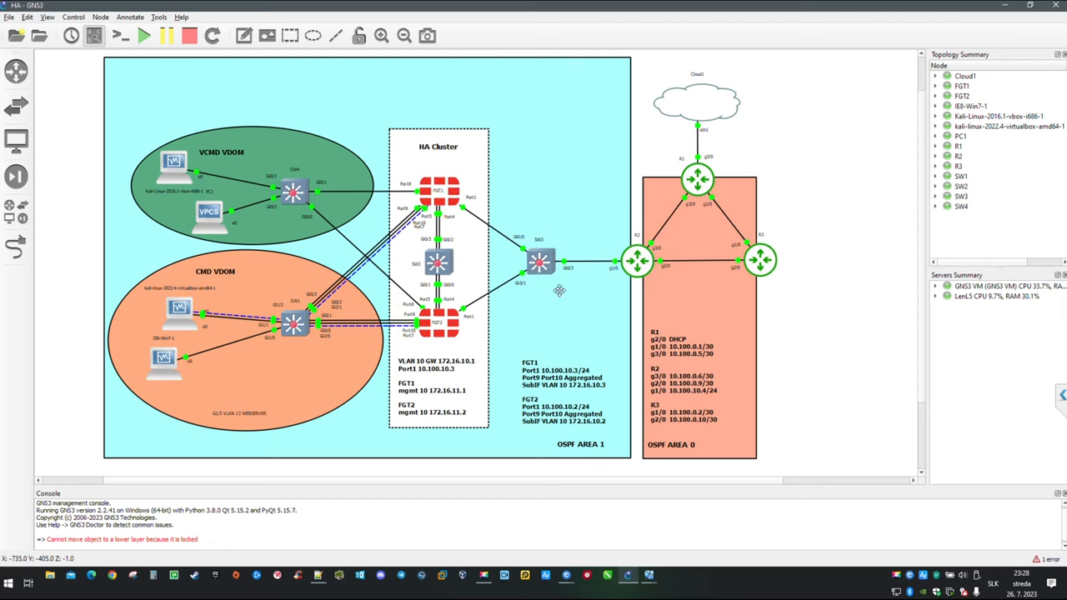
mouse_move(246, 333)
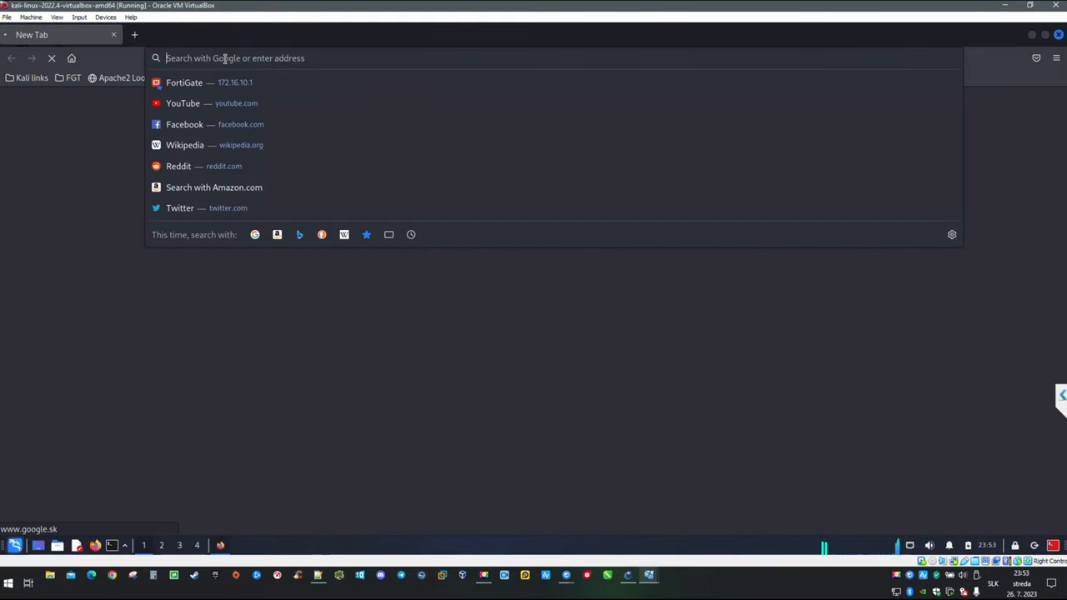
type("https://172.16.10.1/login?redir=%2F")
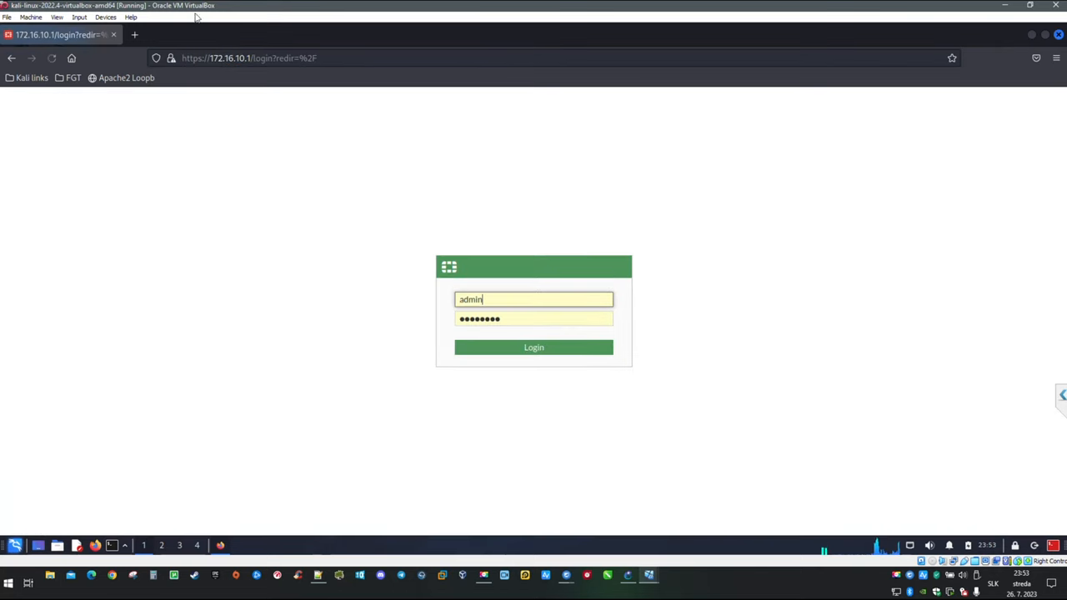
left_click(533, 349)
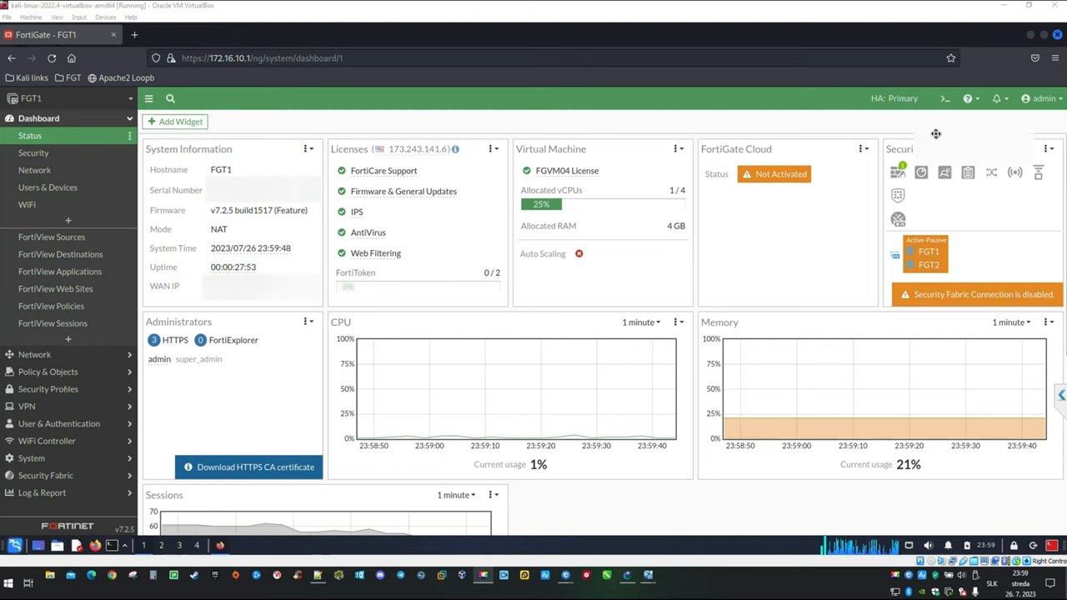
- In the CLI console run config system global, set vdom multi-vdom, end
left_click(943, 98)
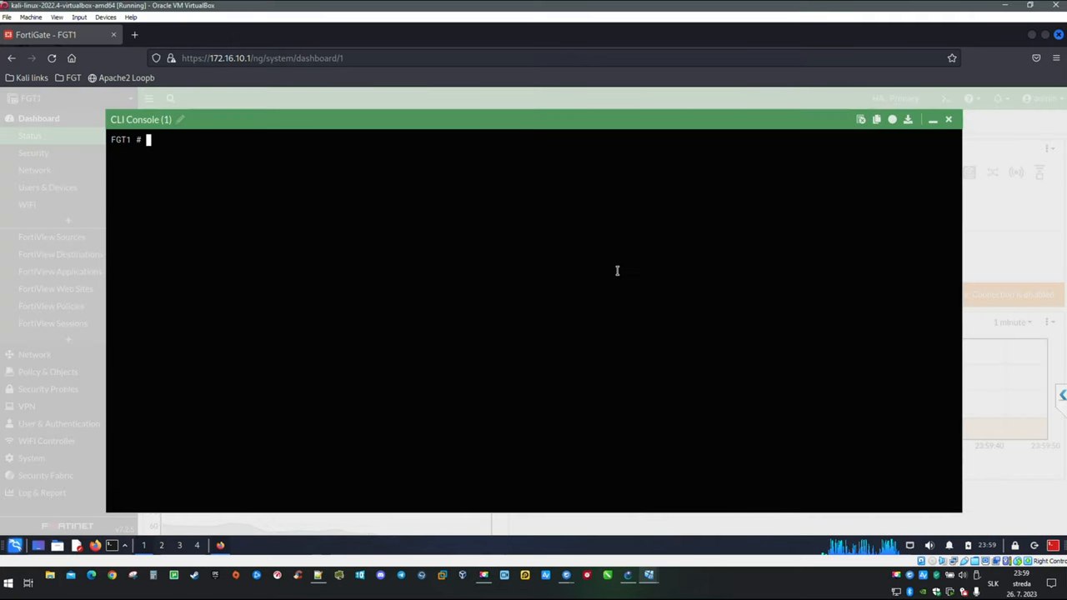
type("config sys")
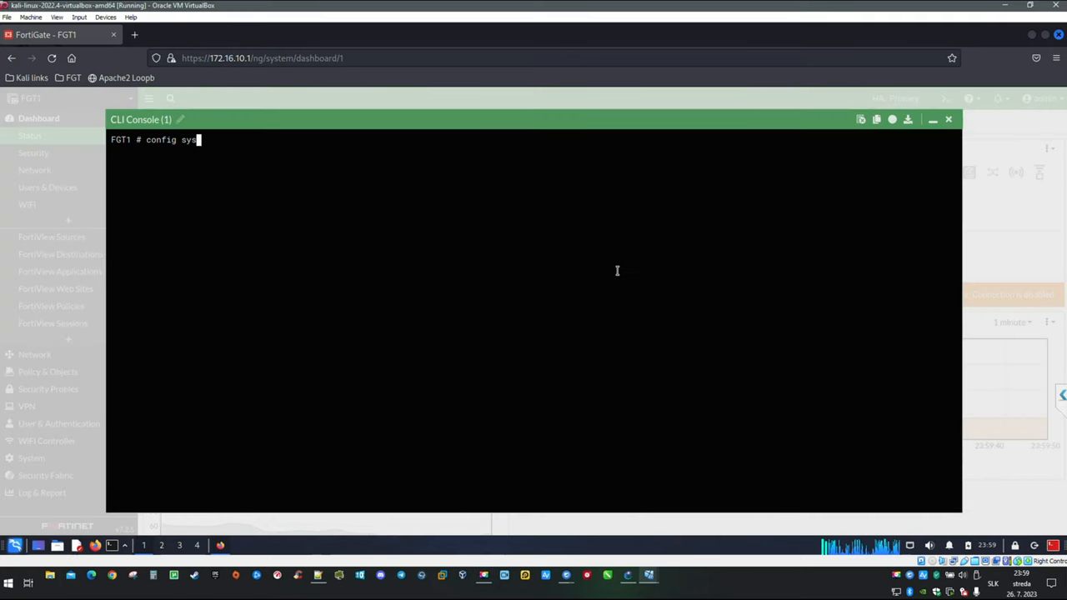
type("tem global")
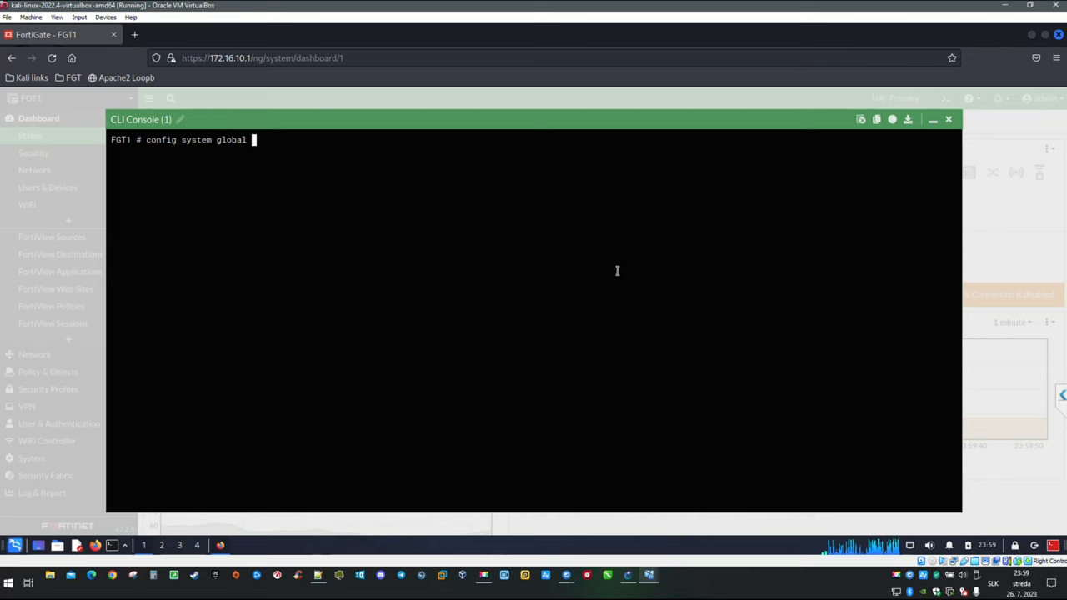
type("set")
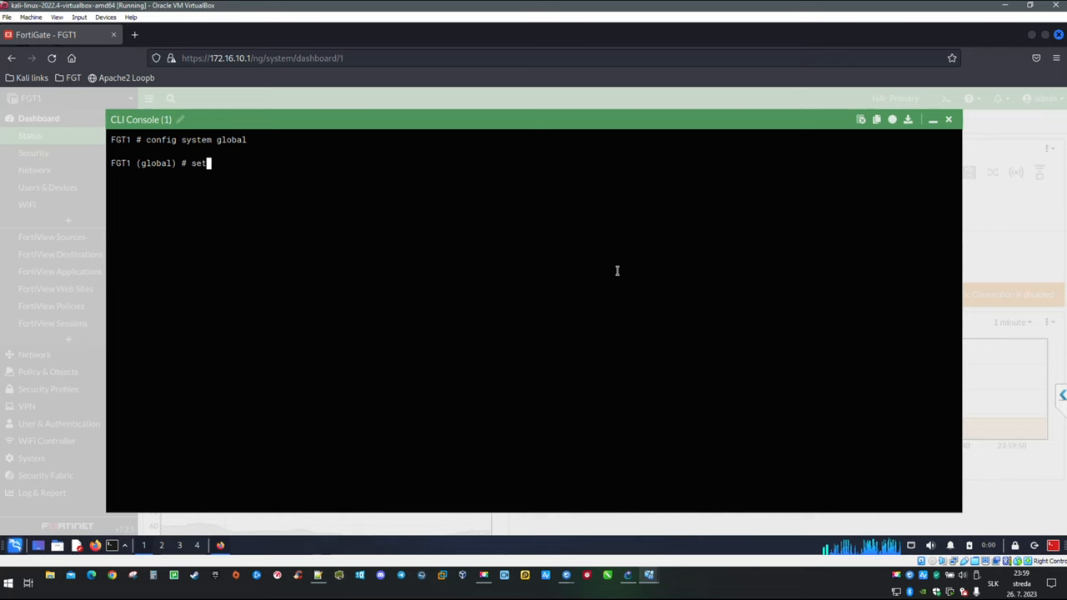
type("vdo")
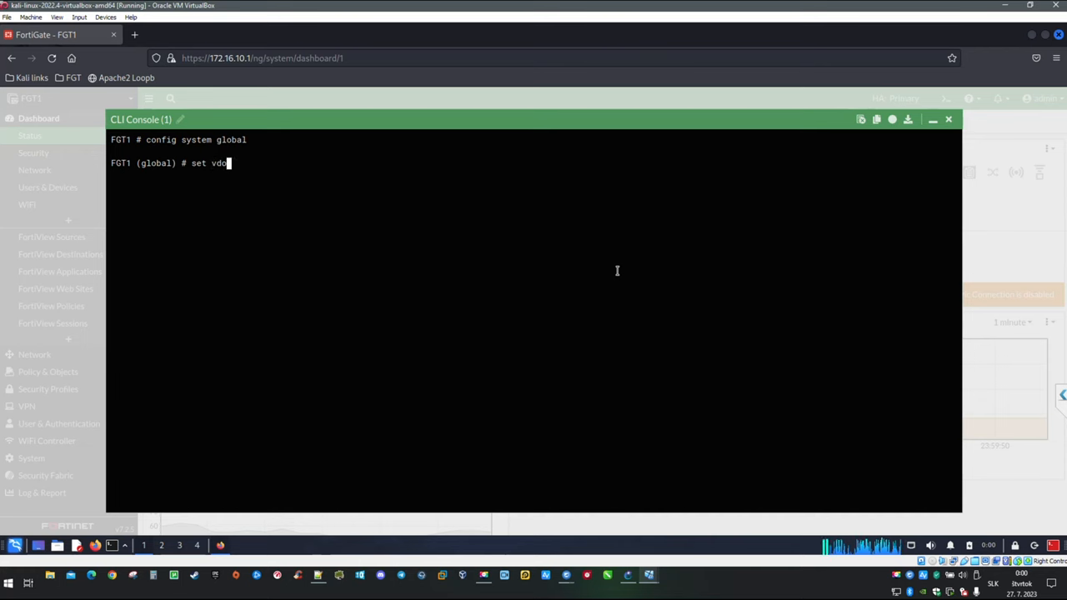
type("om")
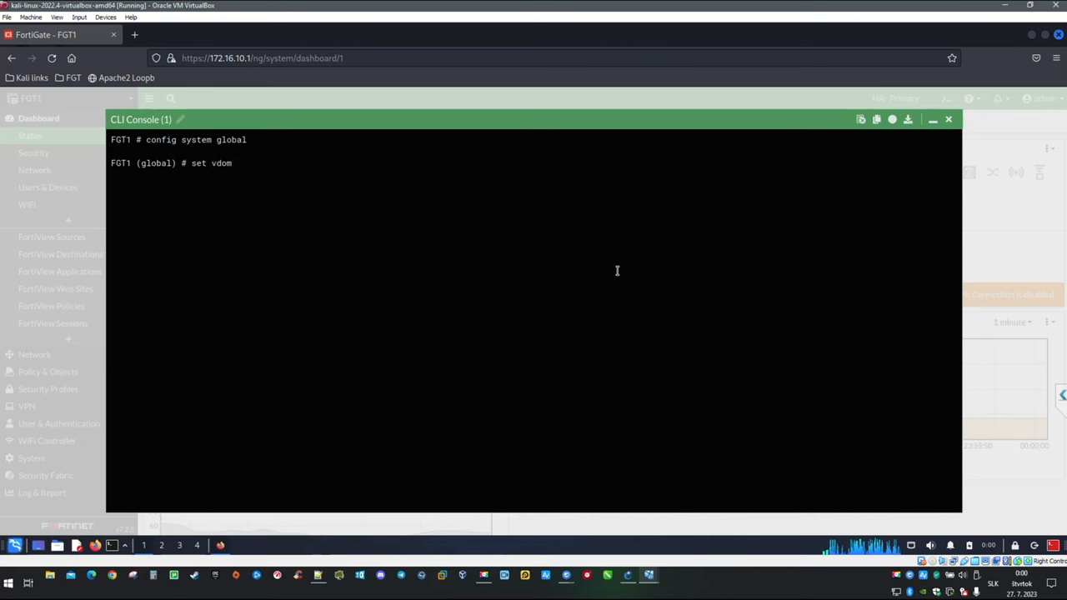
type("multi-vdom")
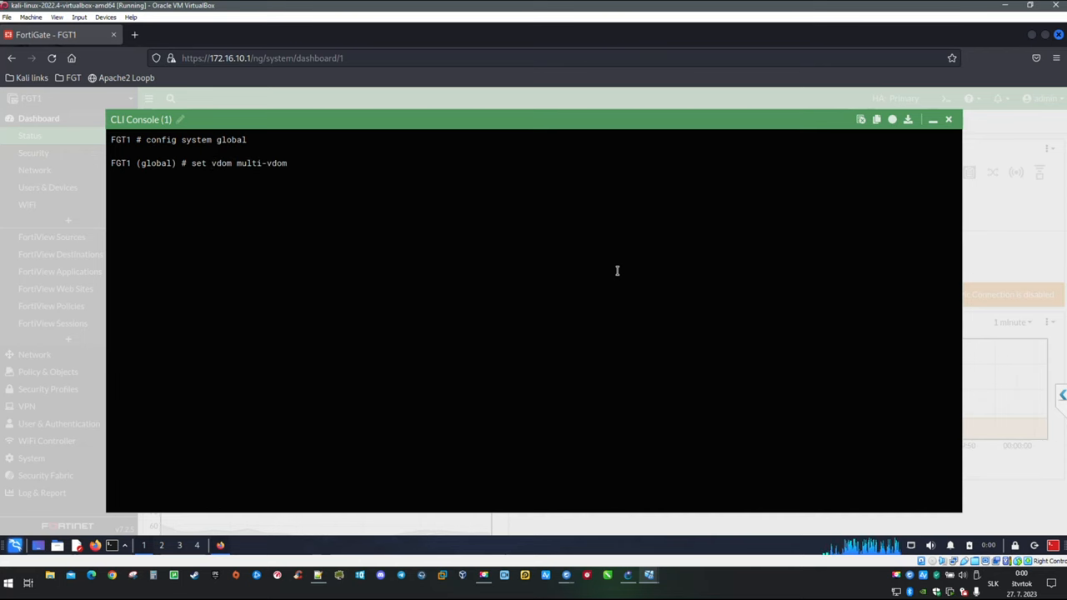
type("end")
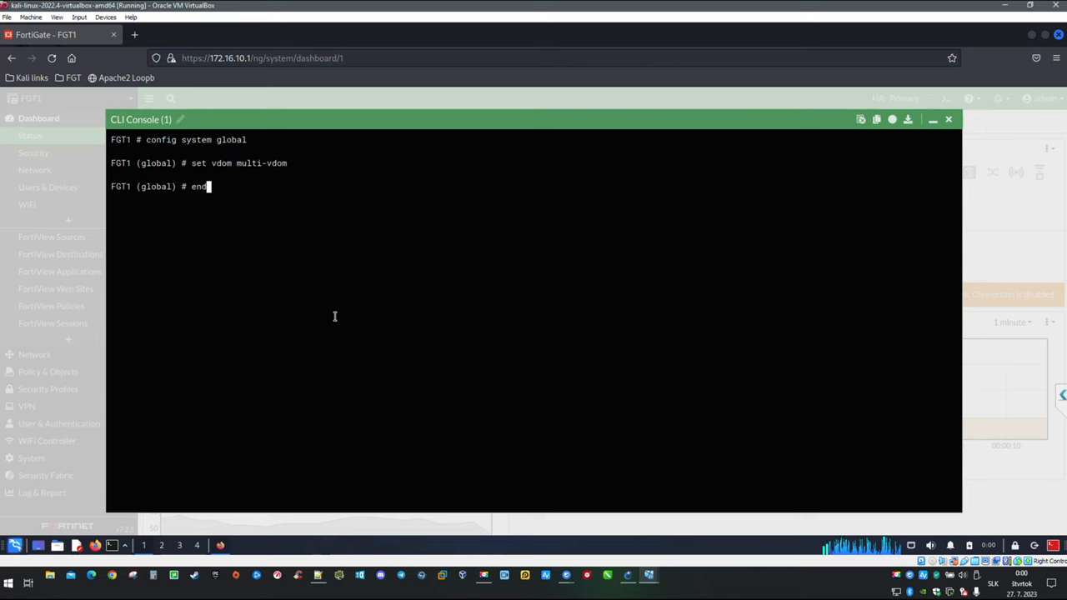
key("Return")
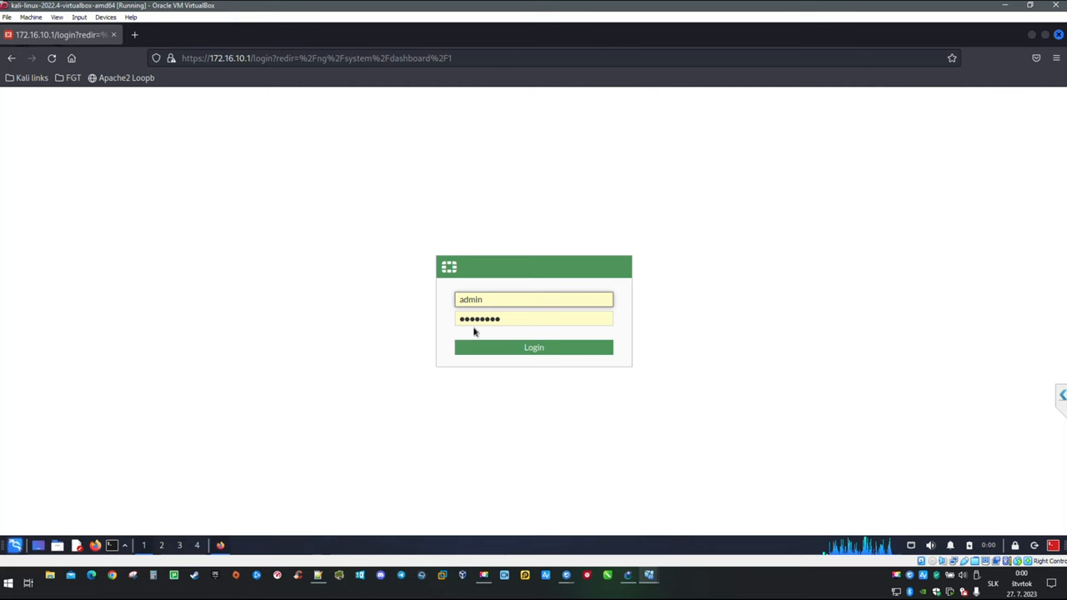
- Log back in as admin and view the dashboard in the Global VDOM context
left_click(534, 347)
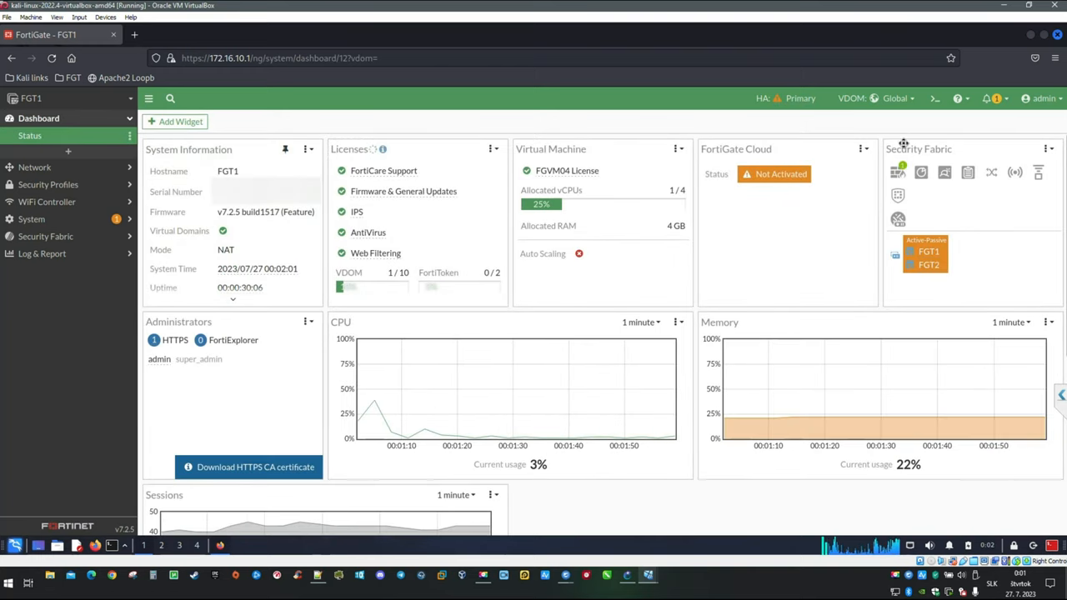
left_click(897, 97)
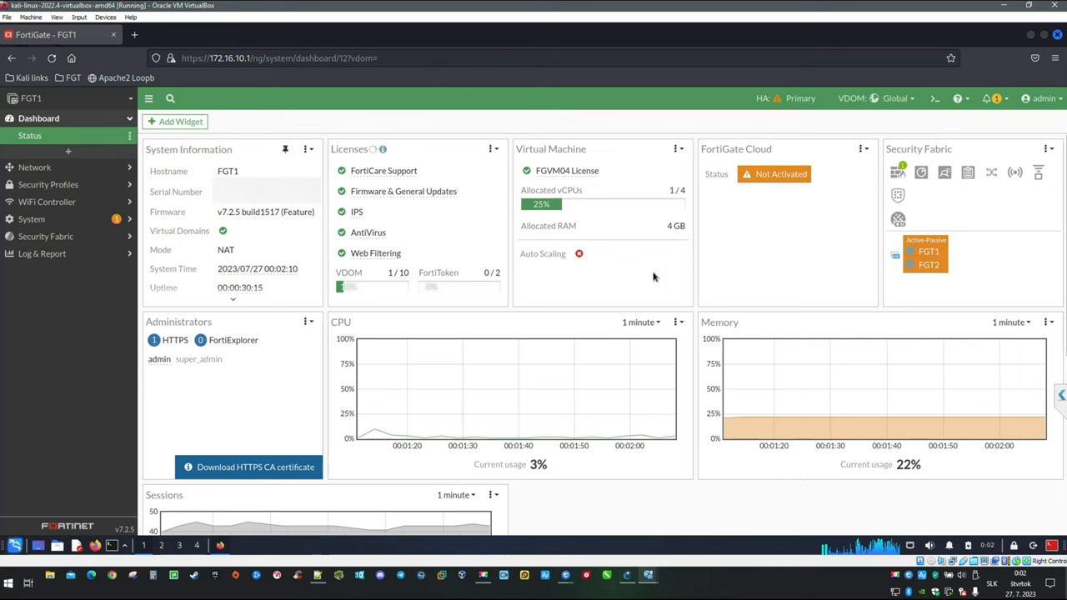
mouse_move(93, 225)
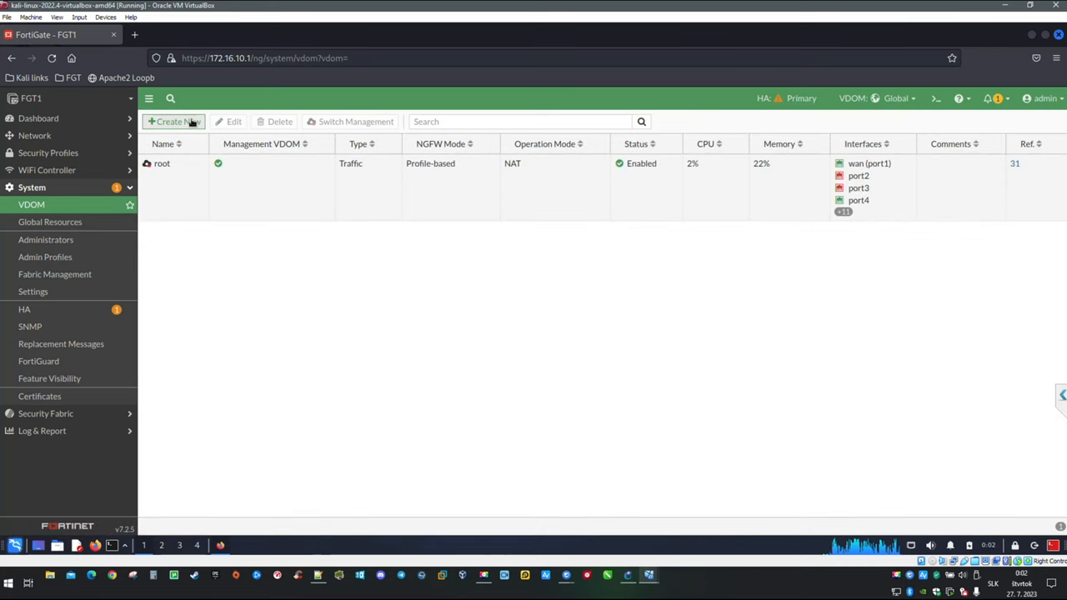
- Create a new virtual domain named VCMD with WiFi country India and save it
left_click(174, 122)
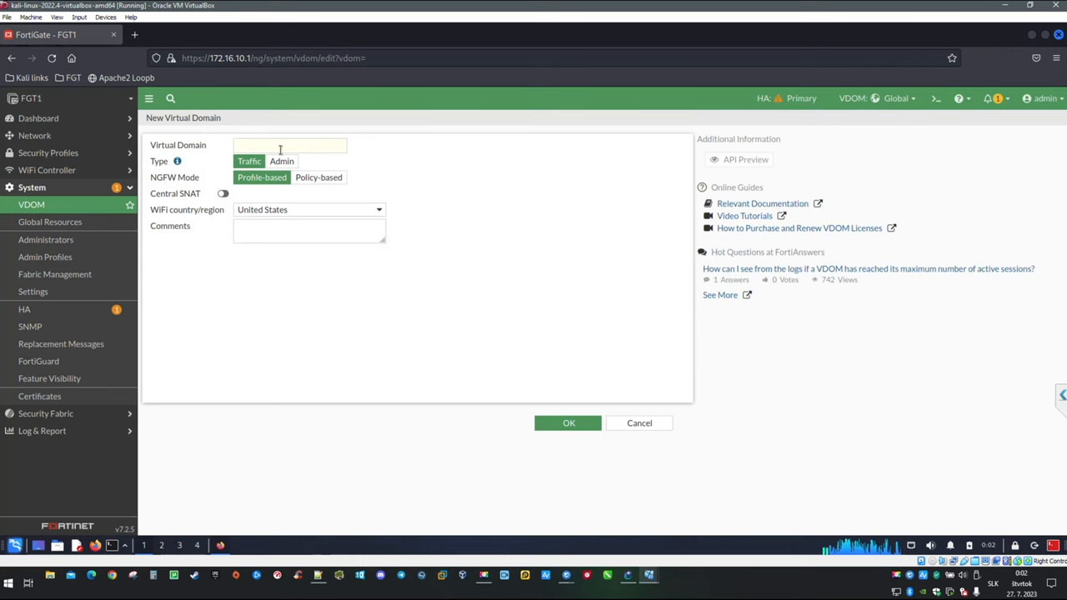
type("V")
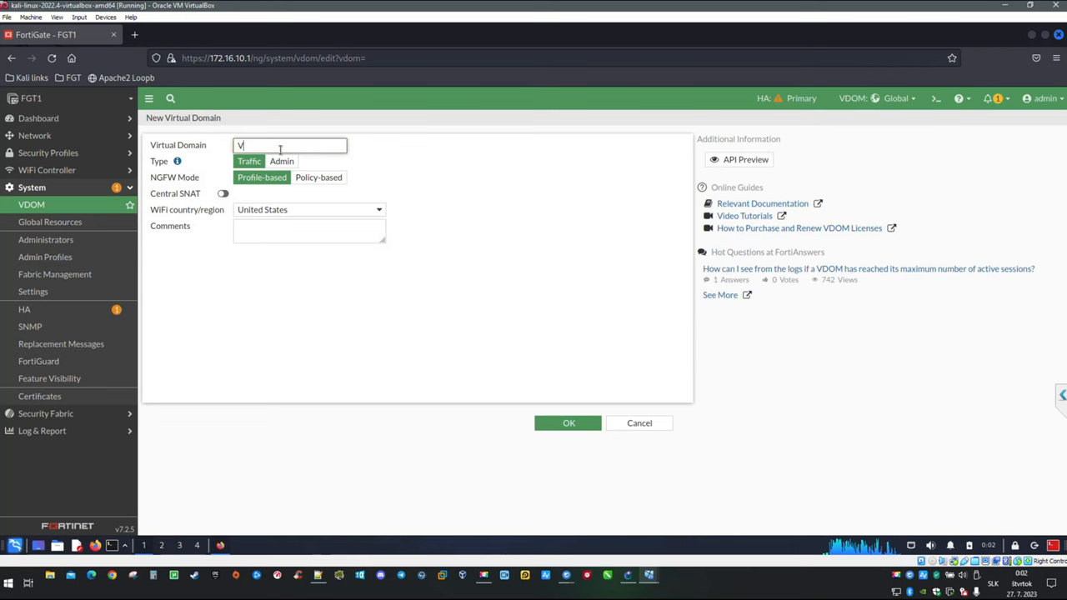
type("CMD")
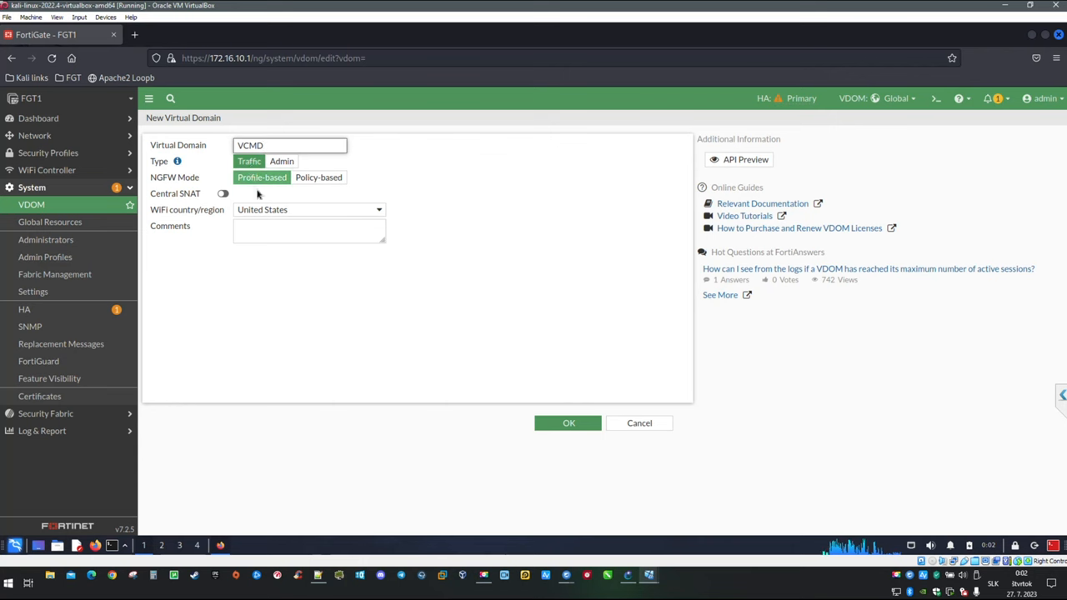
left_click(566, 424)
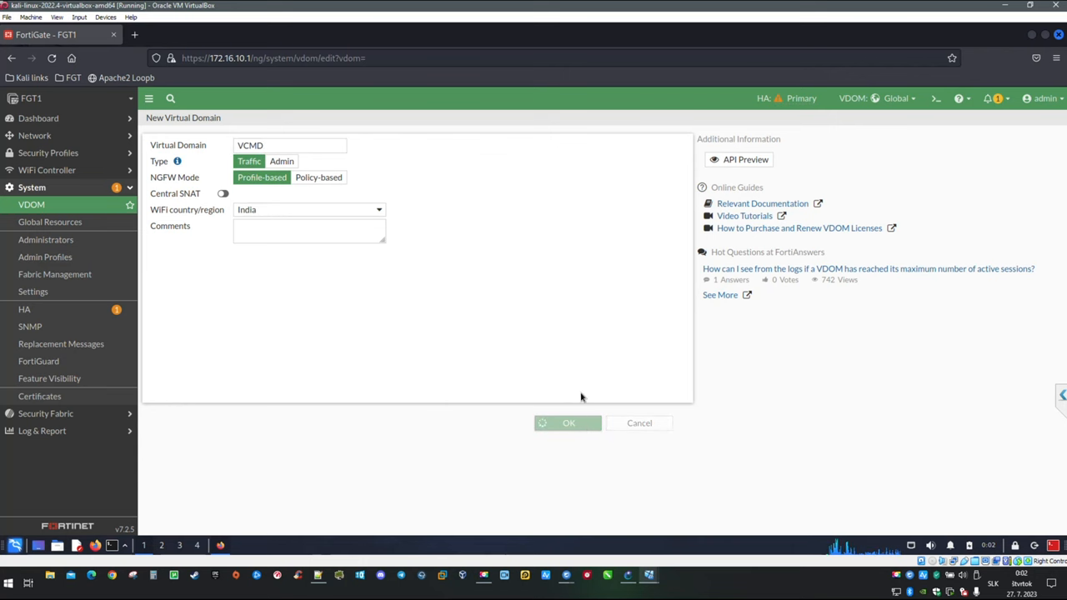
left_click(569, 424)
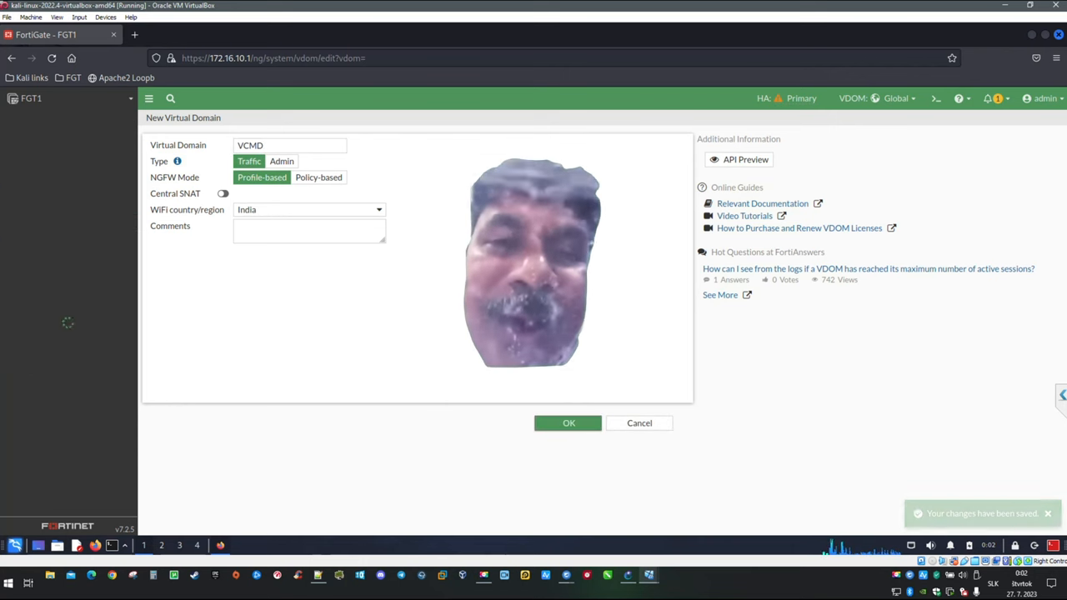
left_click(568, 423)
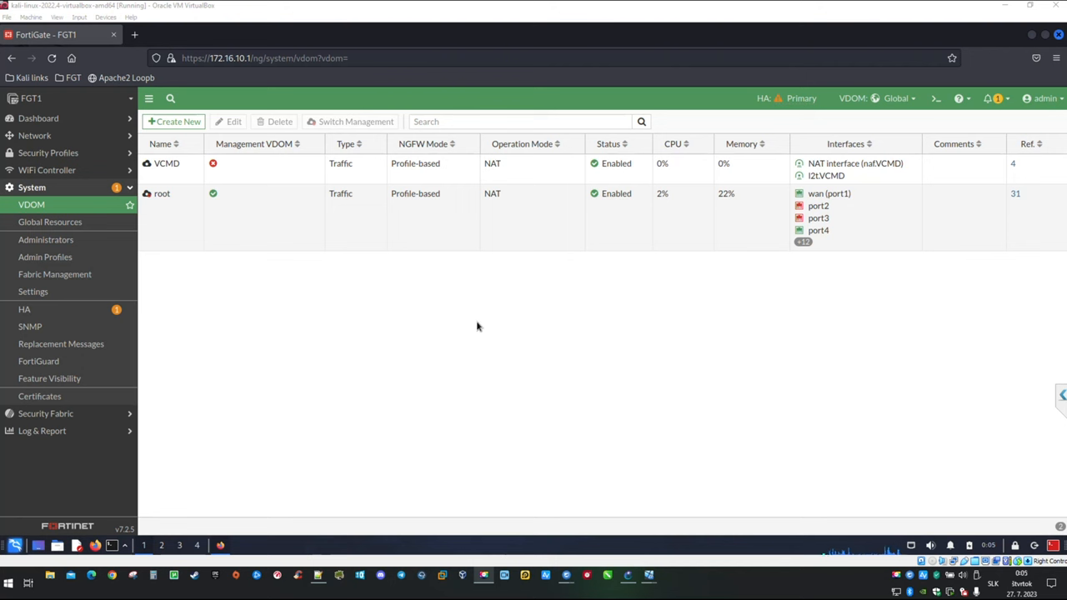
mouse_move(199, 260)
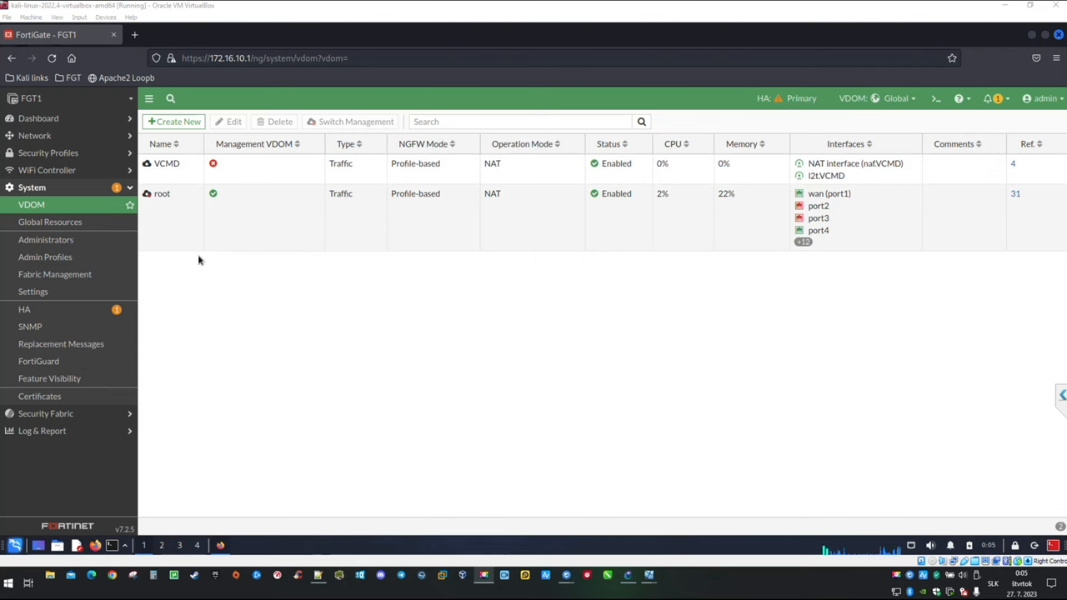
- Start a new administrator named VCMD-admin with its password entered and confirmed
left_click(47, 240)
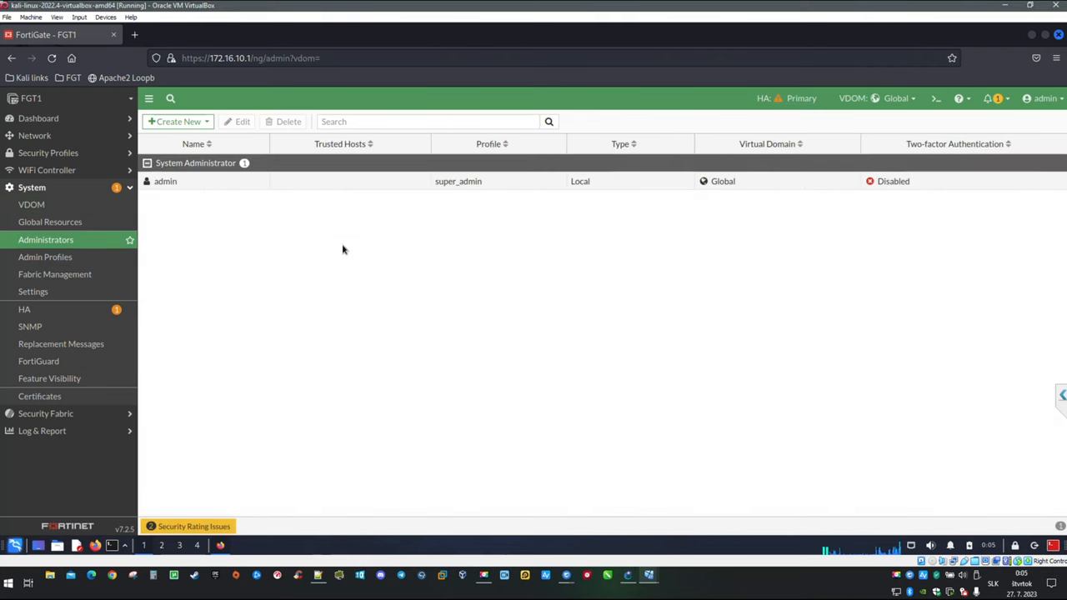
left_click(177, 120)
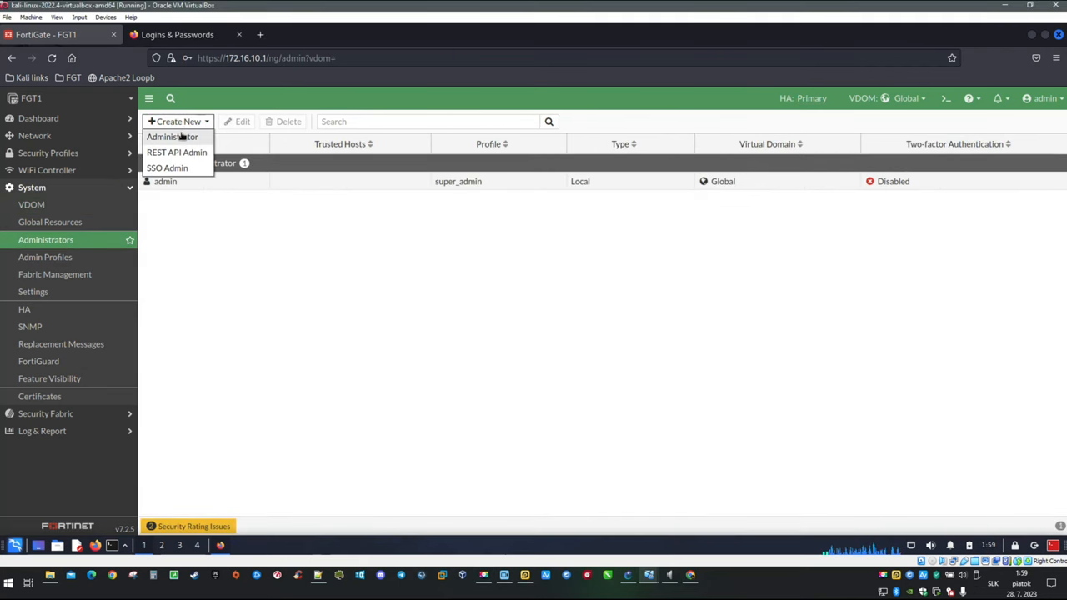
left_click(174, 137)
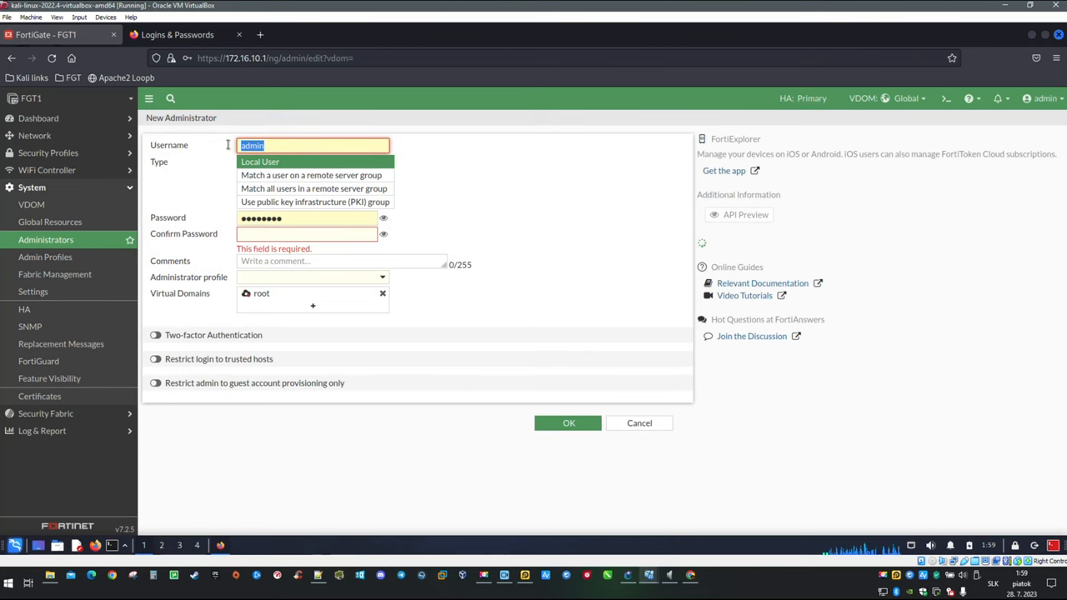
type("V")
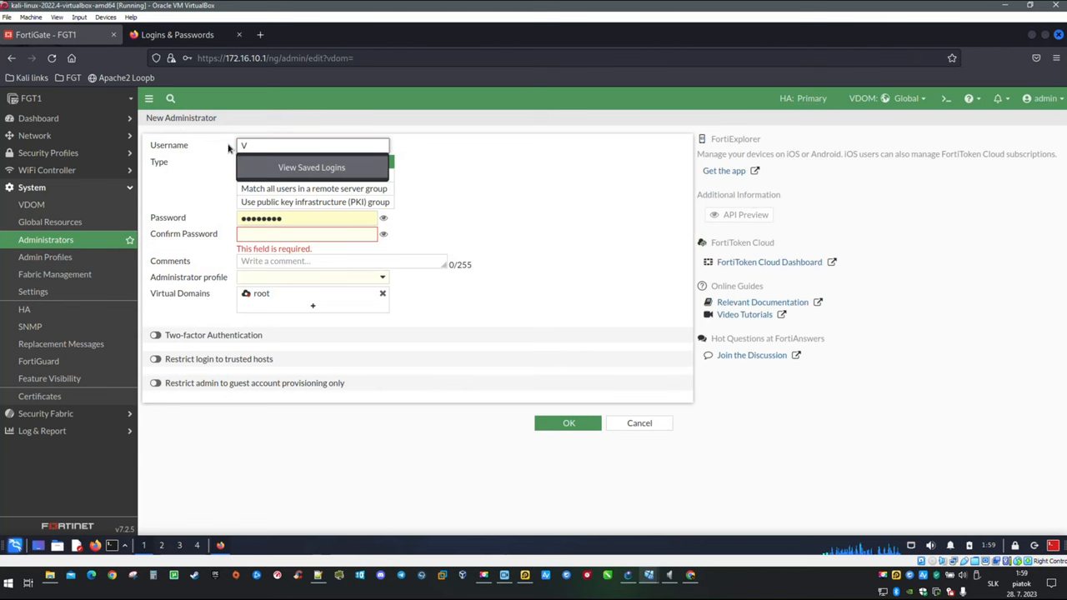
type("CMD")
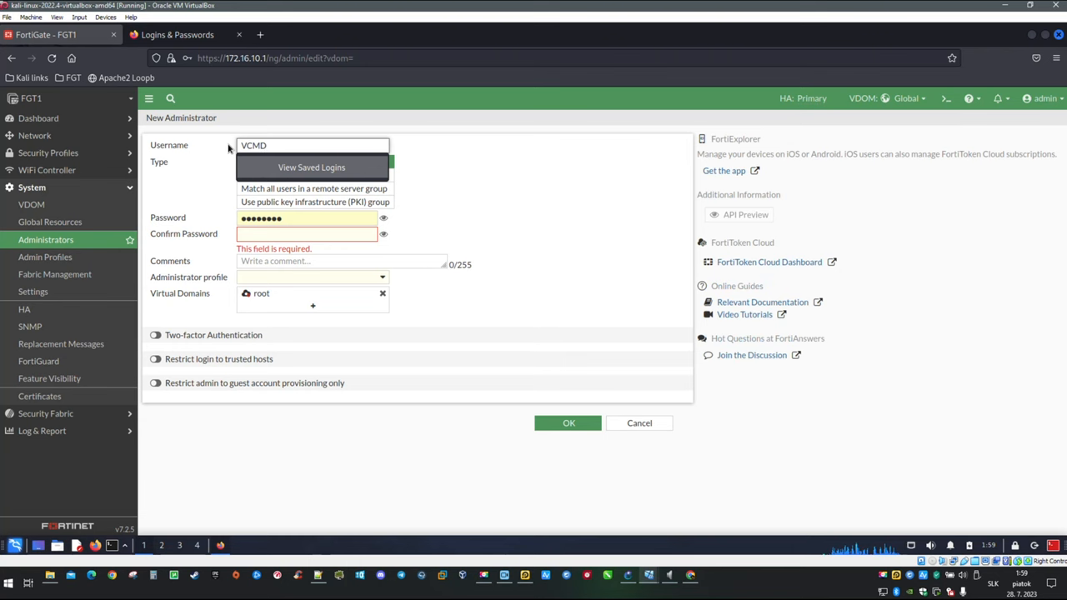
type("-a")
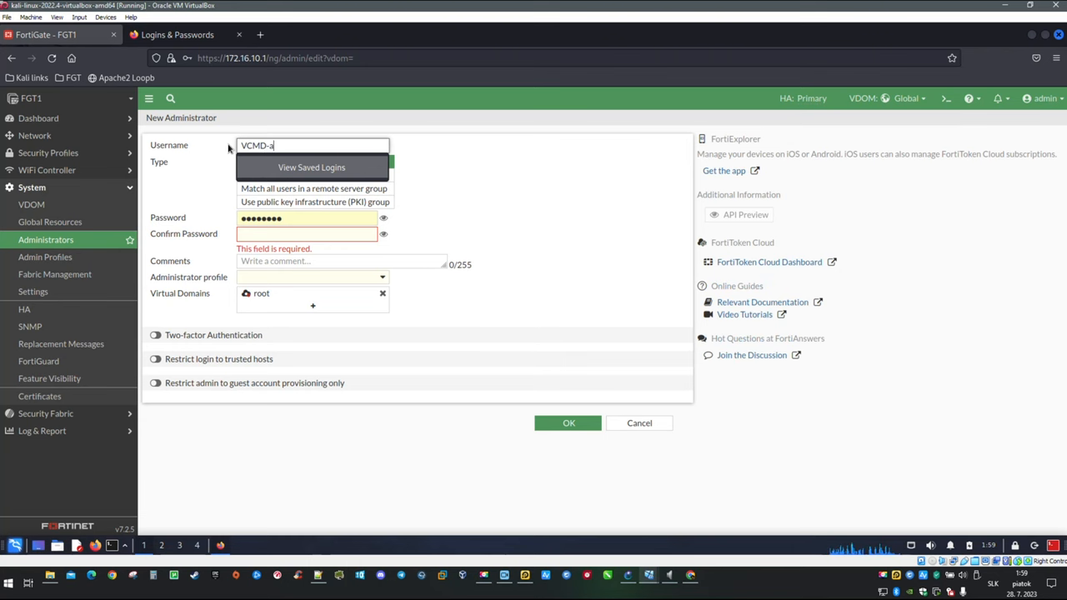
type("dmin")
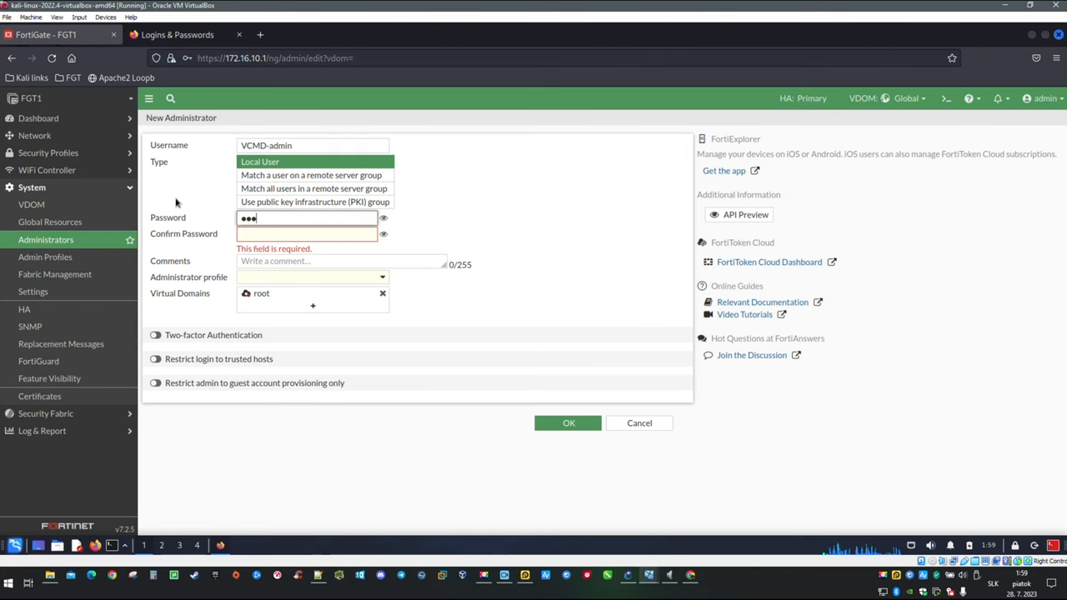
type("password")
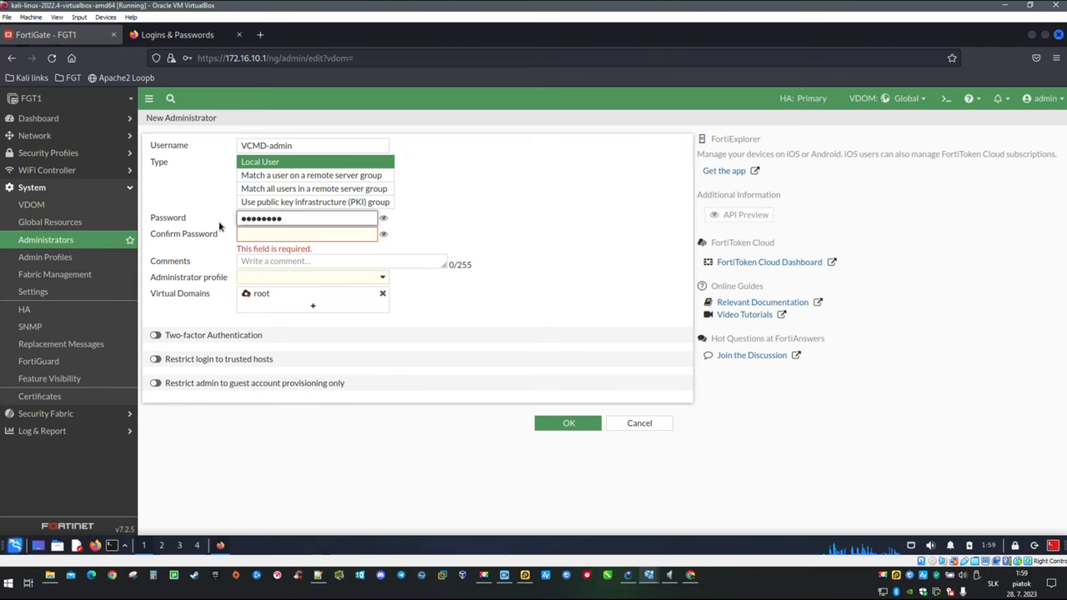
left_click(307, 233)
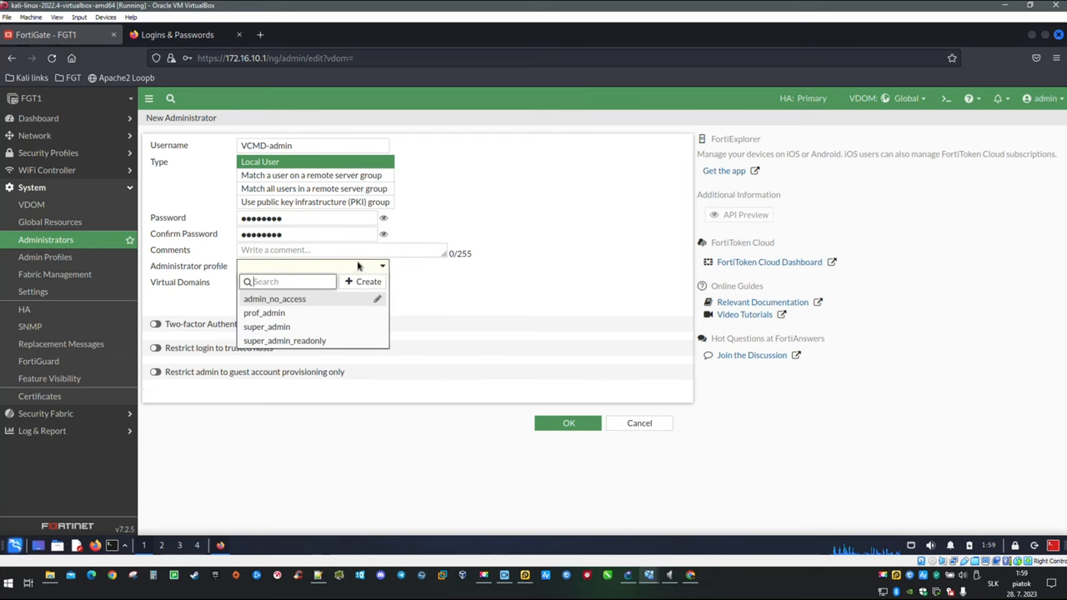
- Assign profile prof_admin and virtual domain VCMD, save the account, decline the browser password prompt
left_click(263, 314)
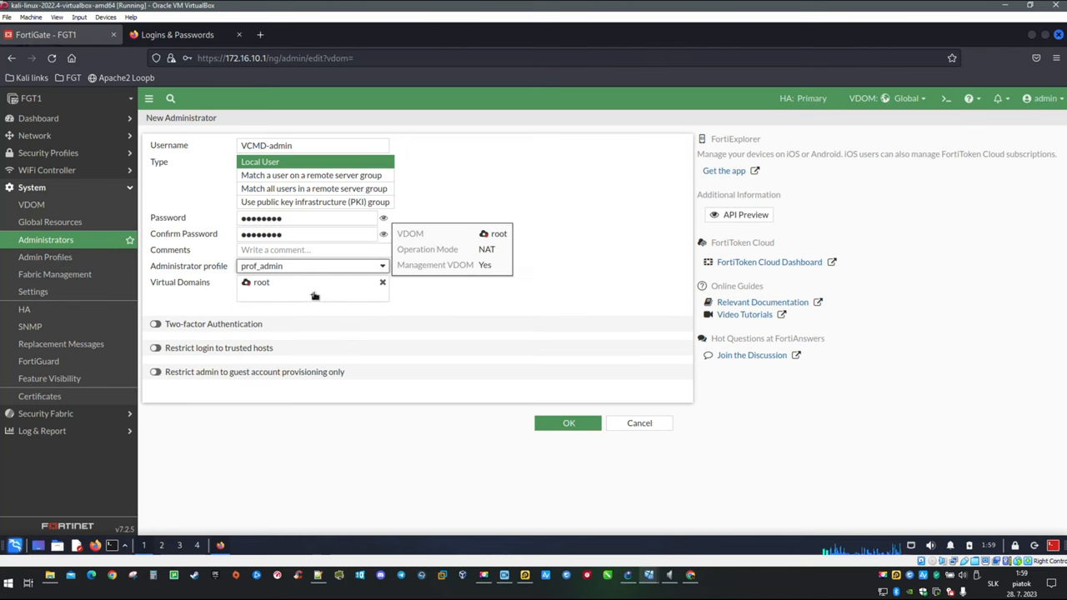
left_click(313, 307)
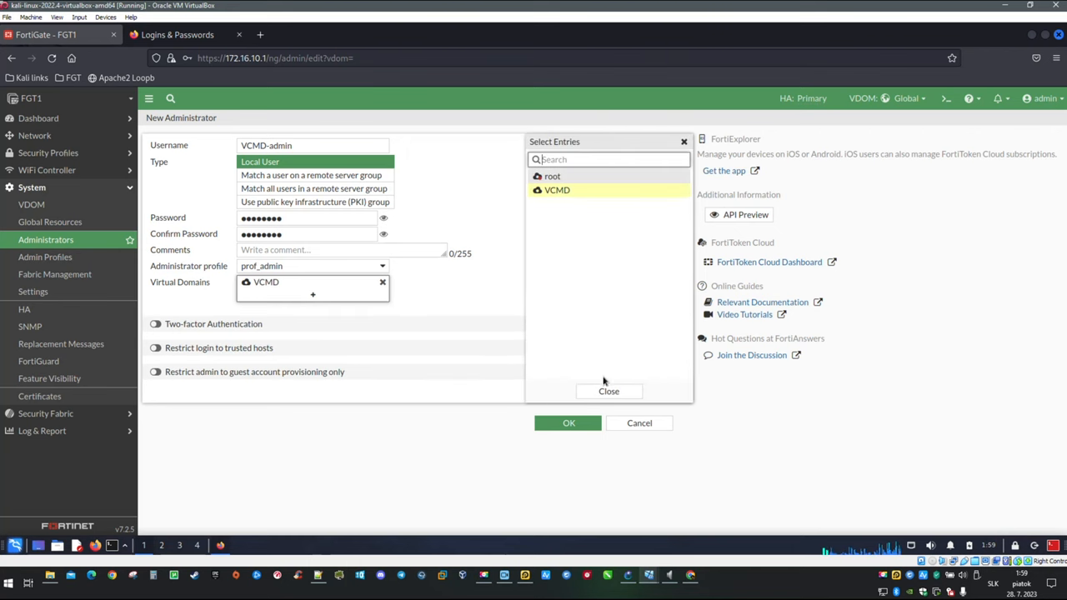
left_click(609, 390)
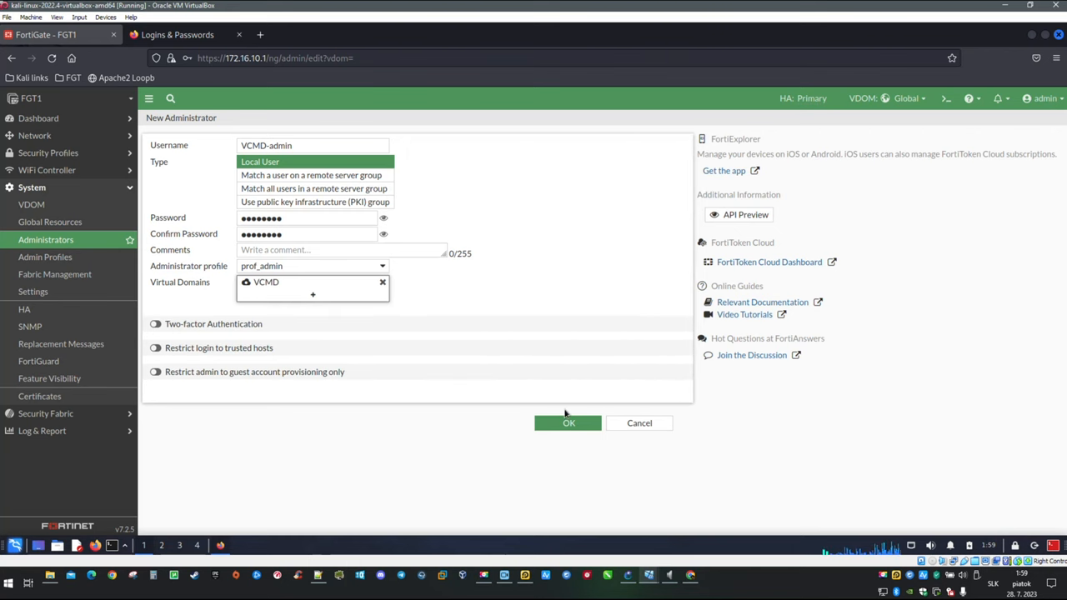
left_click(566, 424)
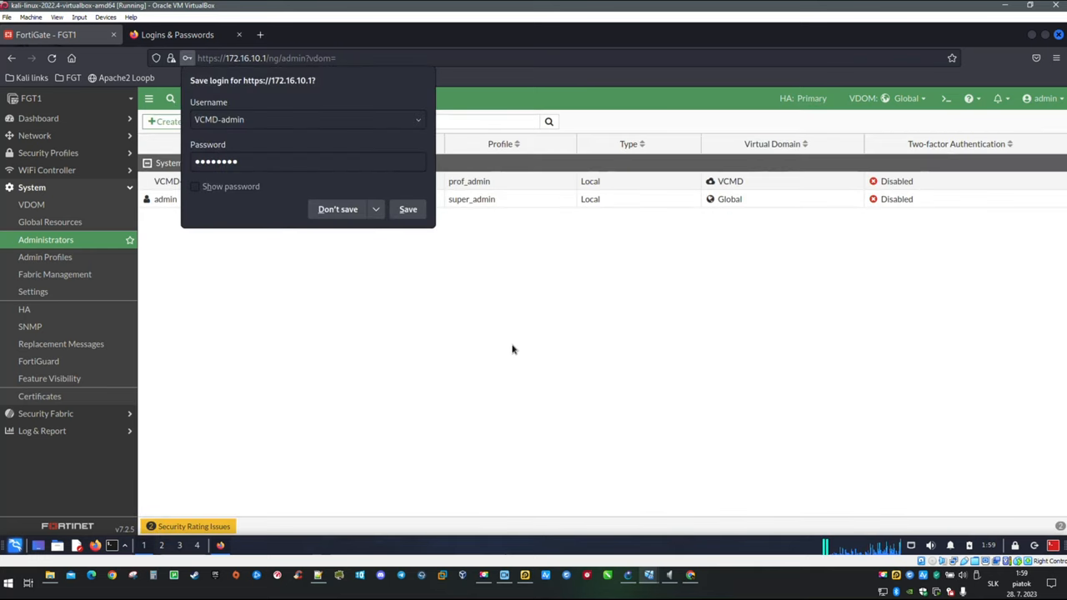
left_click(337, 210)
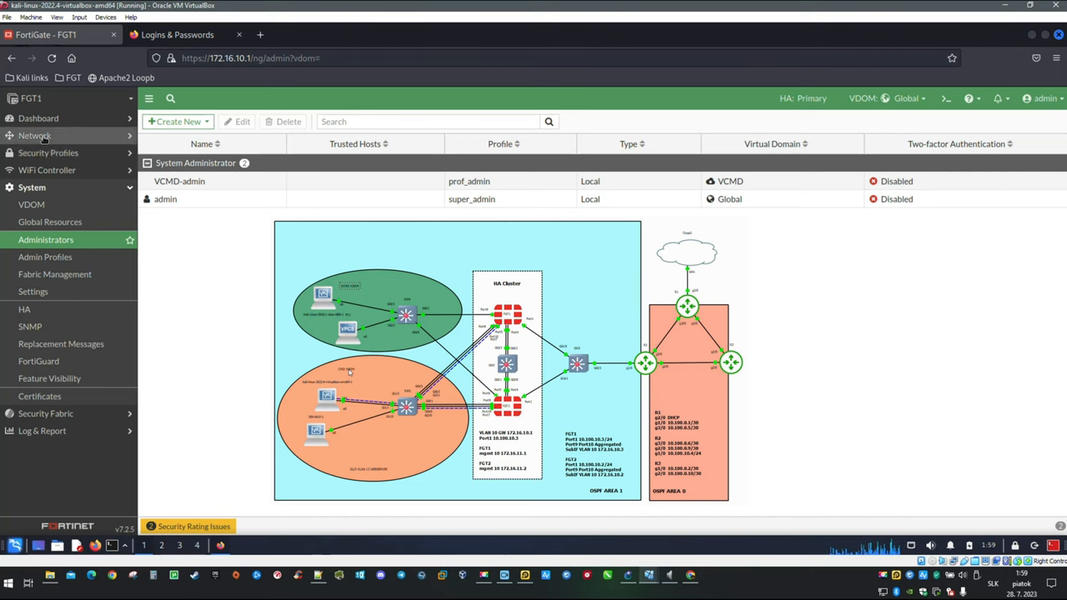
- Check port8's references in the interface list
left_click(36, 153)
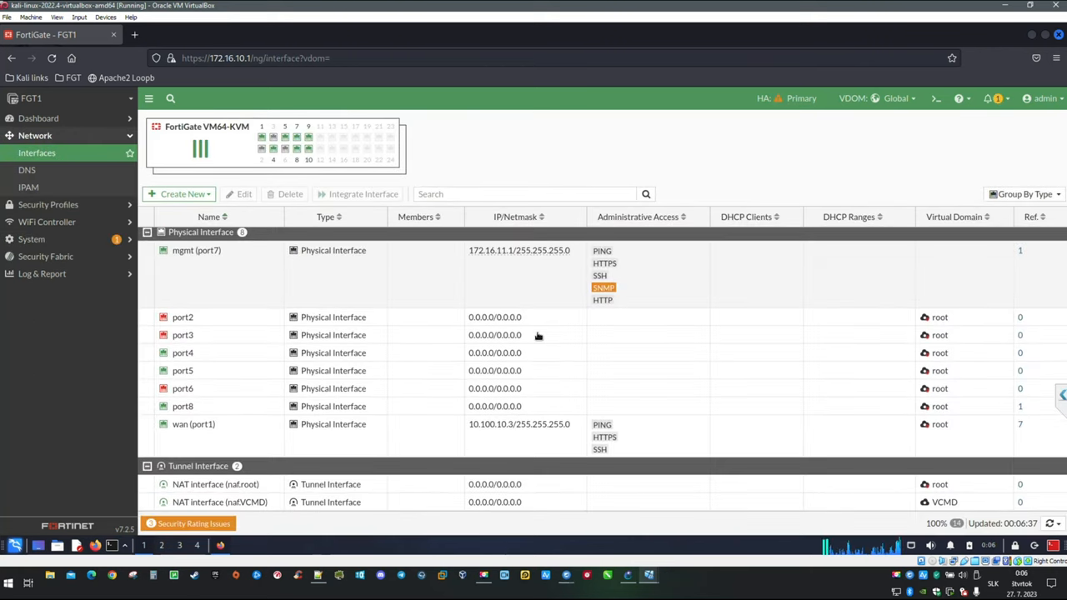
mouse_move(335, 407)
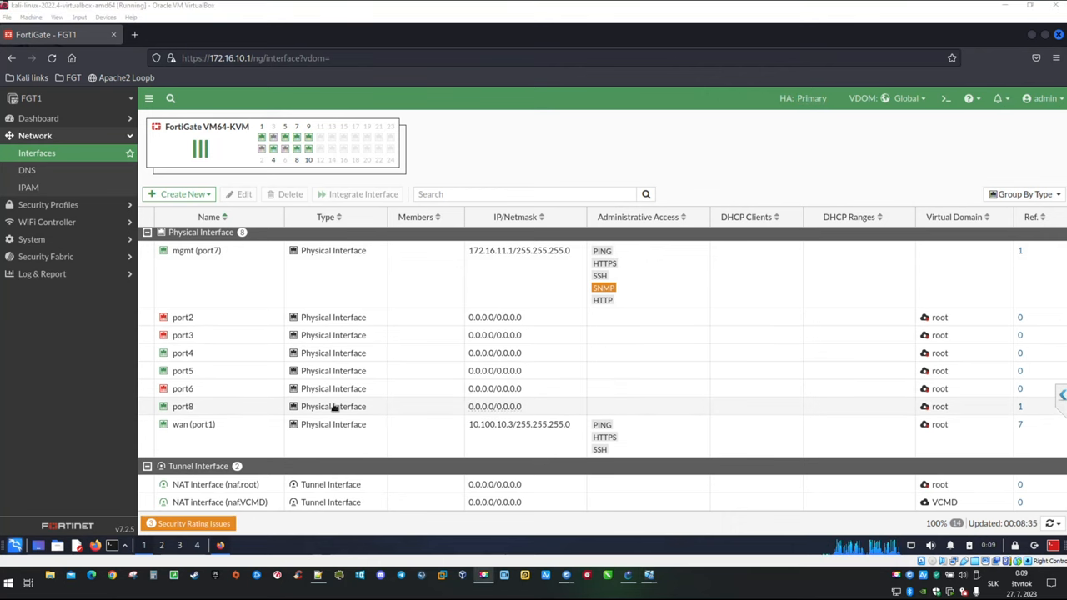
mouse_move(533, 405)
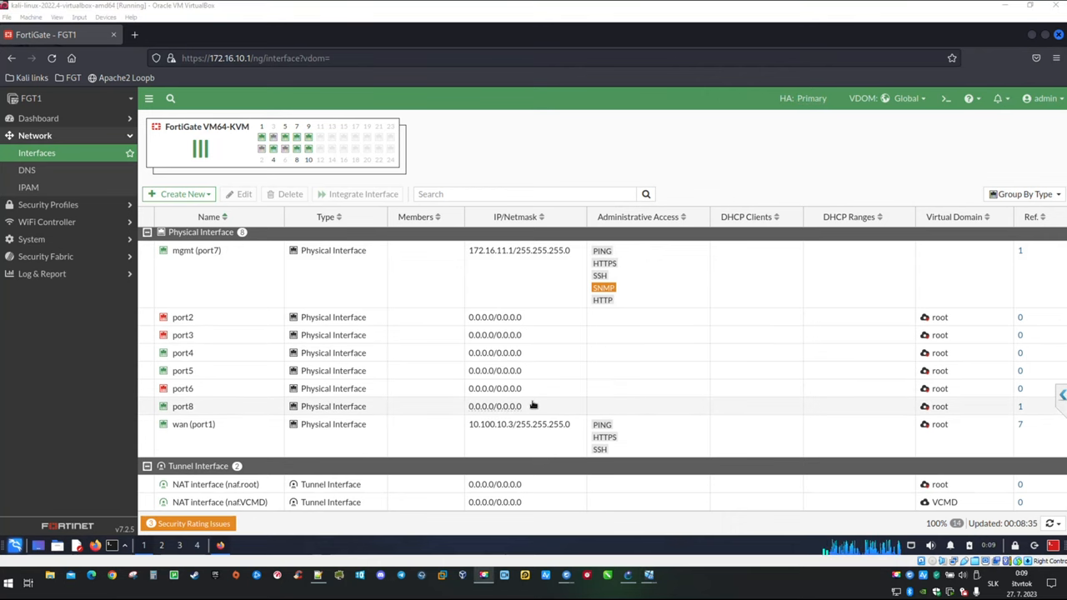
mouse_move(707, 408)
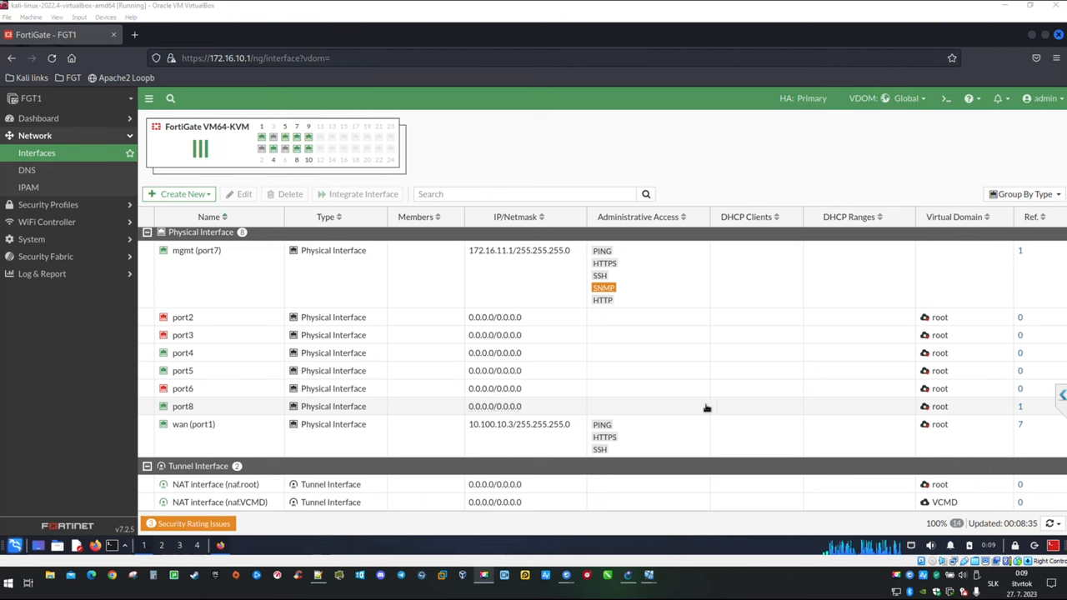
mouse_move(1023, 413)
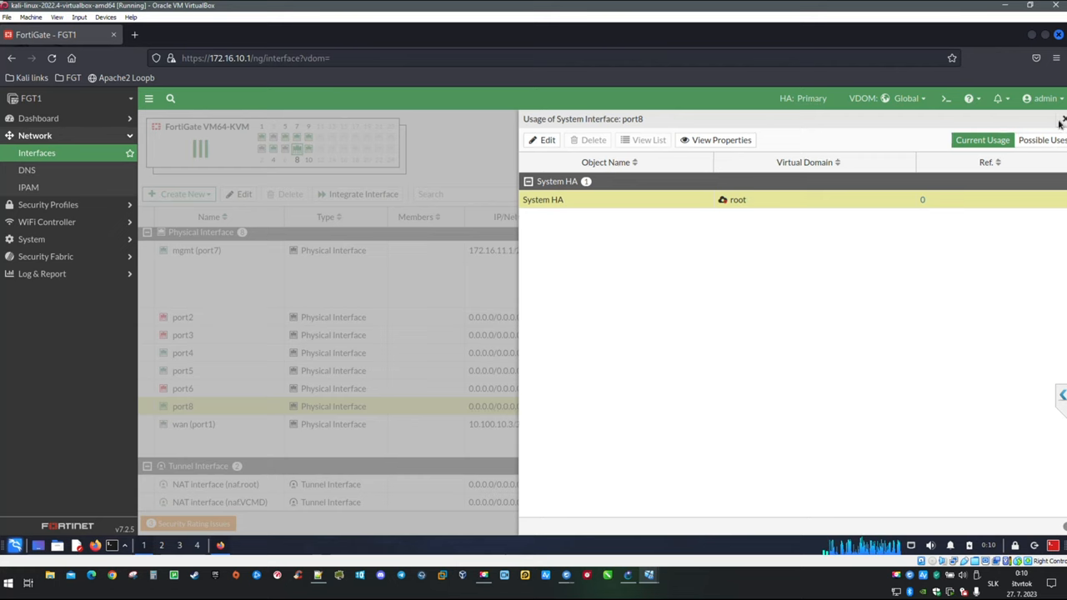
left_click(1062, 119)
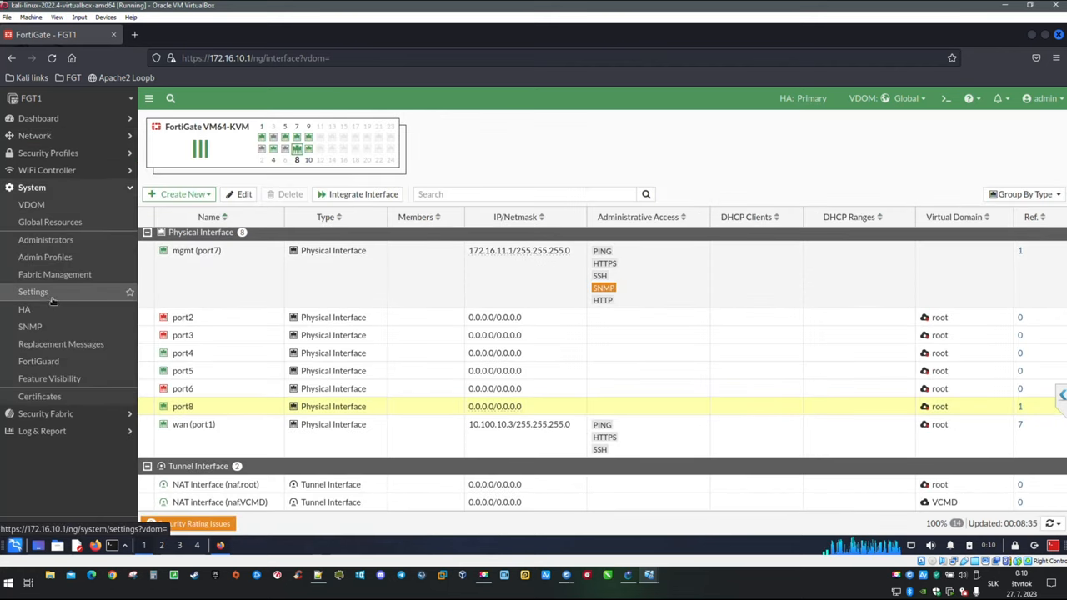
- Edit FGT1's HA settings to remove port8 and save
left_click(23, 308)
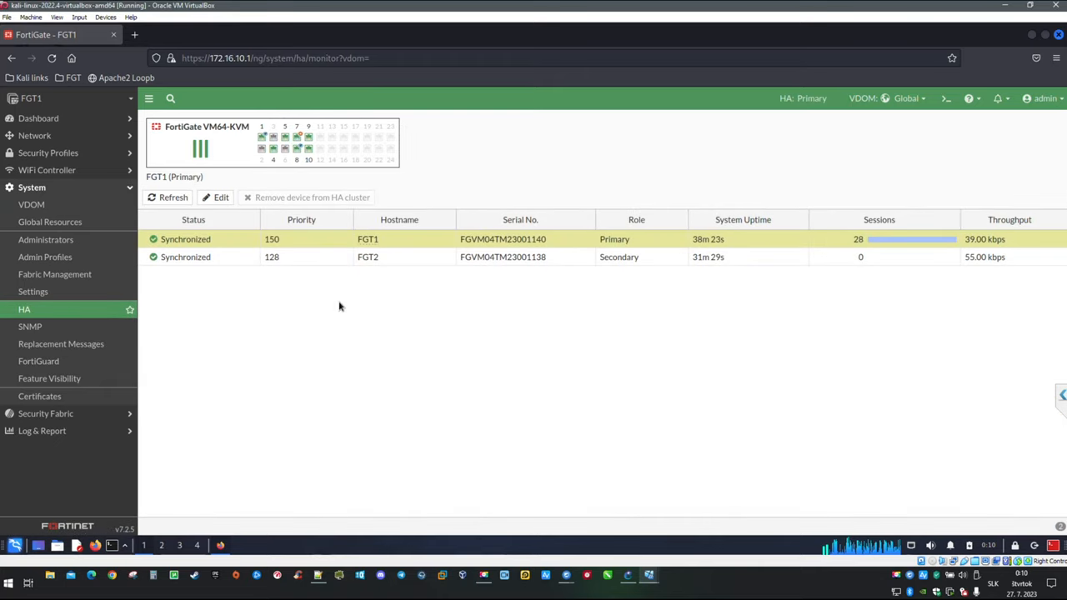
left_click(216, 197)
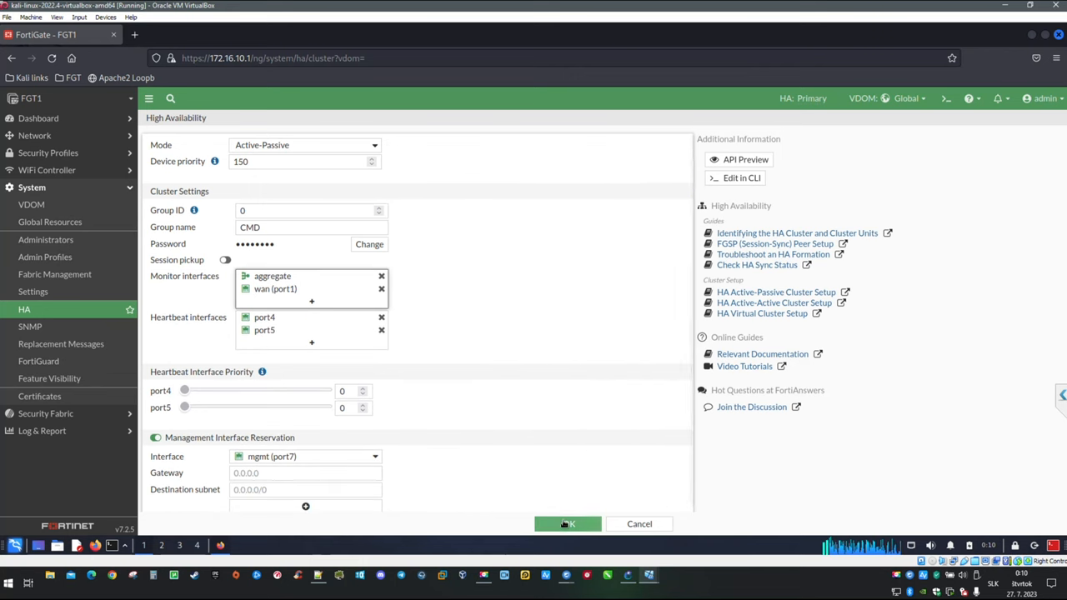
left_click(566, 523)
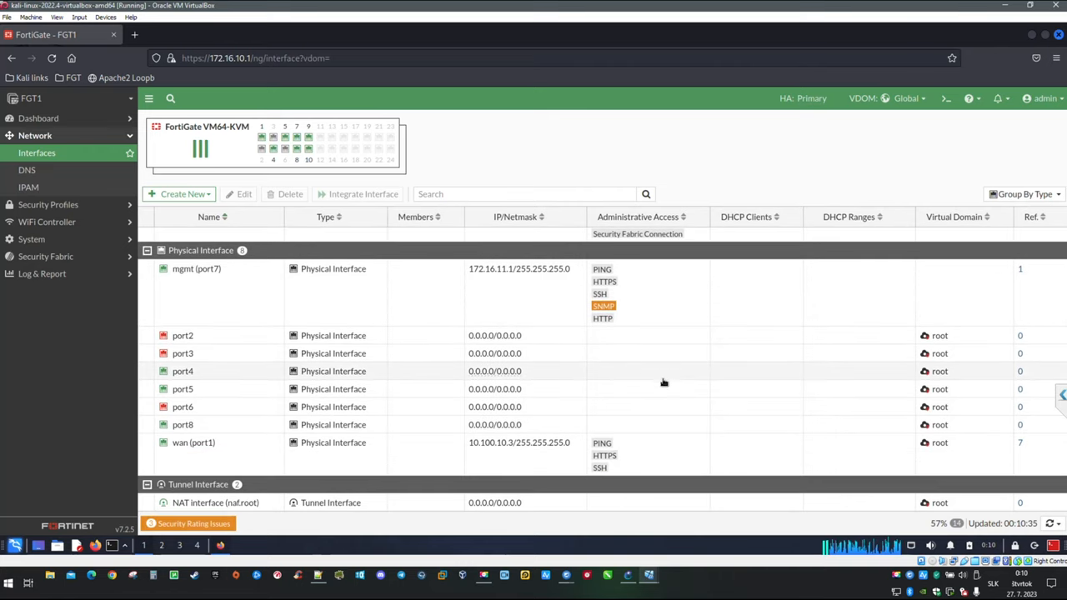
- Assign port8 to the VCMD virtual domain with address 172.16.13.1/24
double_click(183, 425)
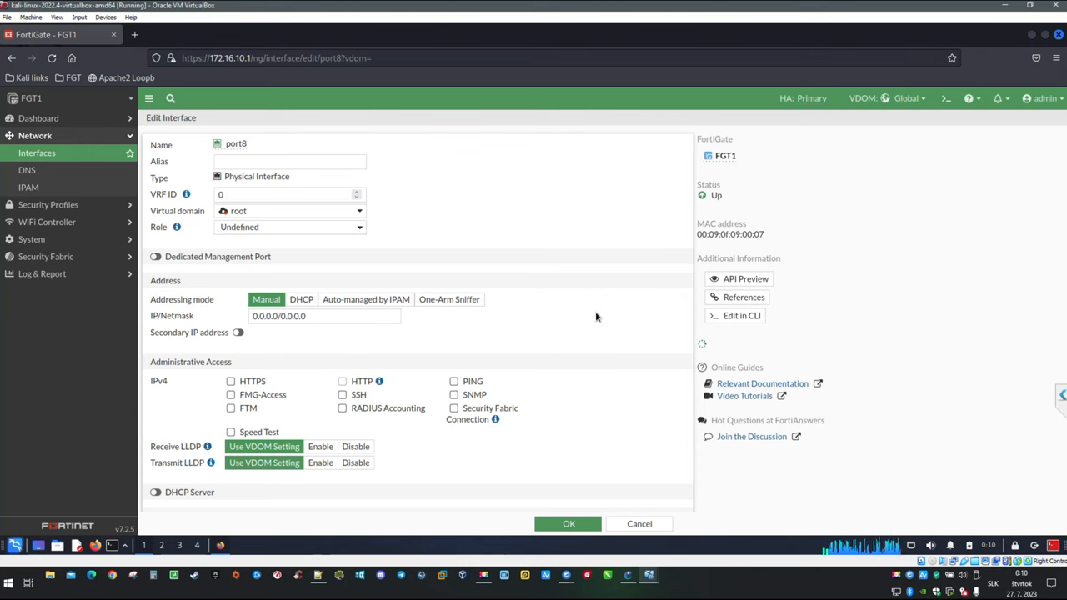
mouse_move(348, 213)
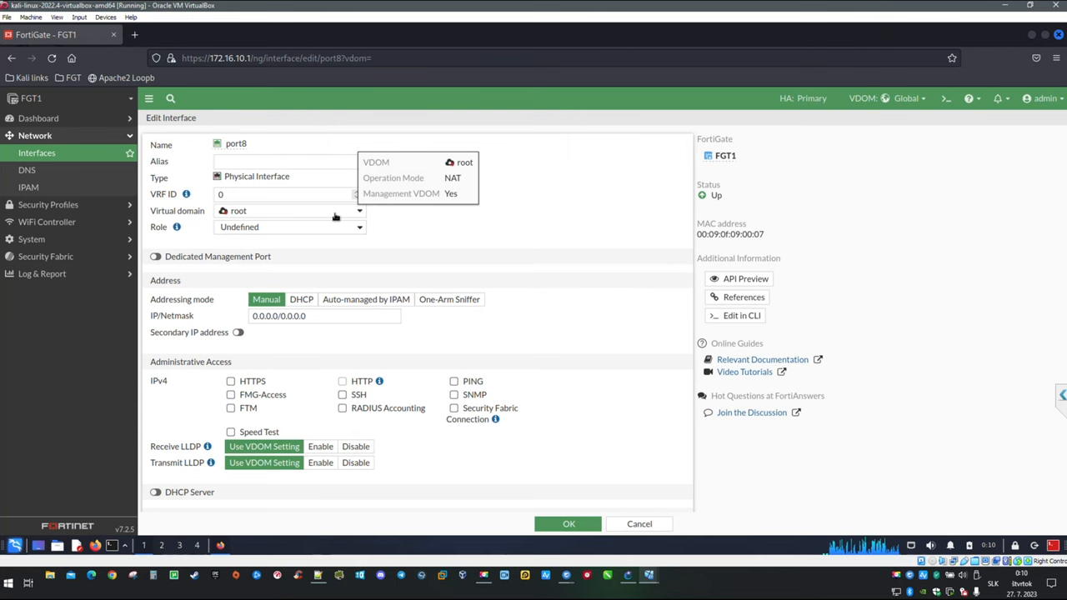
left_click(358, 210)
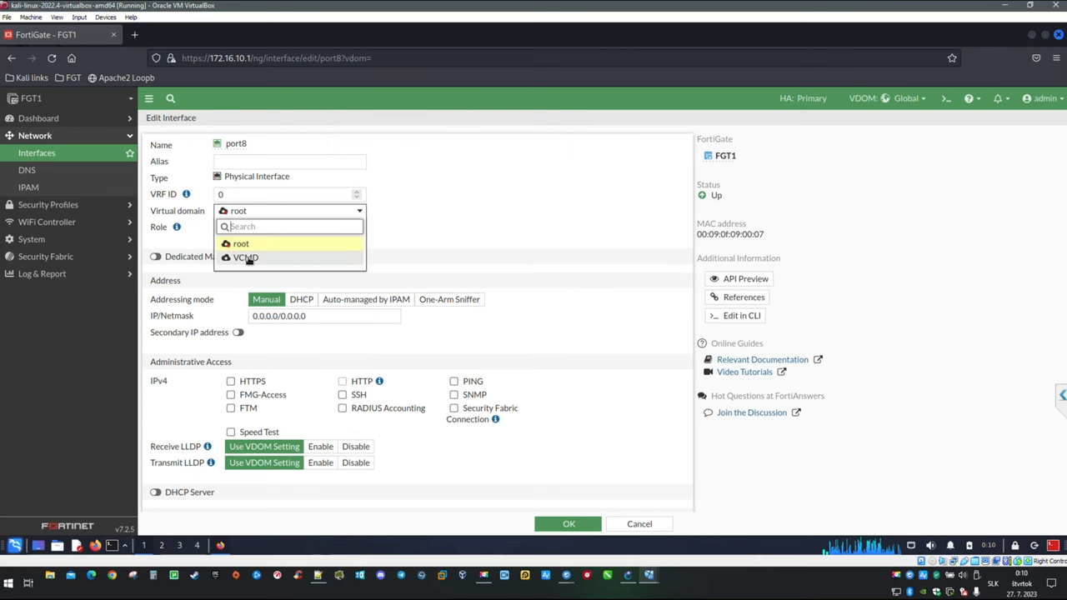
mouse_move(245, 256)
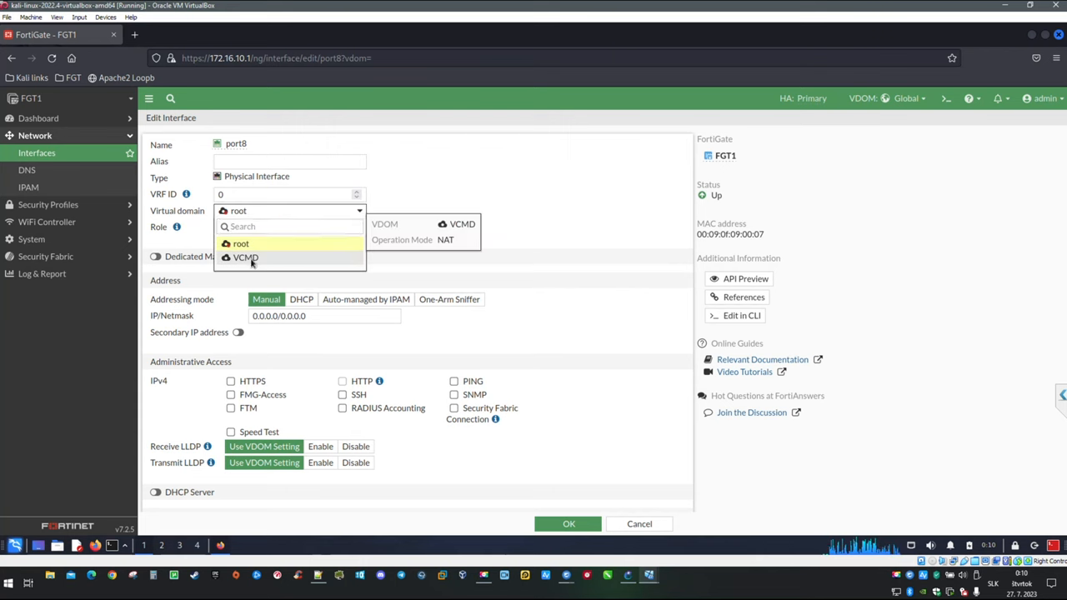
left_click(245, 257)
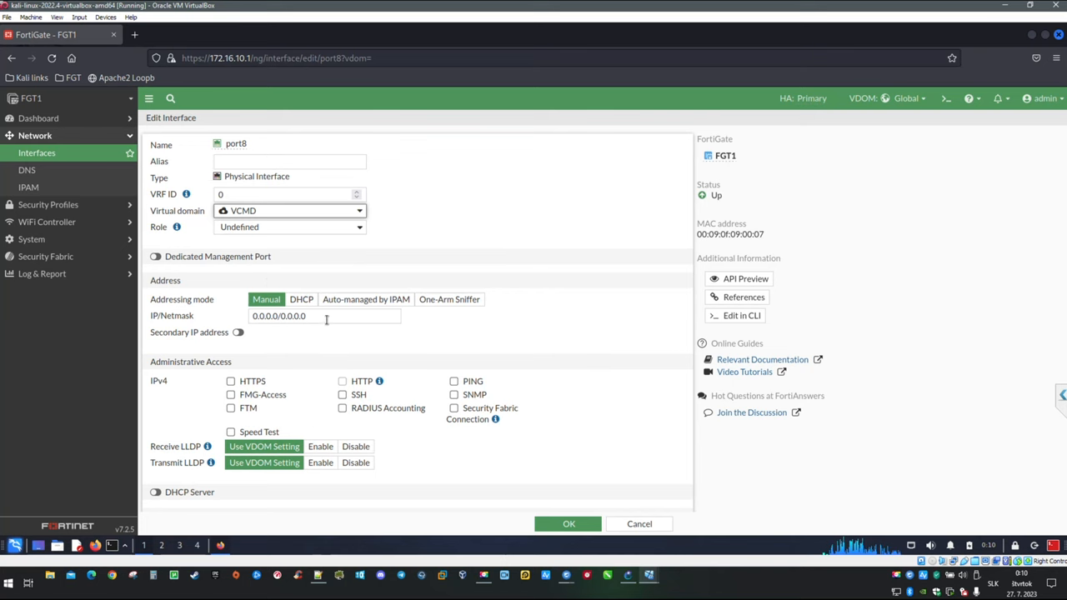
triple_click(326, 316)
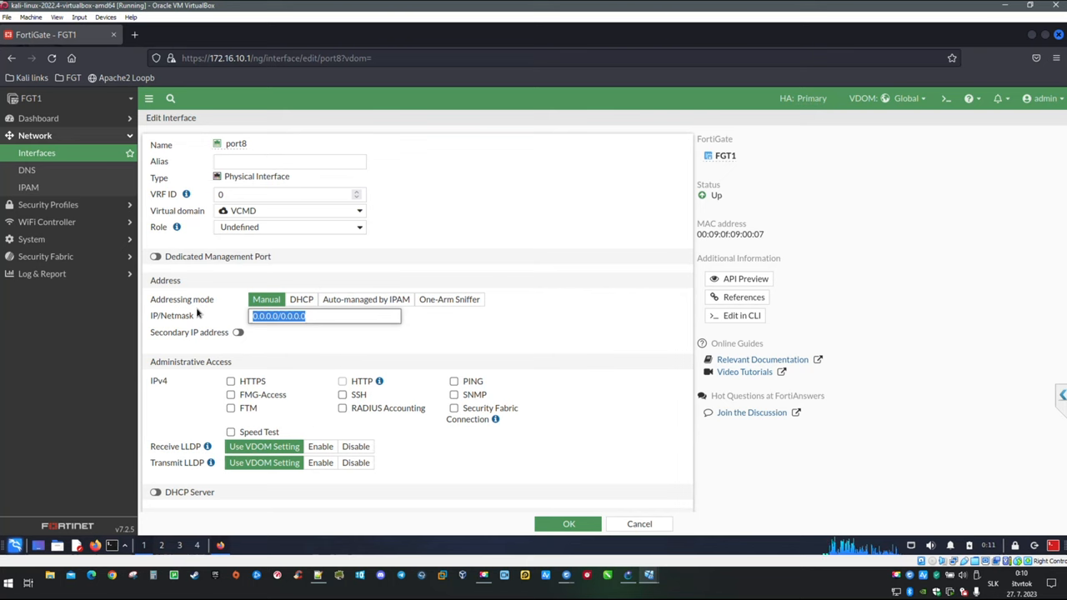
type("172.16.1")
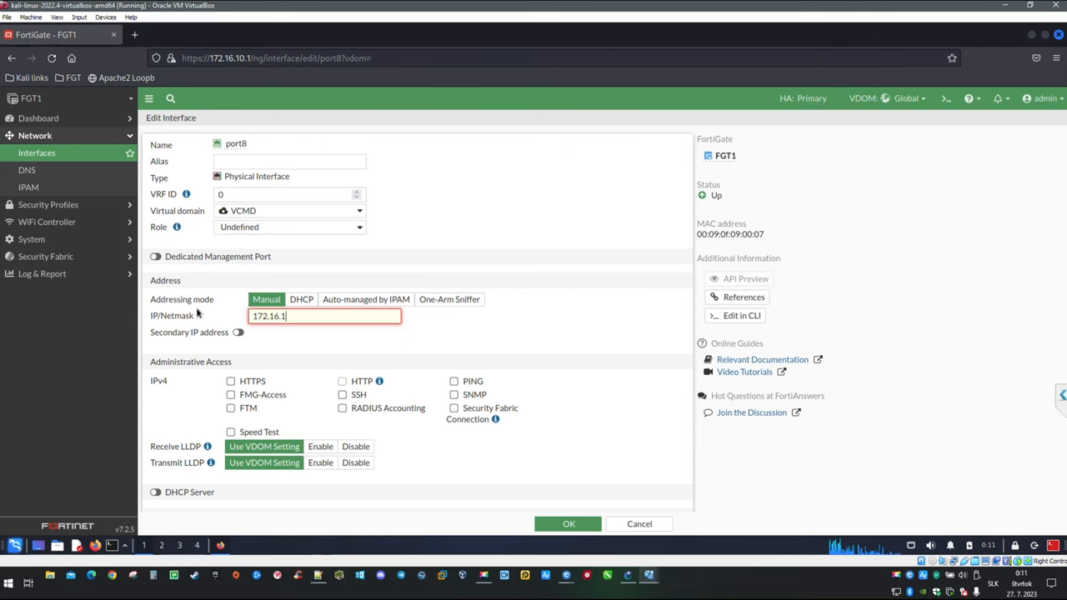
type("3.1")
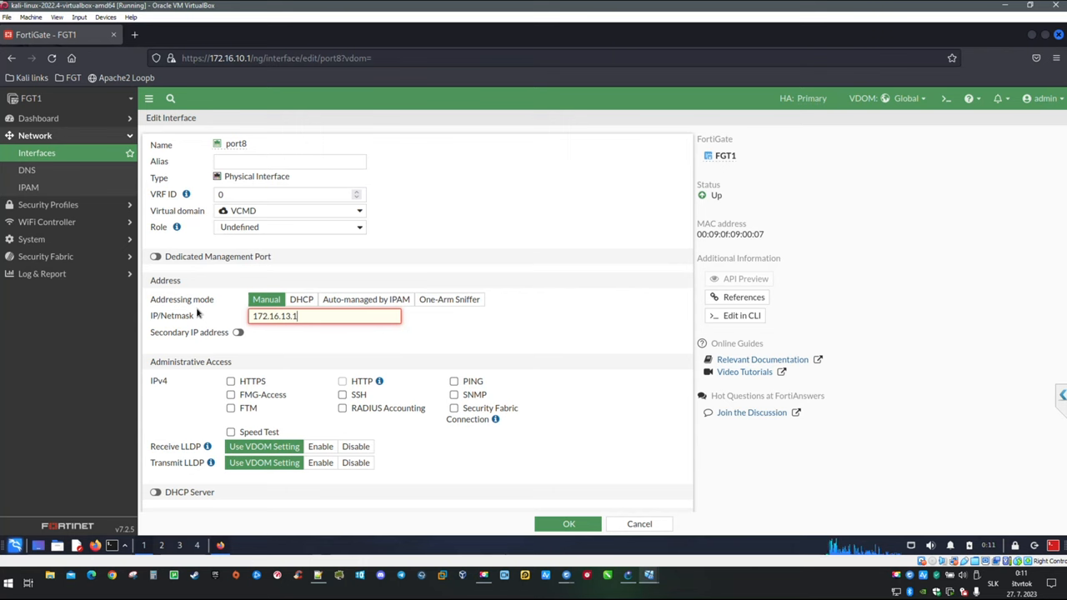
type("/")
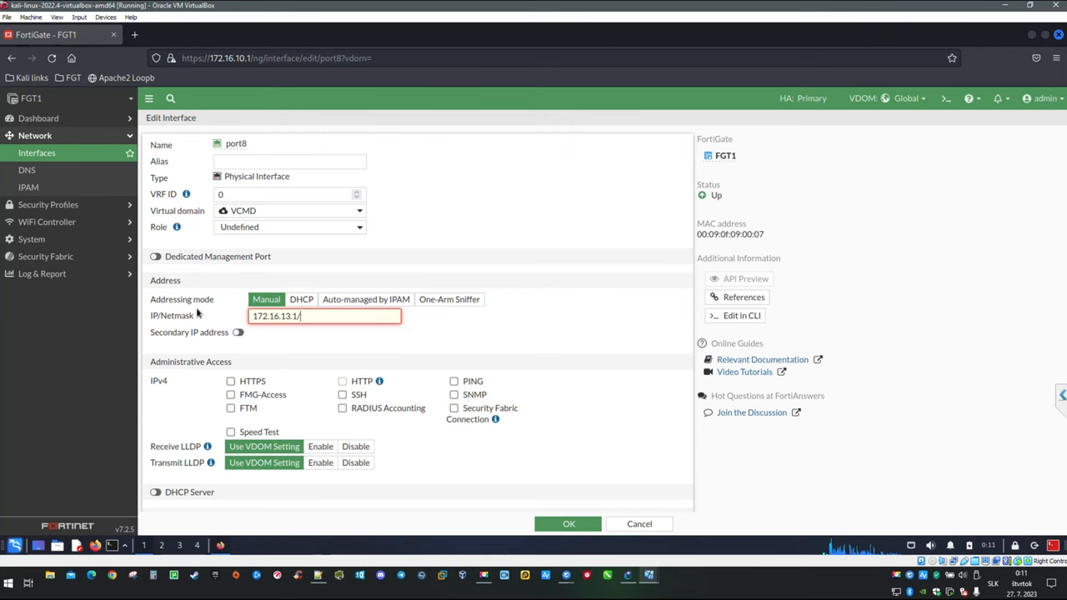
type("24")
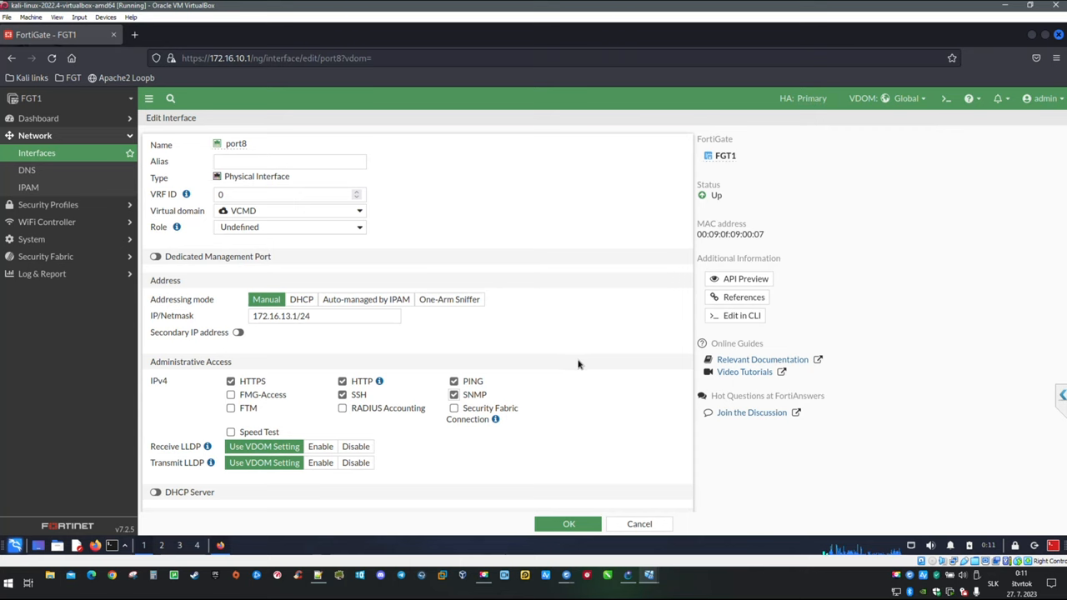
- Enable the DHCP server on port8 and save the interface
scroll("down", 3)
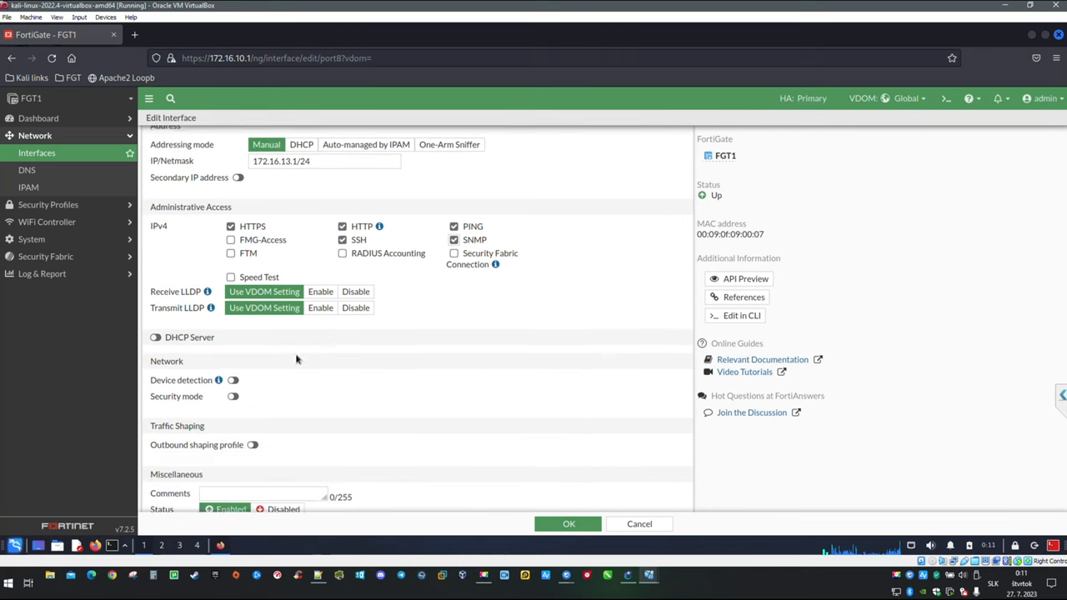
left_click(155, 337)
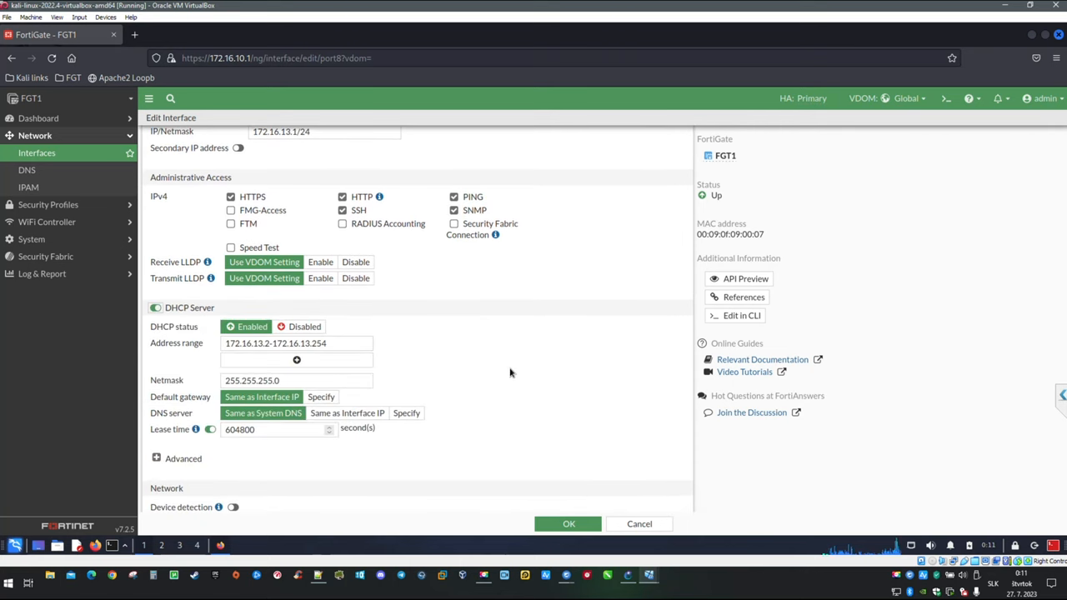
scroll("down", 3)
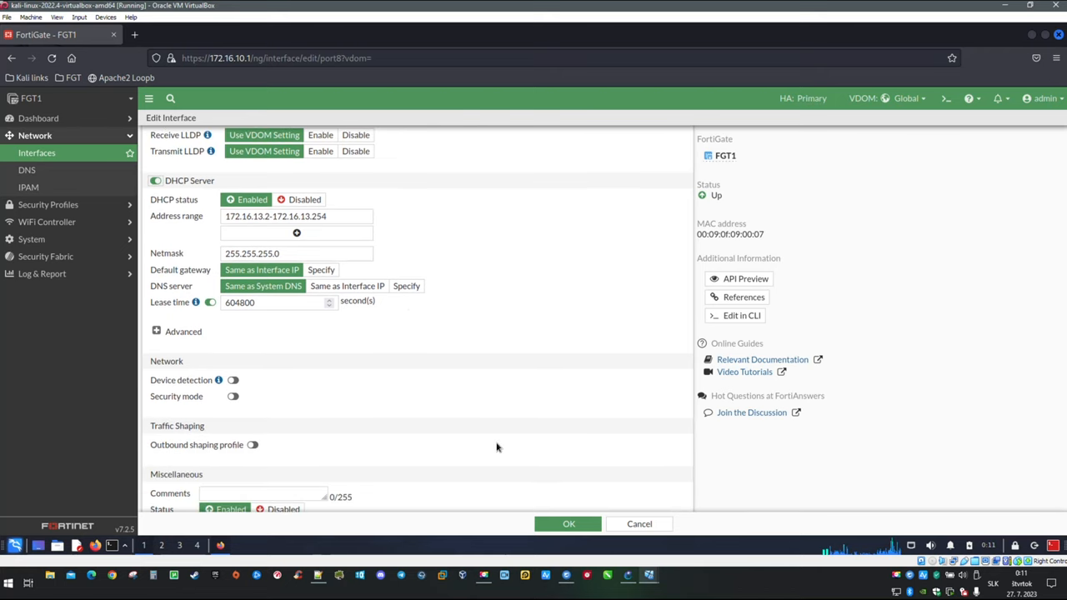
left_click(568, 523)
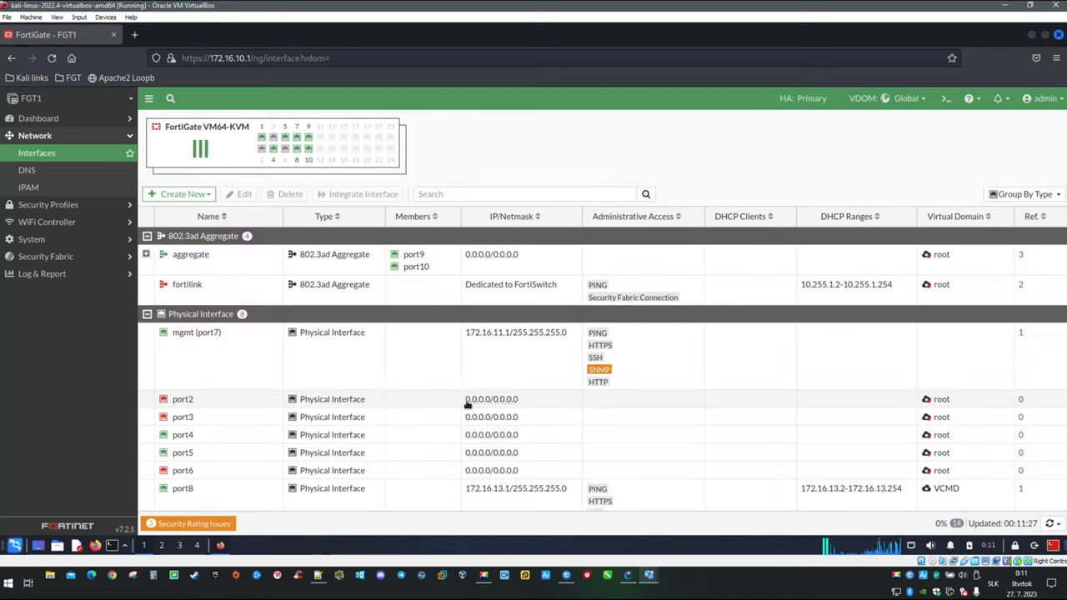
- Switch the GUI from Global into the VCMD virtual domain
scroll("down", 3)
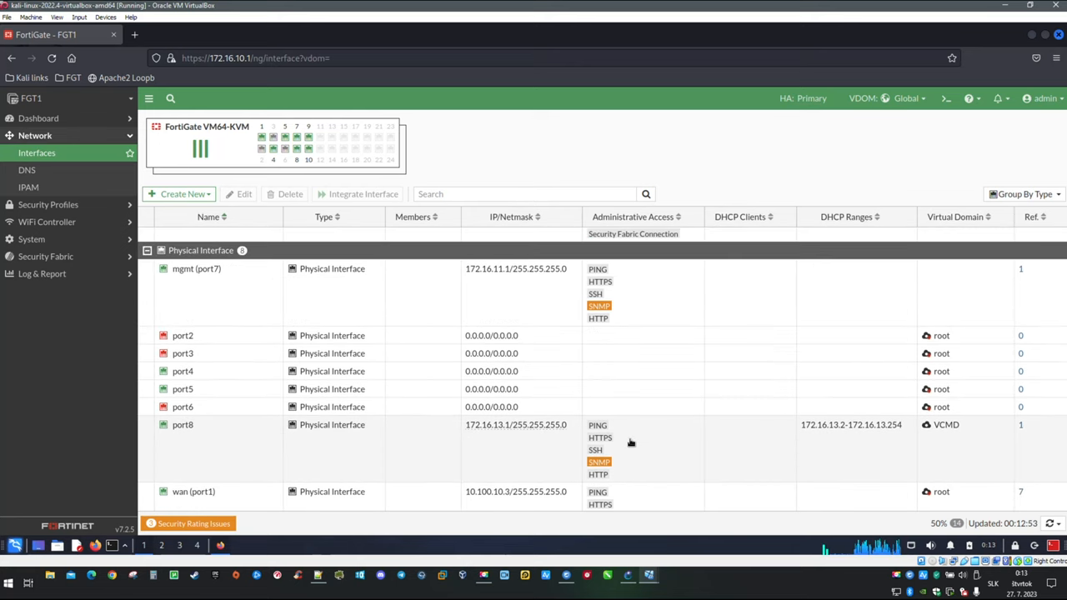
mouse_move(906, 98)
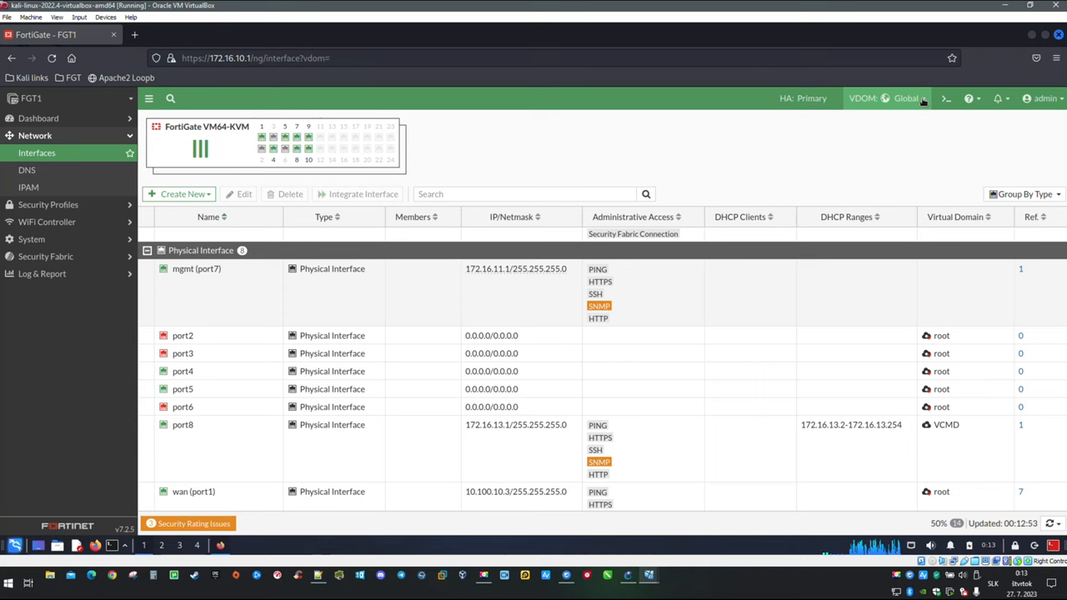
left_click(907, 99)
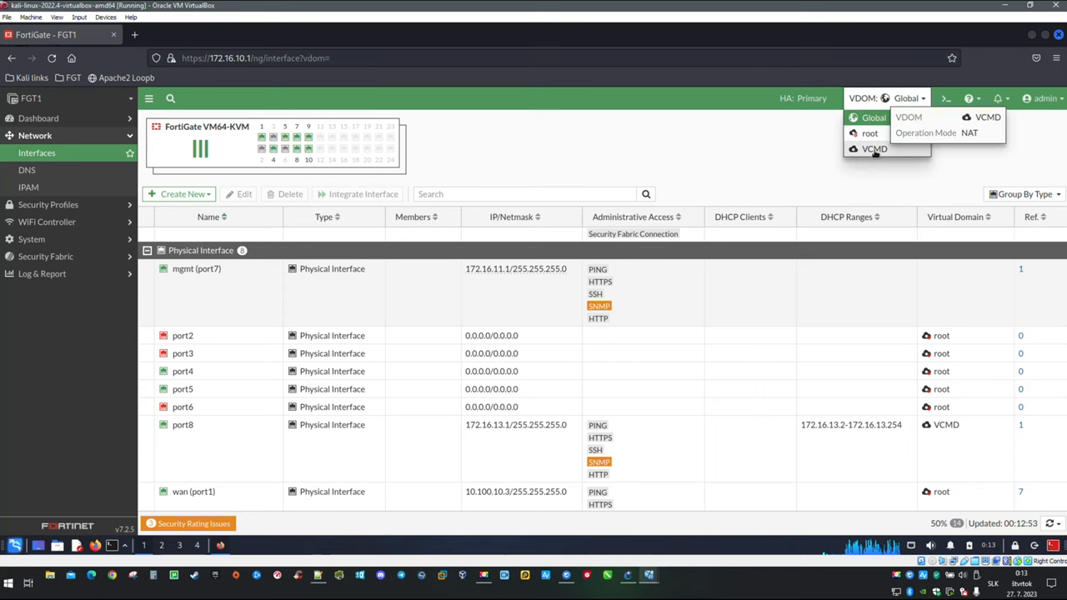
left_click(873, 149)
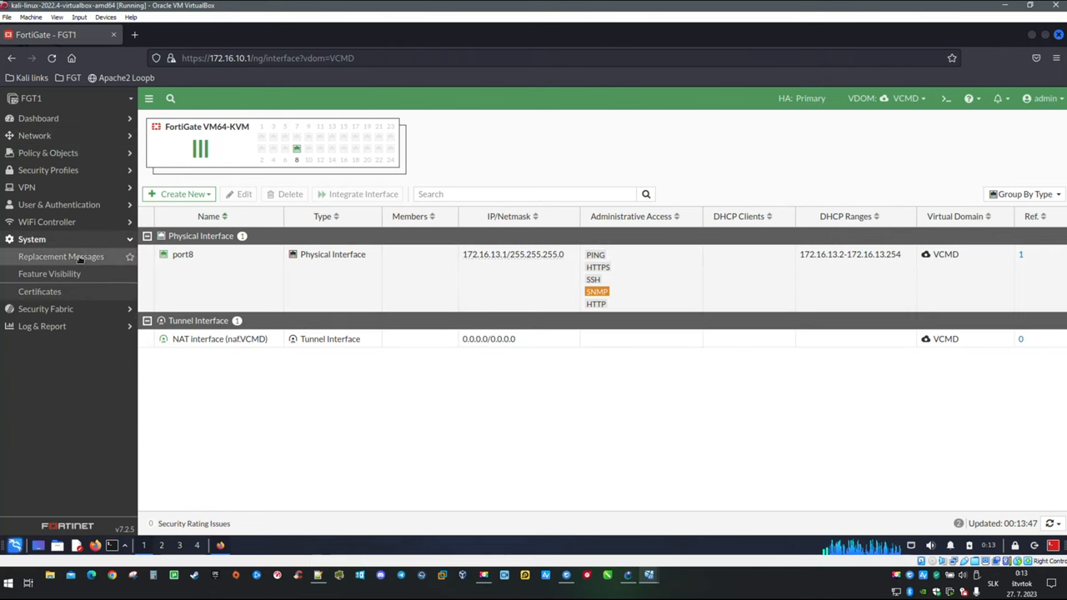
- In Feature Visibility turn on DNS Database and apply the change
left_click(50, 274)
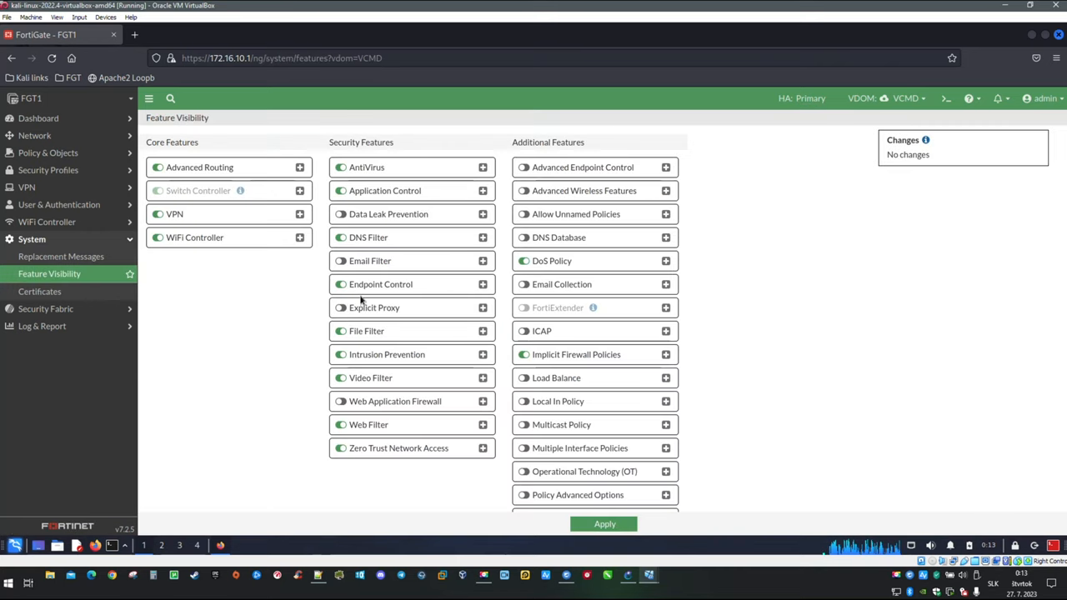
left_click(523, 237)
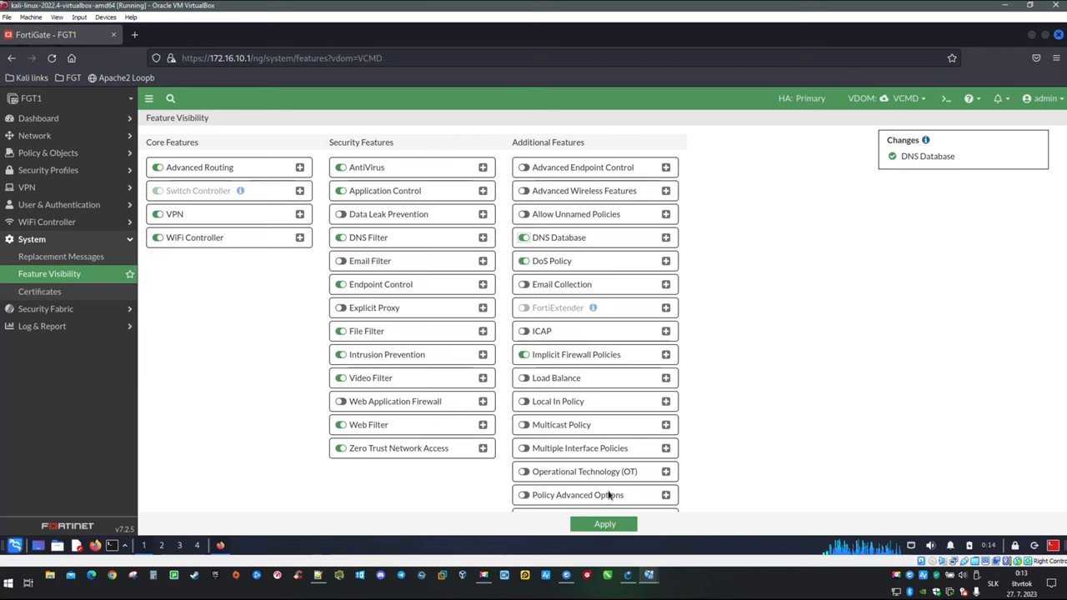
left_click(604, 524)
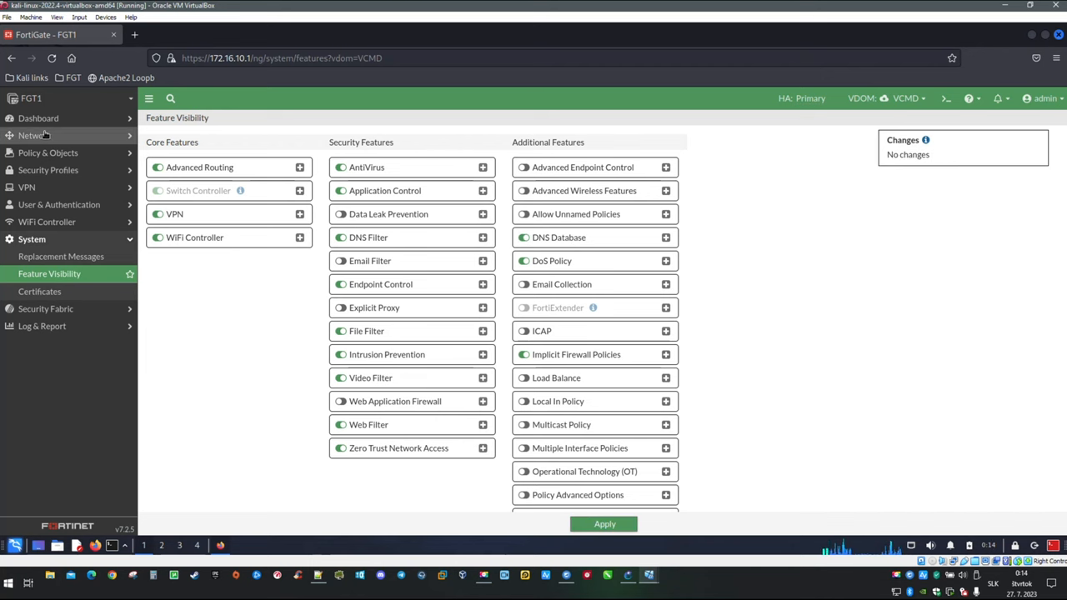
left_click(35, 135)
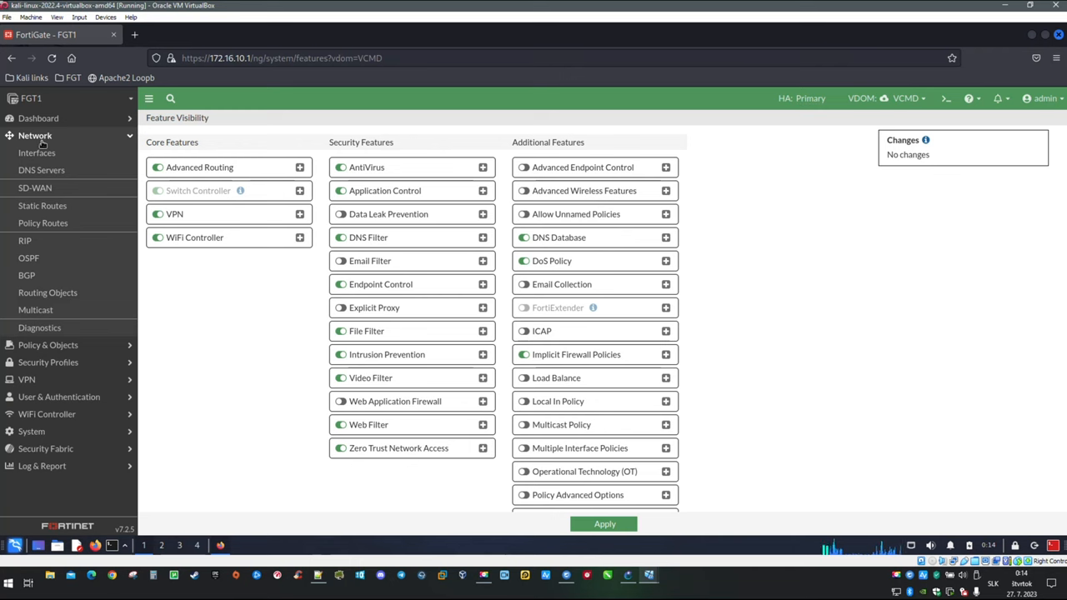
- Begin a DNS service on interface port8 in Forward to System DNS mode
left_click(40, 170)
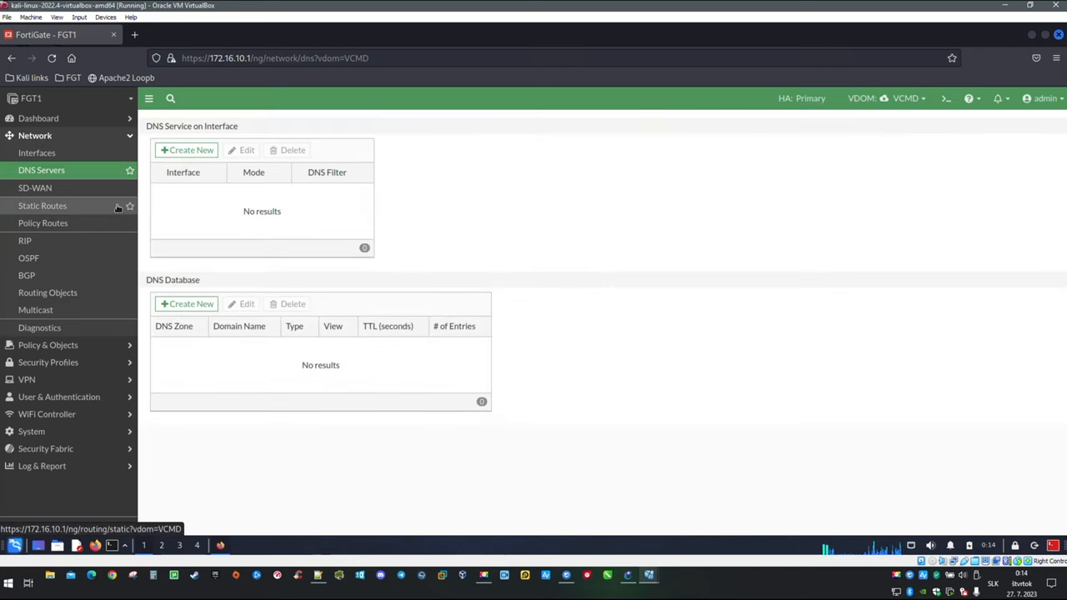
mouse_move(208, 190)
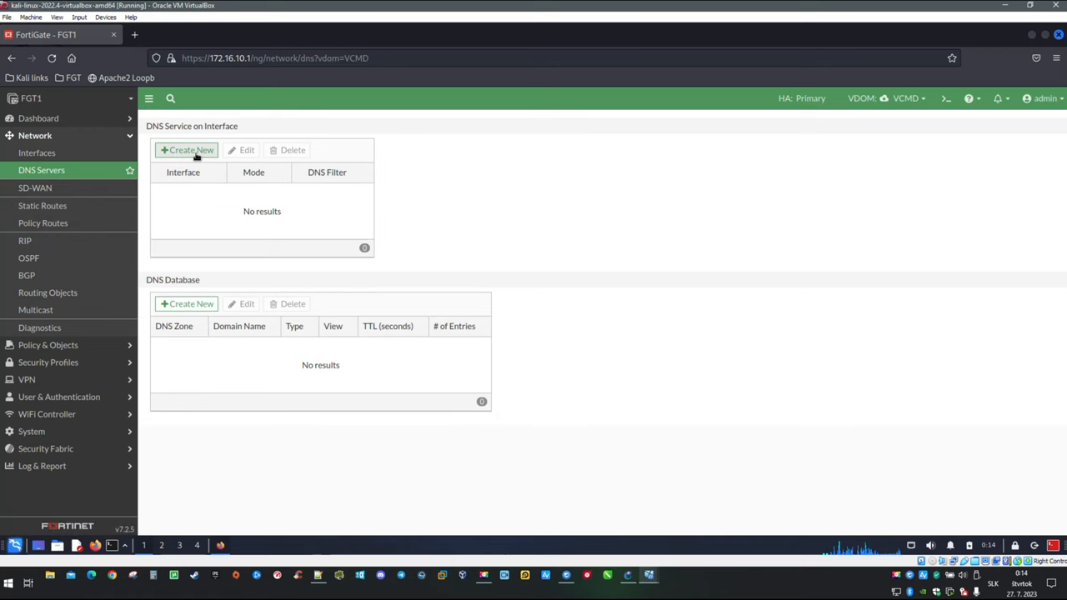
left_click(187, 150)
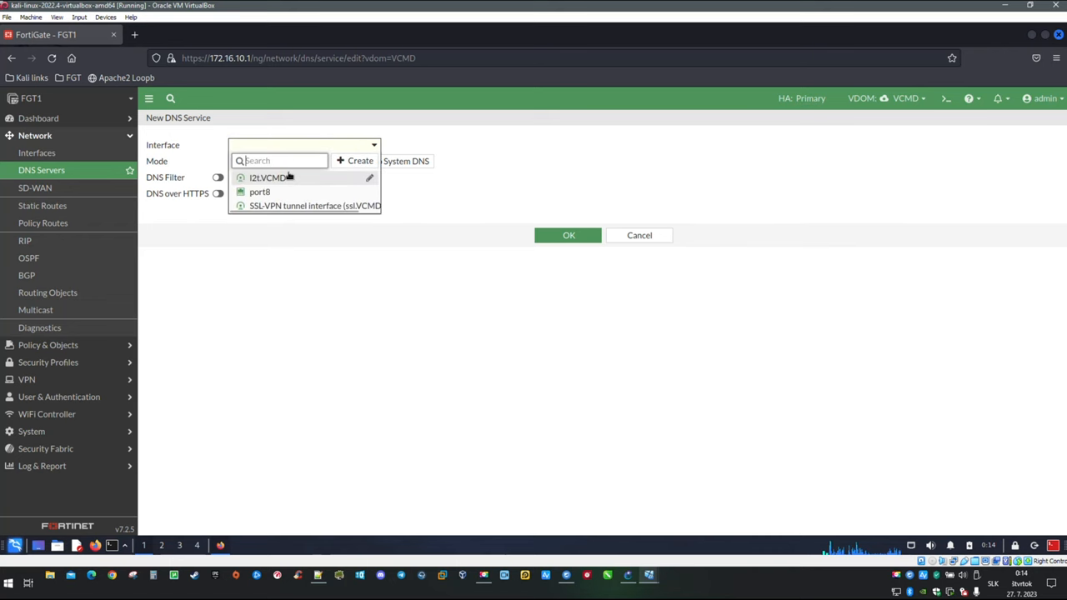
left_click(260, 192)
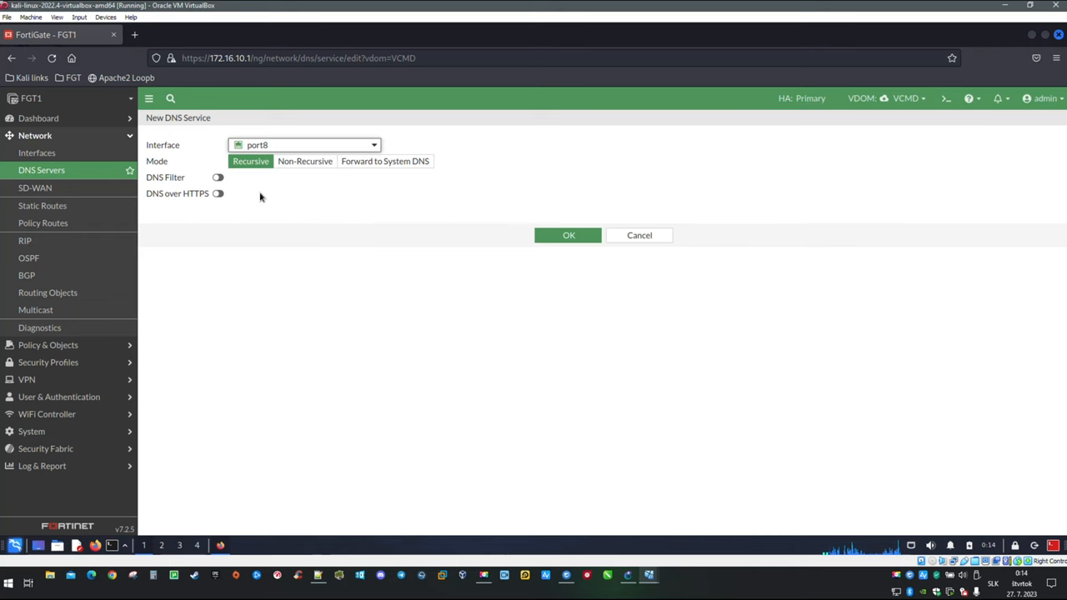
mouse_move(383, 160)
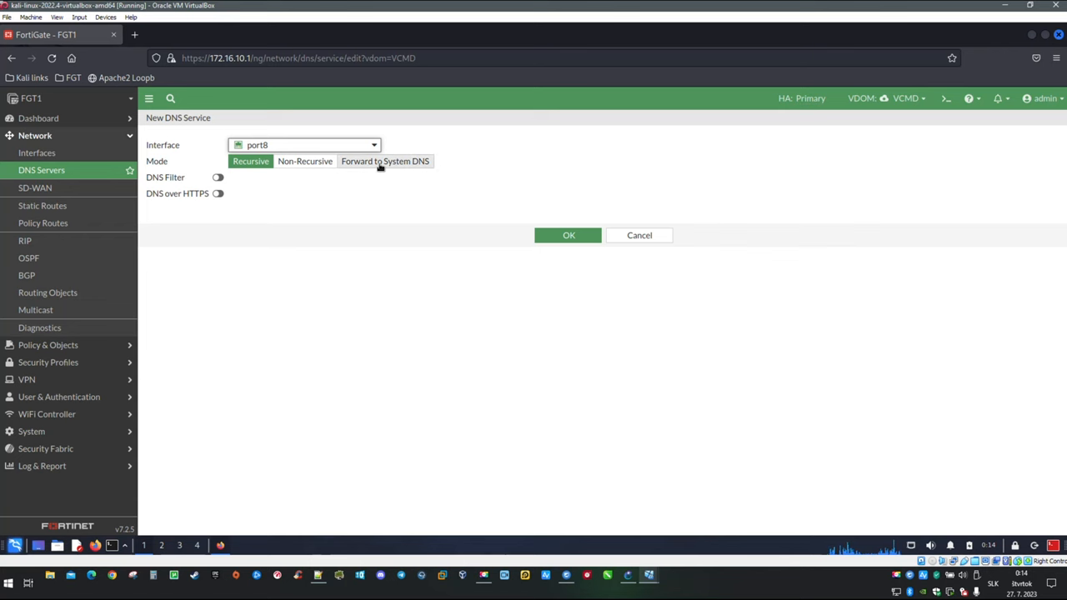
left_click(383, 160)
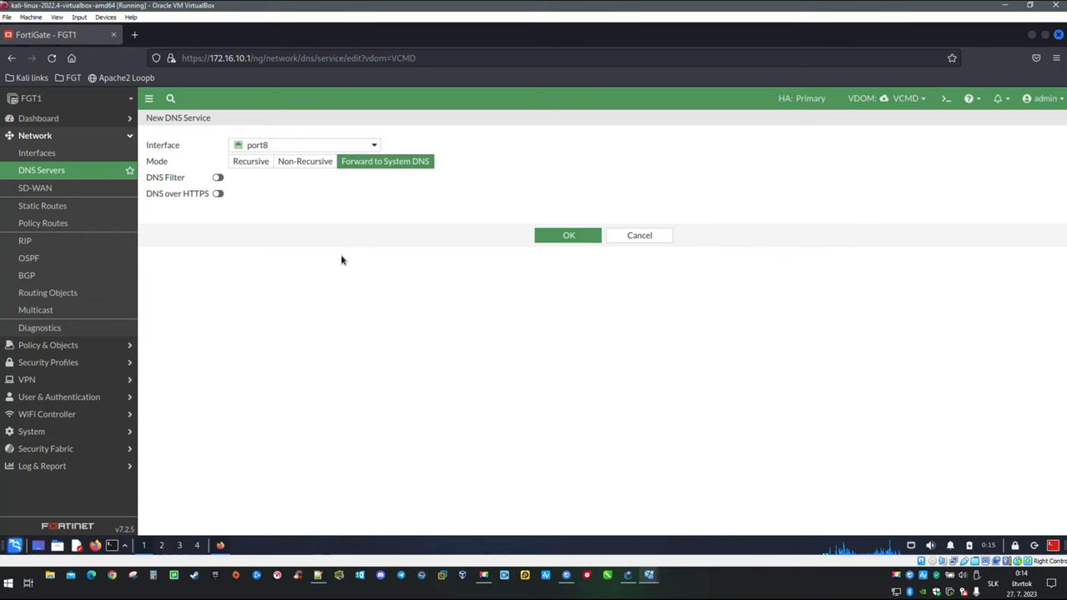
mouse_move(513, 298)
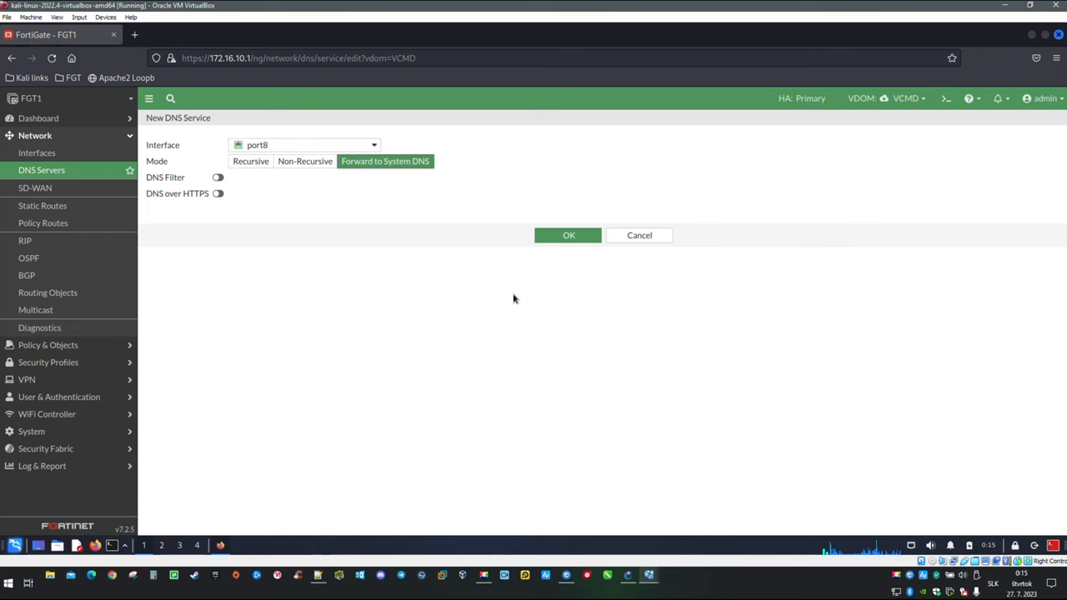
mouse_move(566, 235)
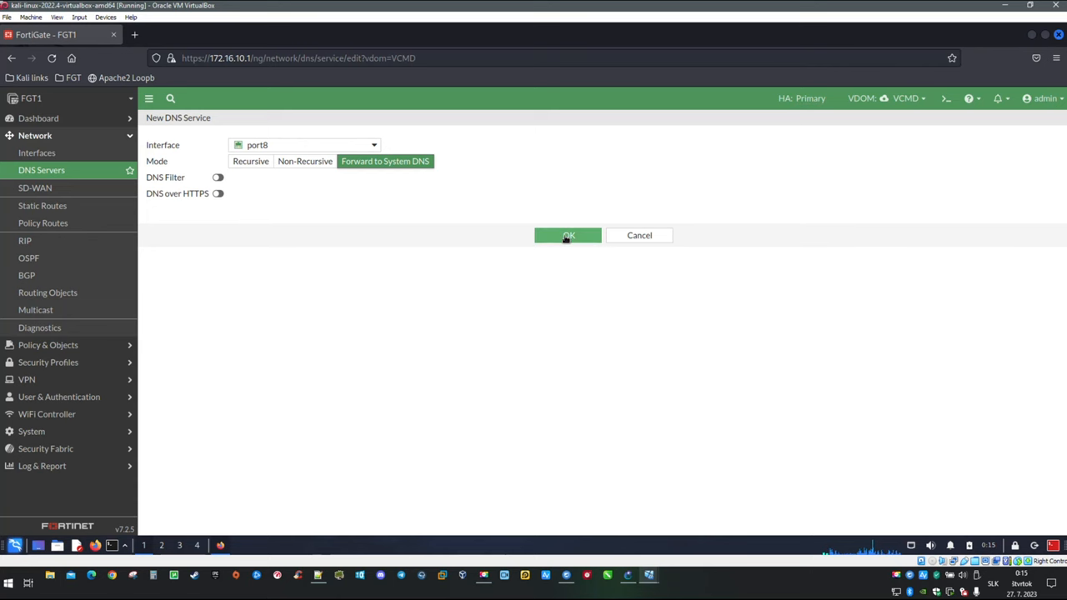
- Save the port8 DNS service and return to the Global VDOM's interface list
left_click(566, 235)
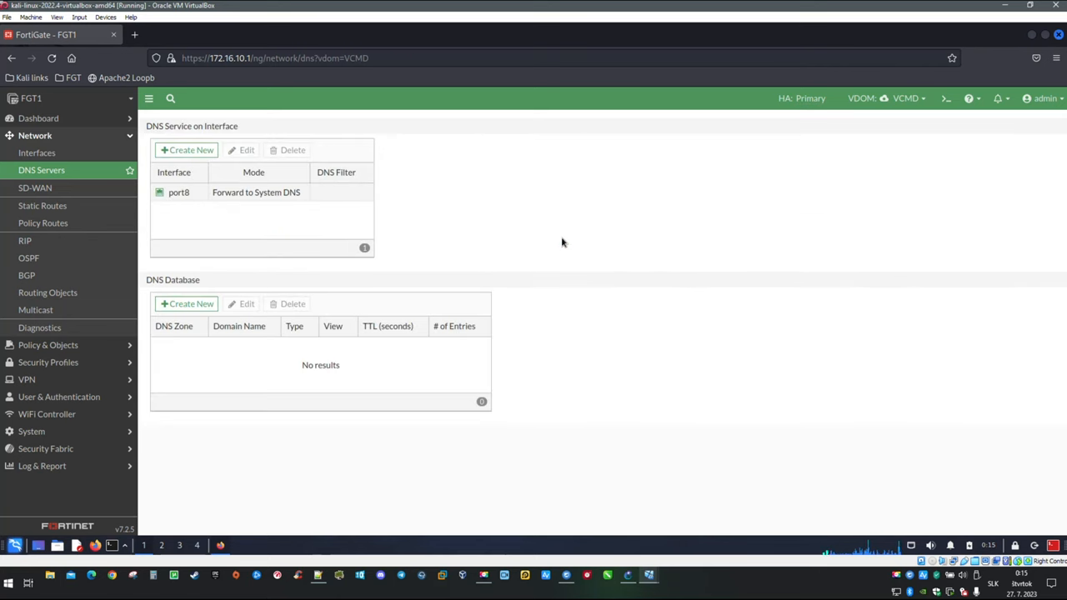
left_click(904, 98)
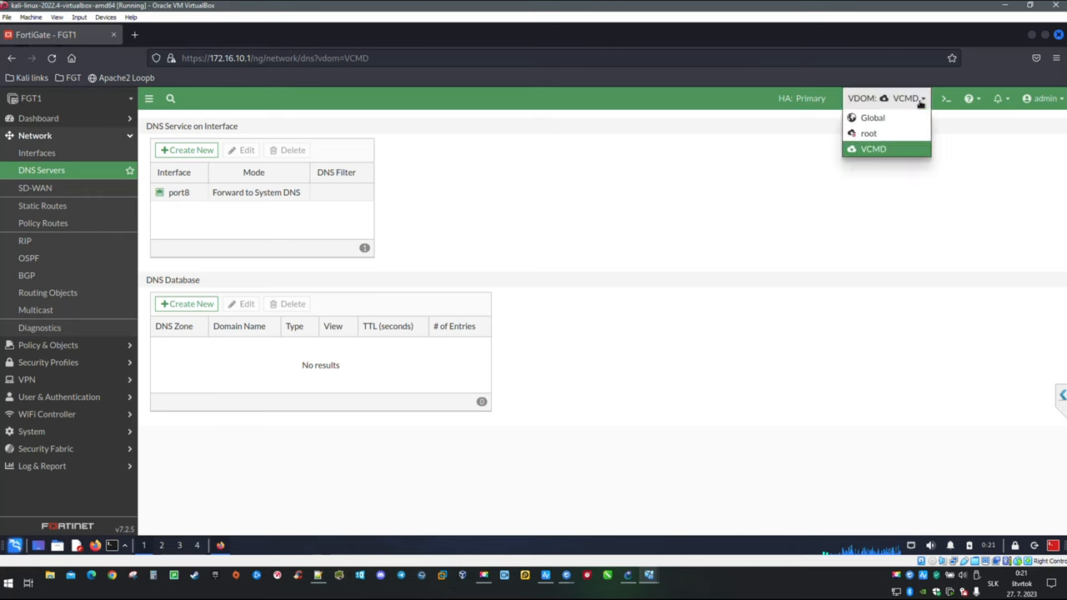
left_click(872, 117)
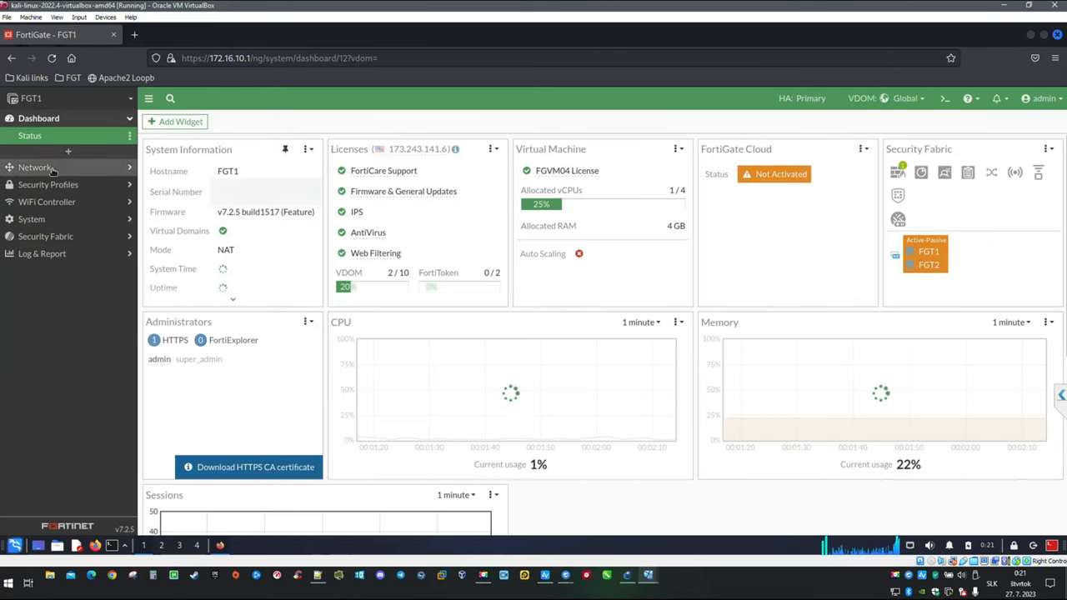
left_click(37, 153)
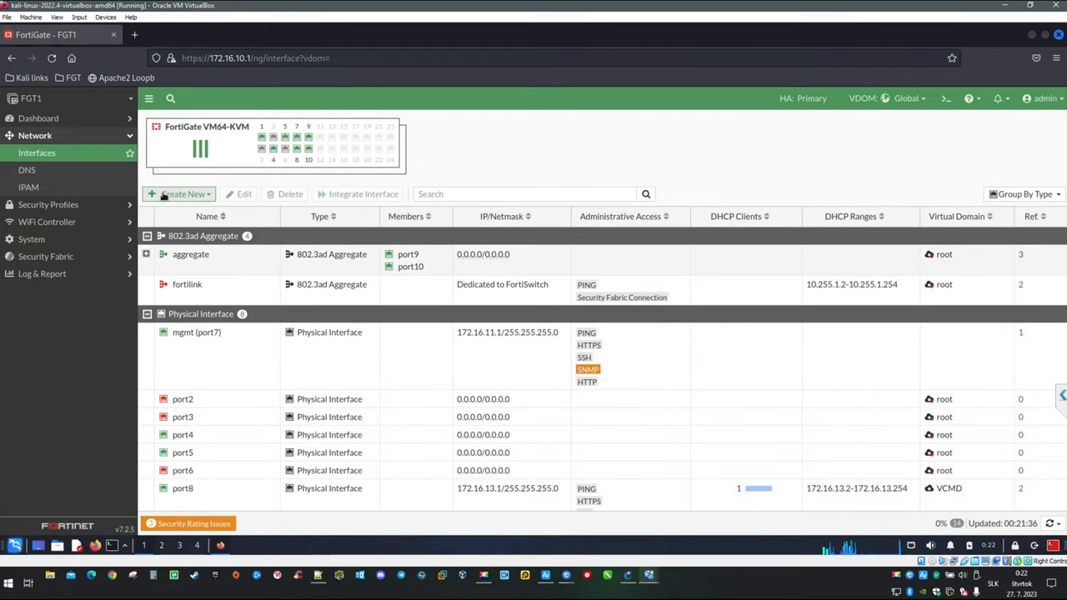
- Create a new VDOM link named VCMDtoCMD
left_click(180, 193)
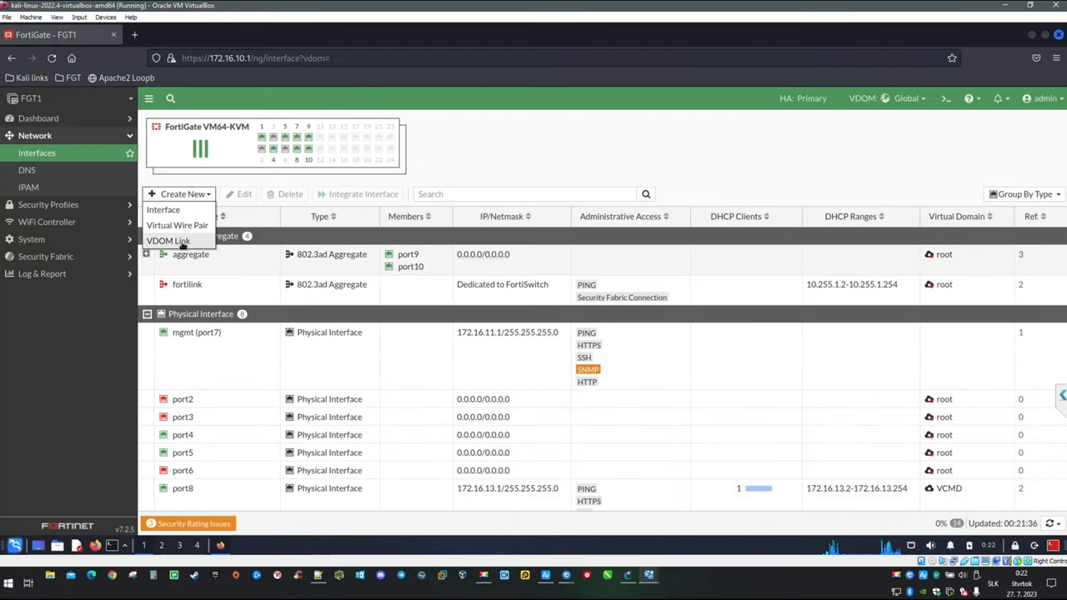
left_click(167, 240)
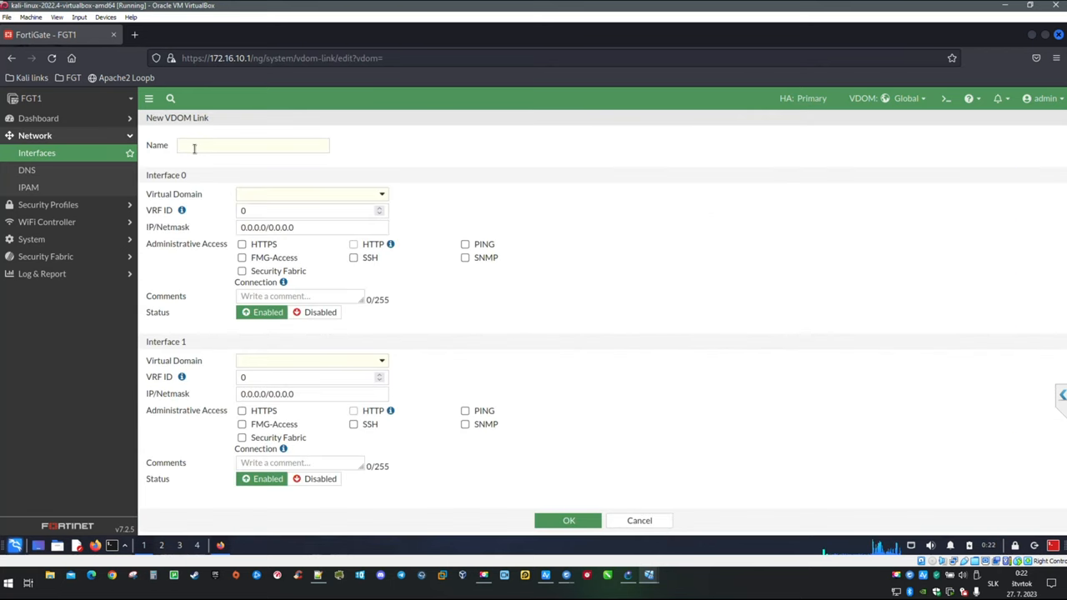
left_click(253, 145)
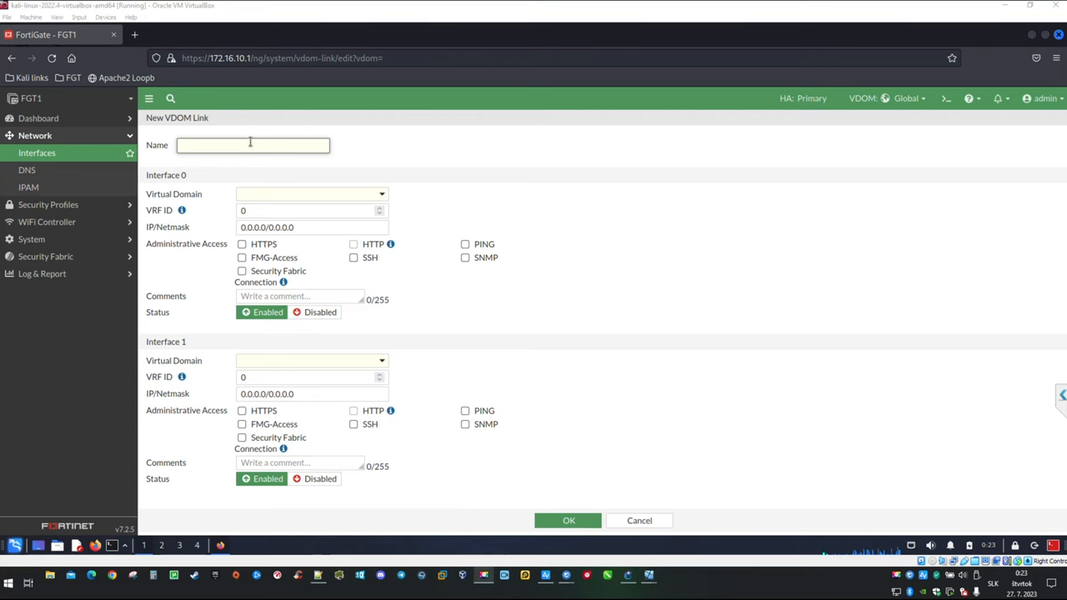
type("VCMD")
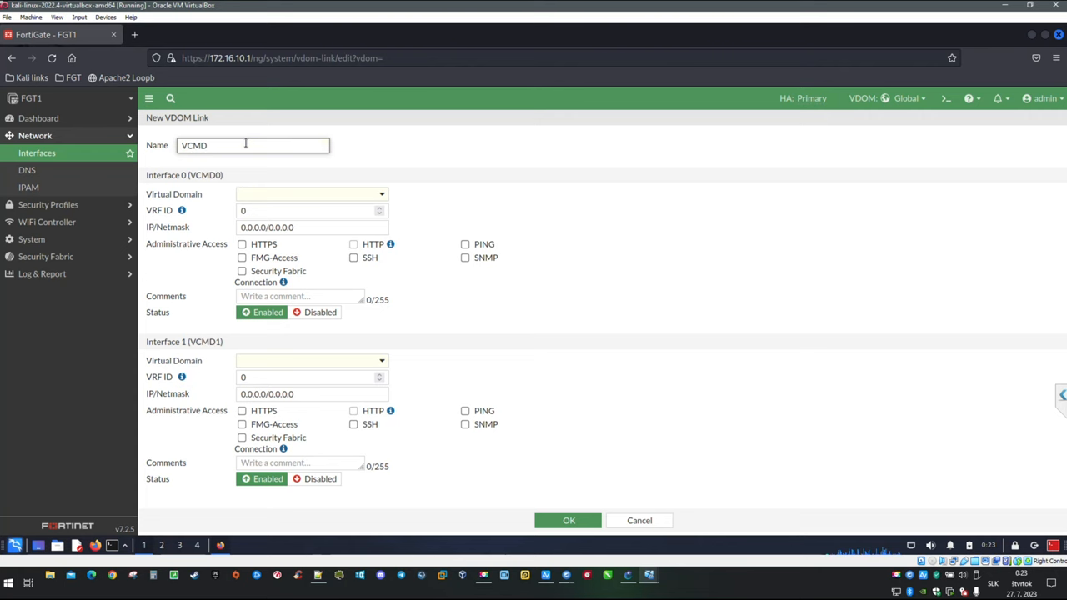
type("to")
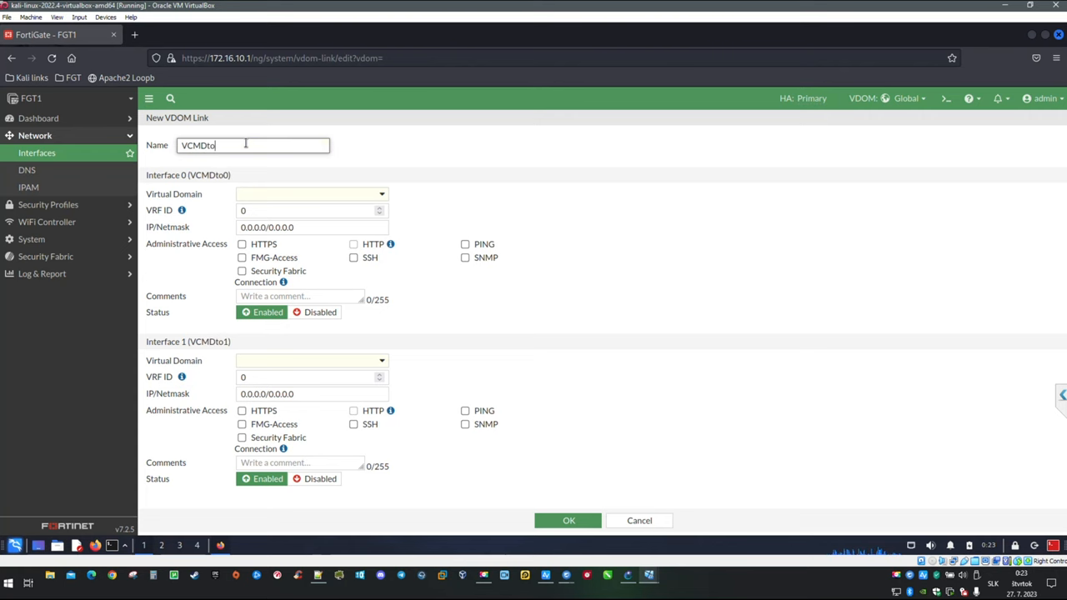
type("CMD")
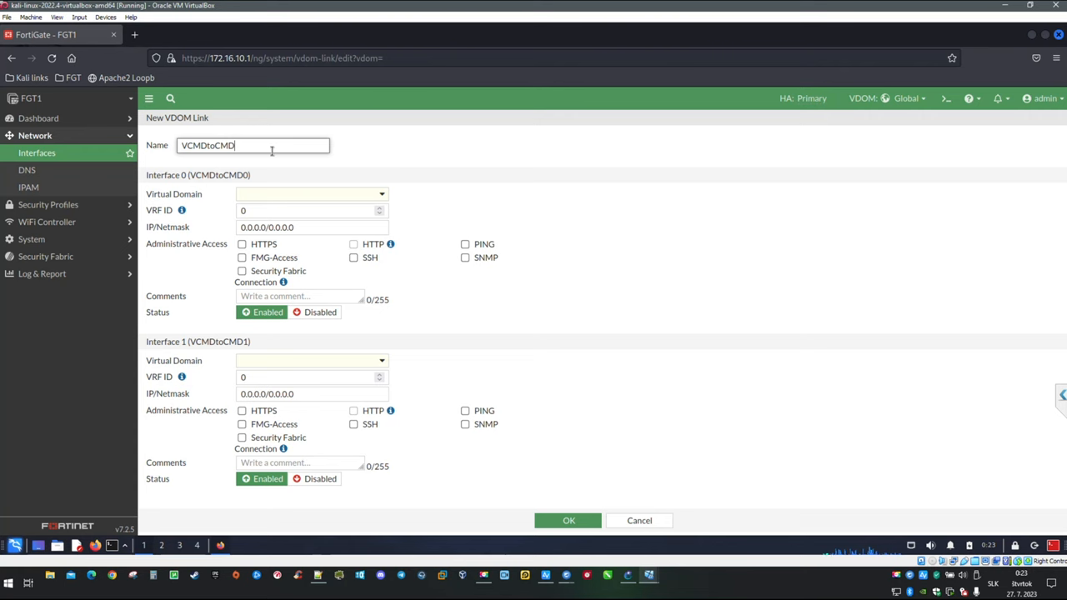
mouse_move(393, 160)
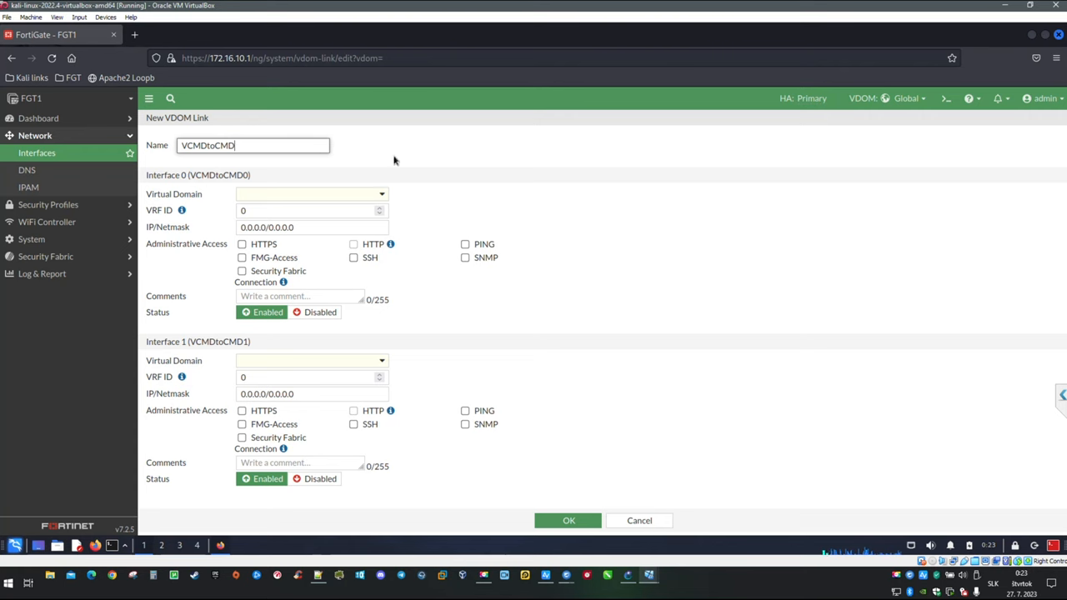
- Assign interface 0 to the root domain with address 172.16.14.1/30
left_click(311, 193)
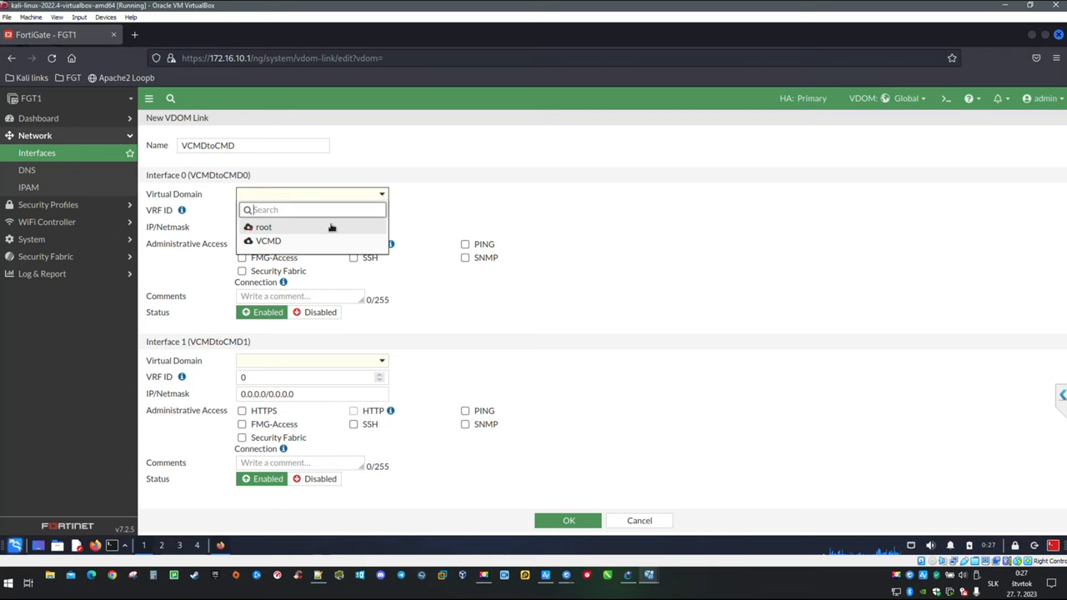
left_click(263, 227)
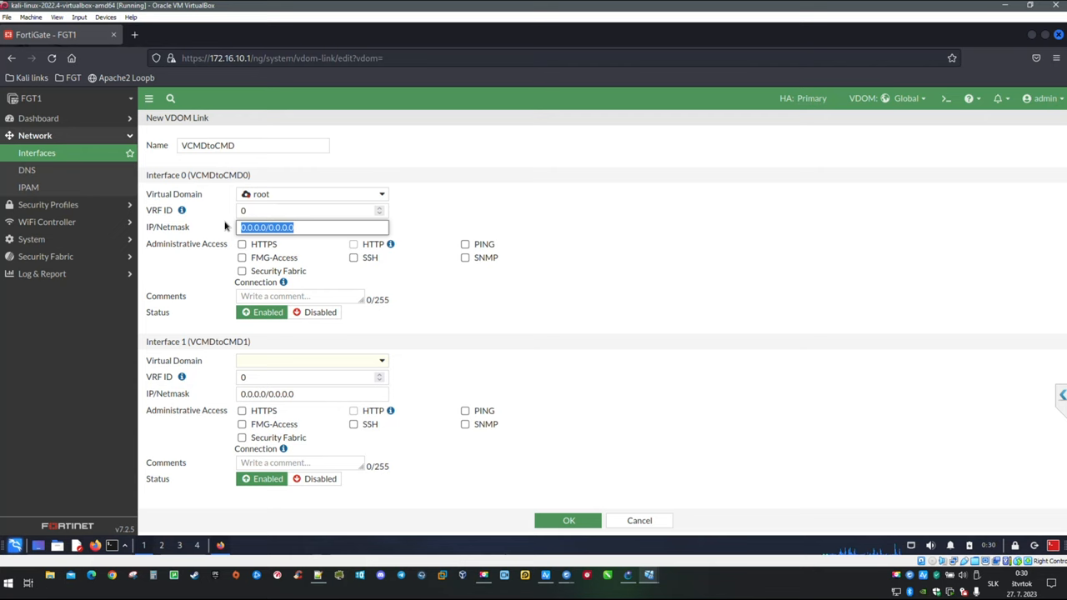
type("172.16.14.")
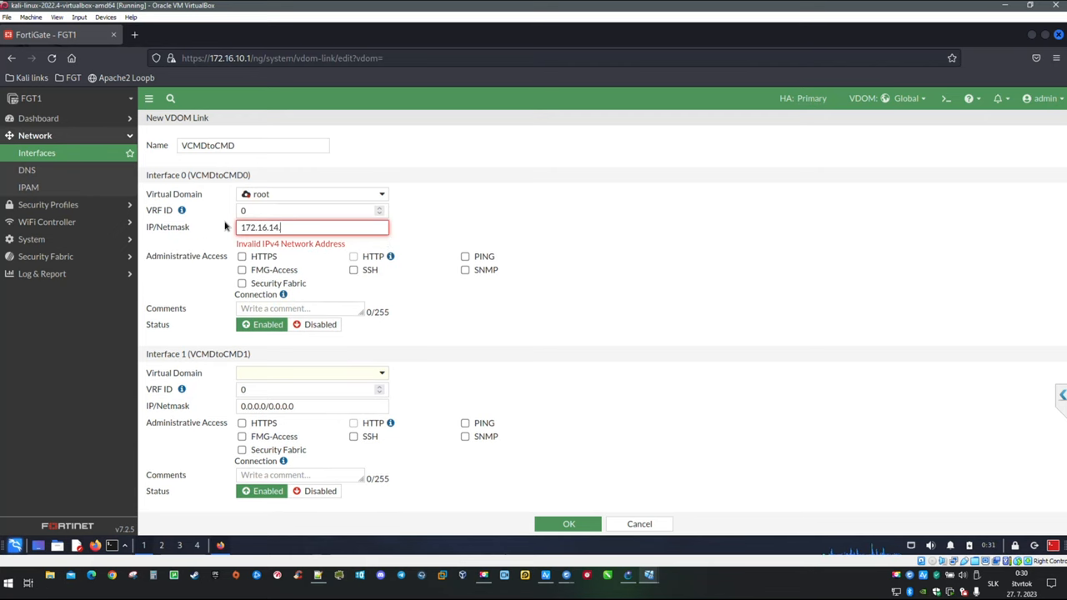
type("1")
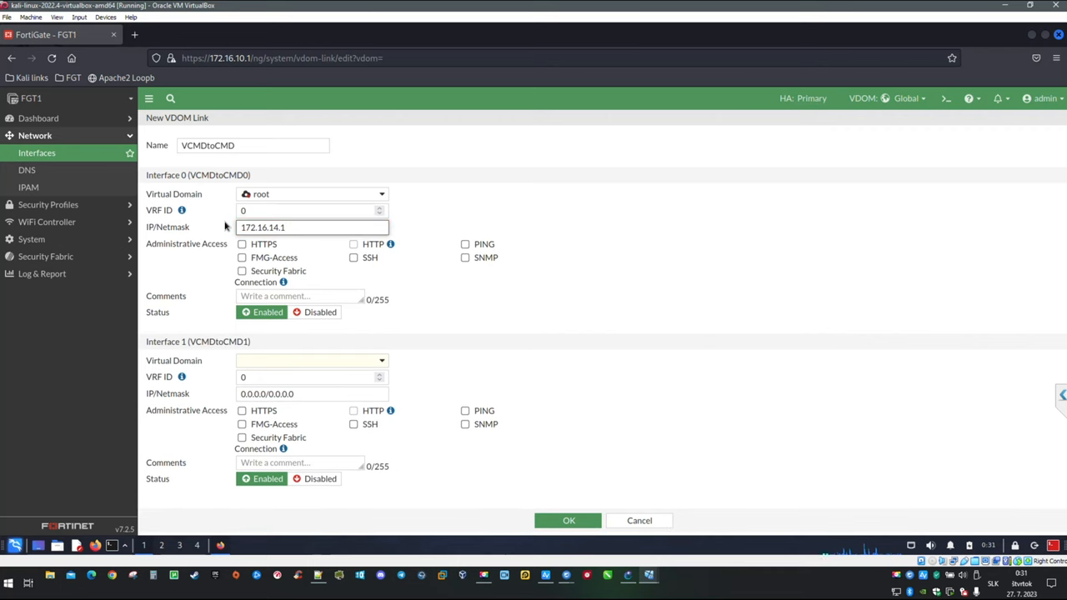
type("/30")
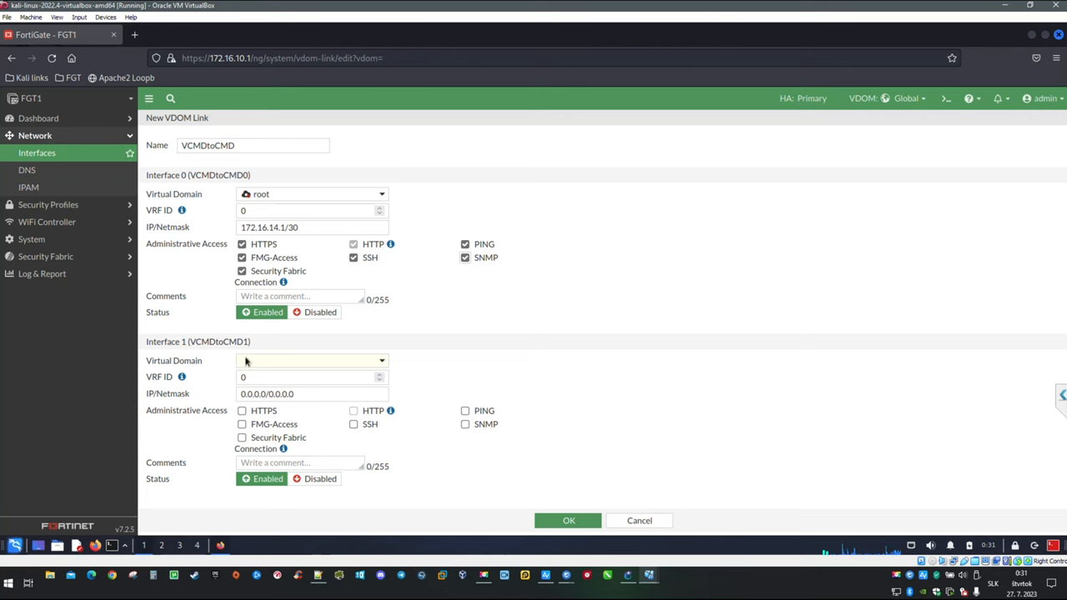
- Assign interface 1 to the VCMD domain with address 172.16.14.2/30
left_click(313, 360)
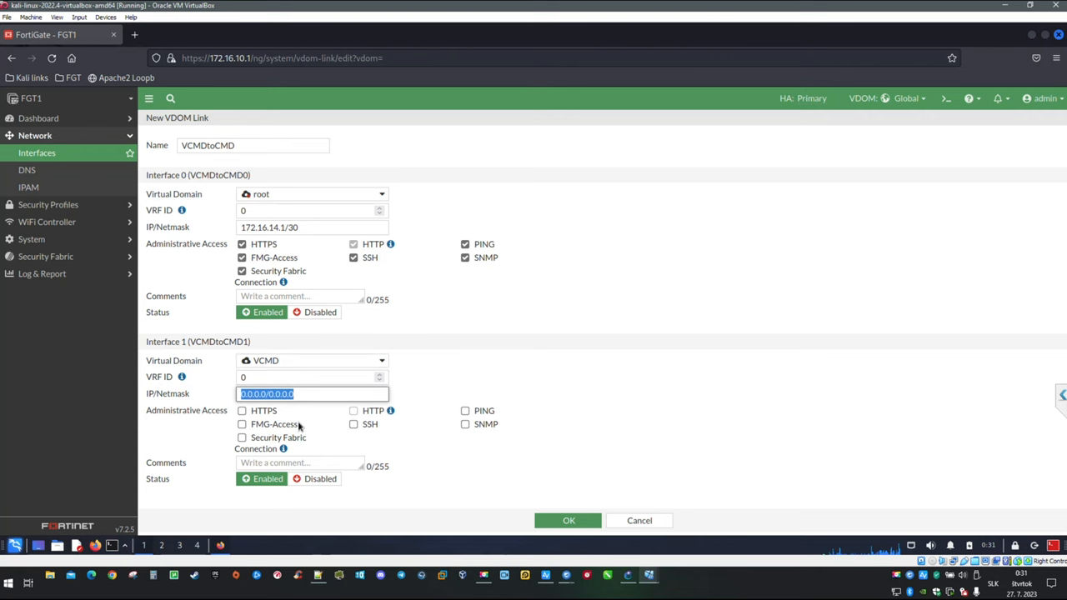
type("172.16.14")
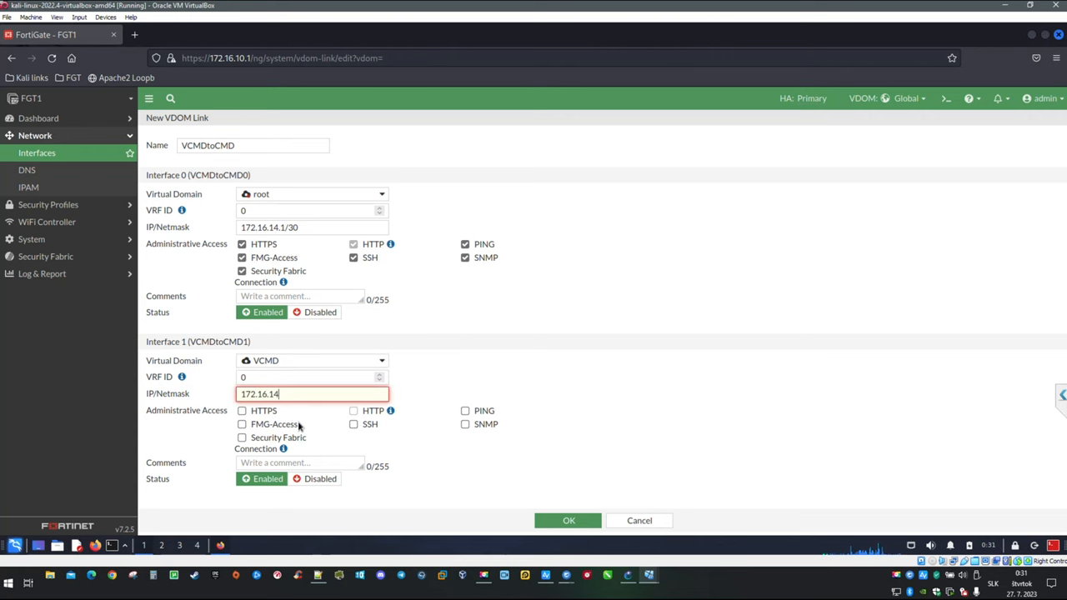
type(".2/")
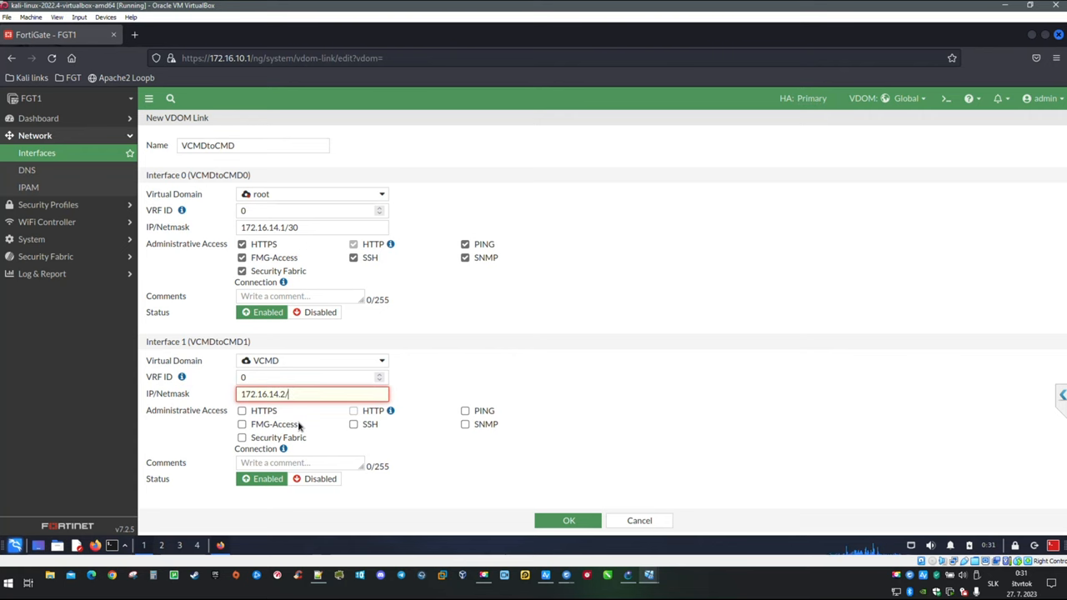
type("30")
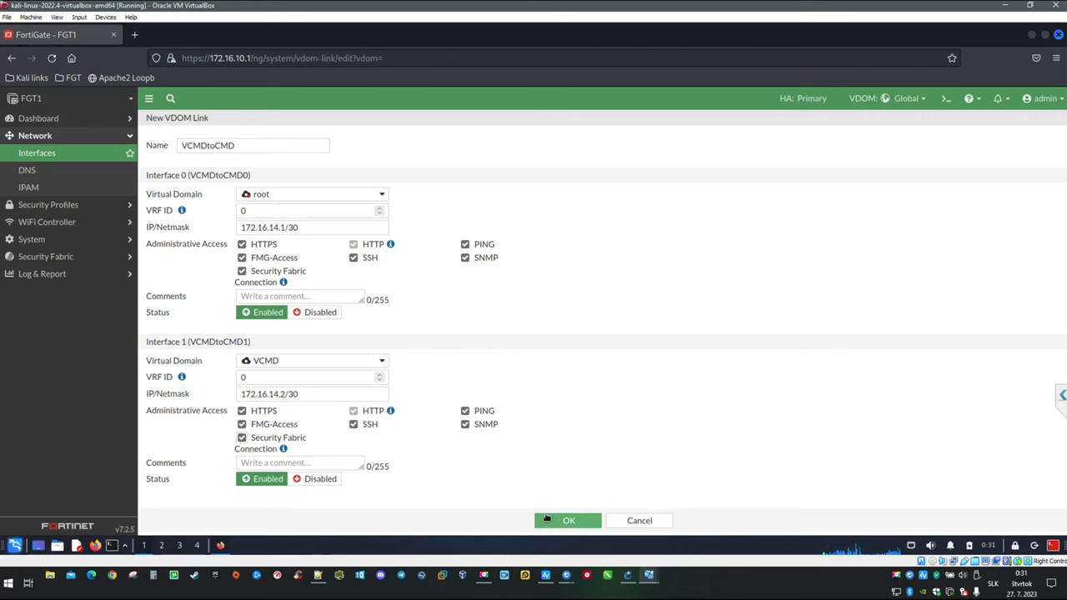
- Save the VCMDtoCMD VDOM link so it appears in the interface list
left_click(567, 520)
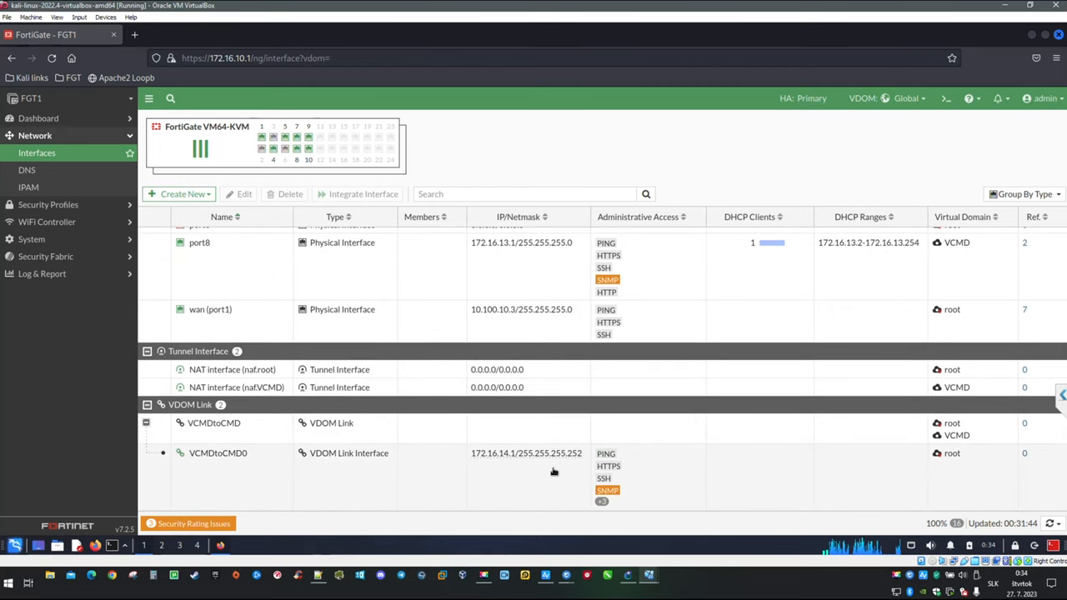
mouse_move(655, 351)
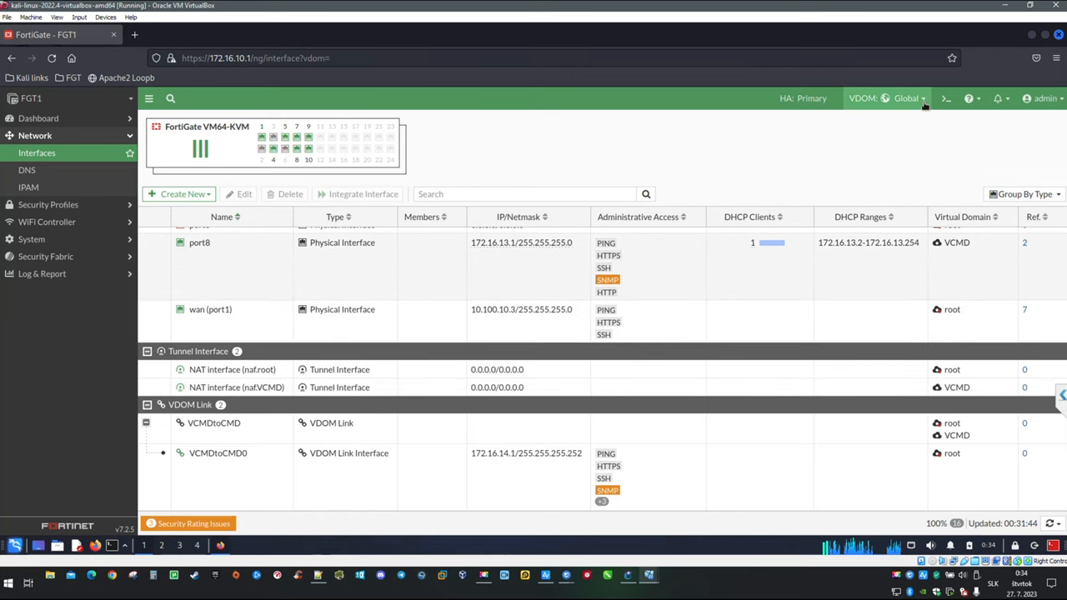
- Switch to the VCMD domain and show its Static Routes page
left_click(887, 99)
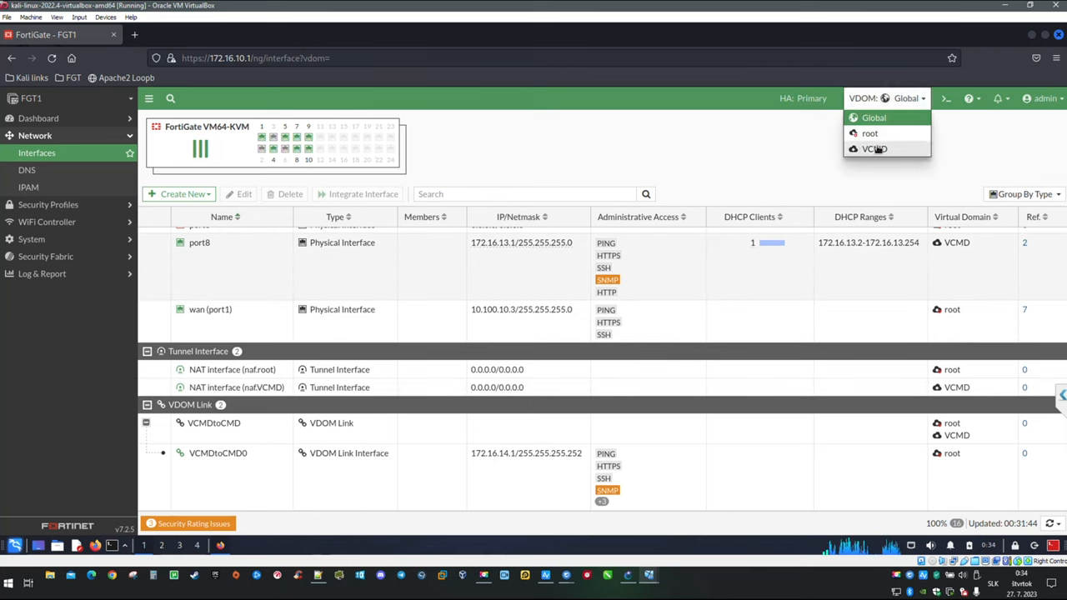
left_click(873, 148)
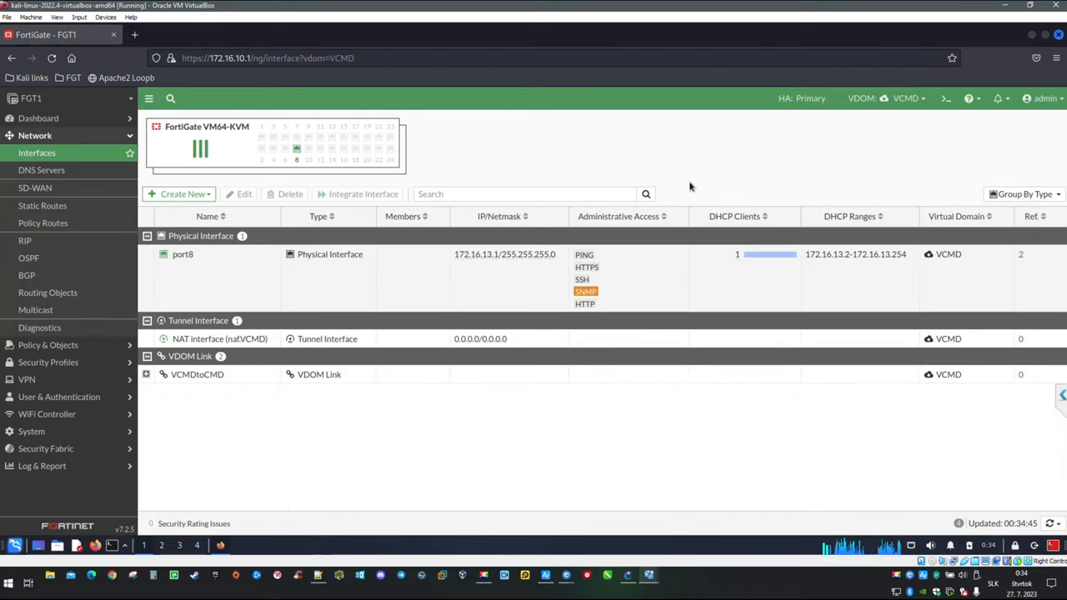
mouse_move(393, 198)
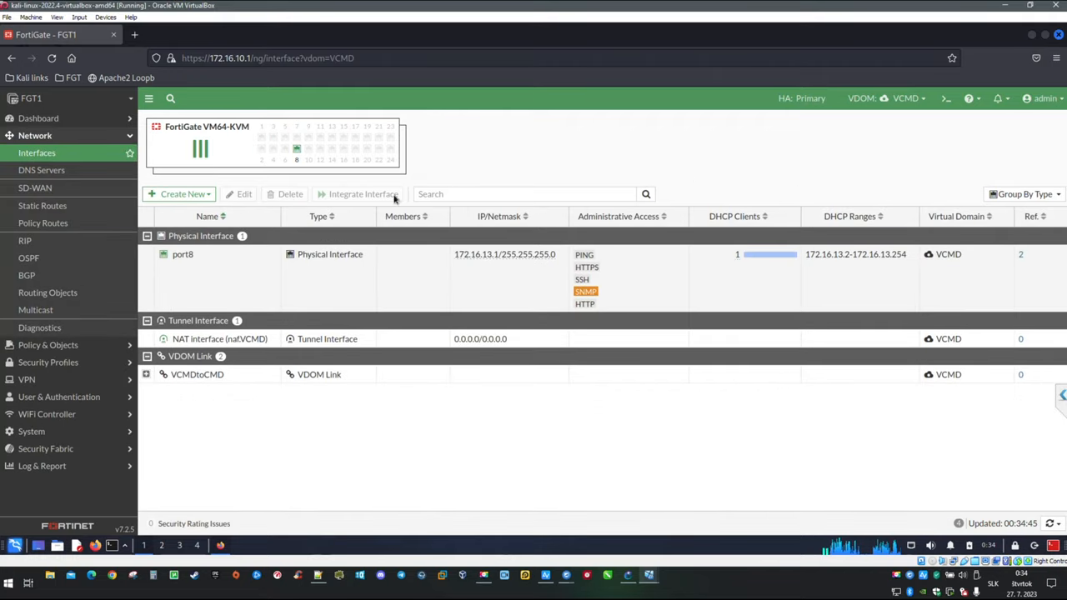
left_click(42, 206)
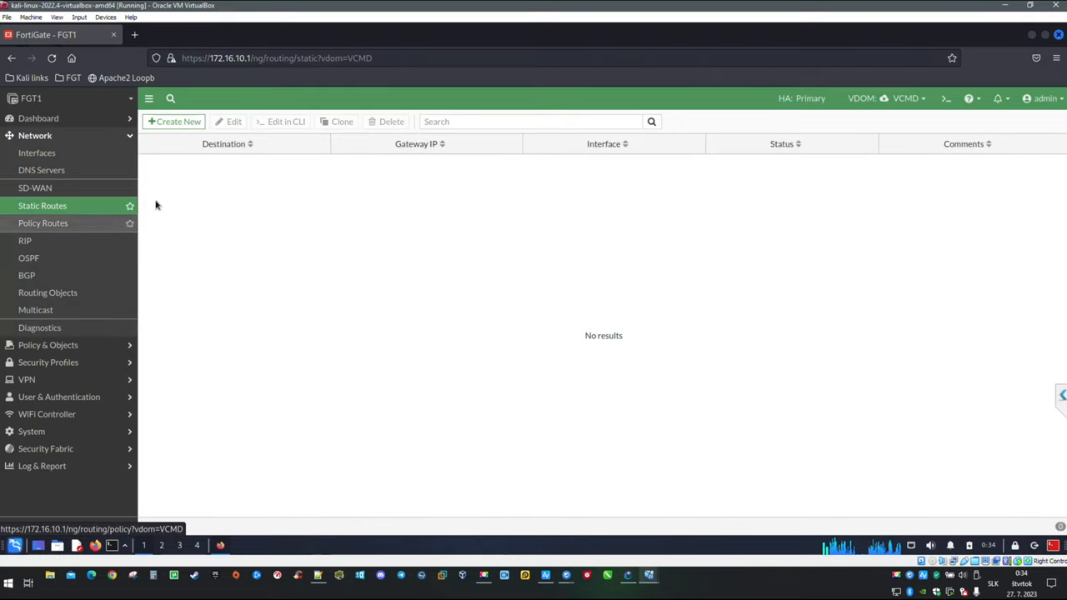
- Add a default route 0.0.0.0/0 via gateway 172.16.14.1 over VCMDtoCMD1
left_click(173, 120)
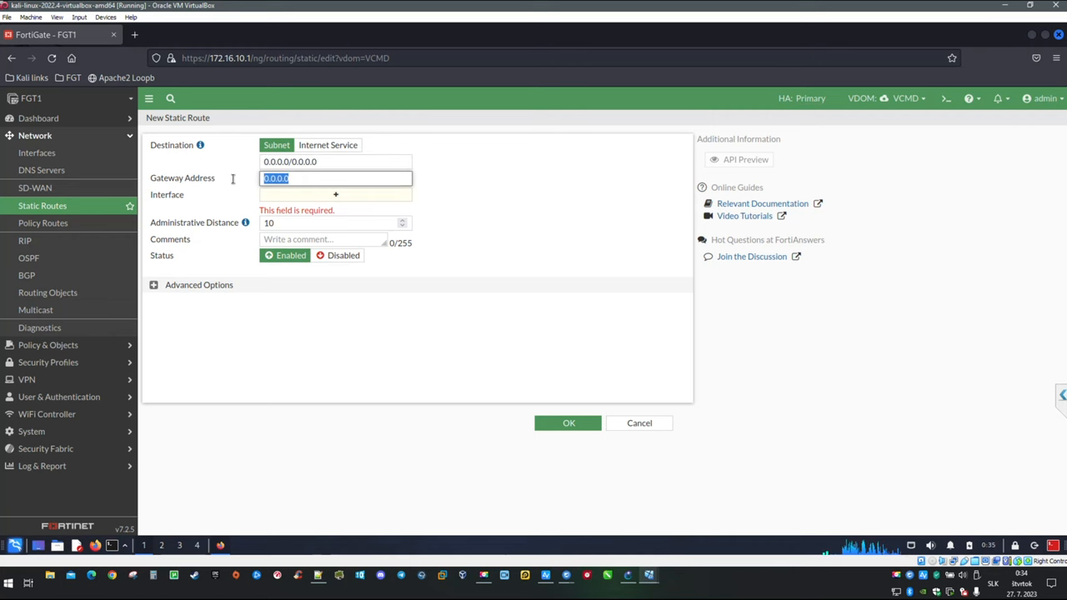
type("172.16.14.1")
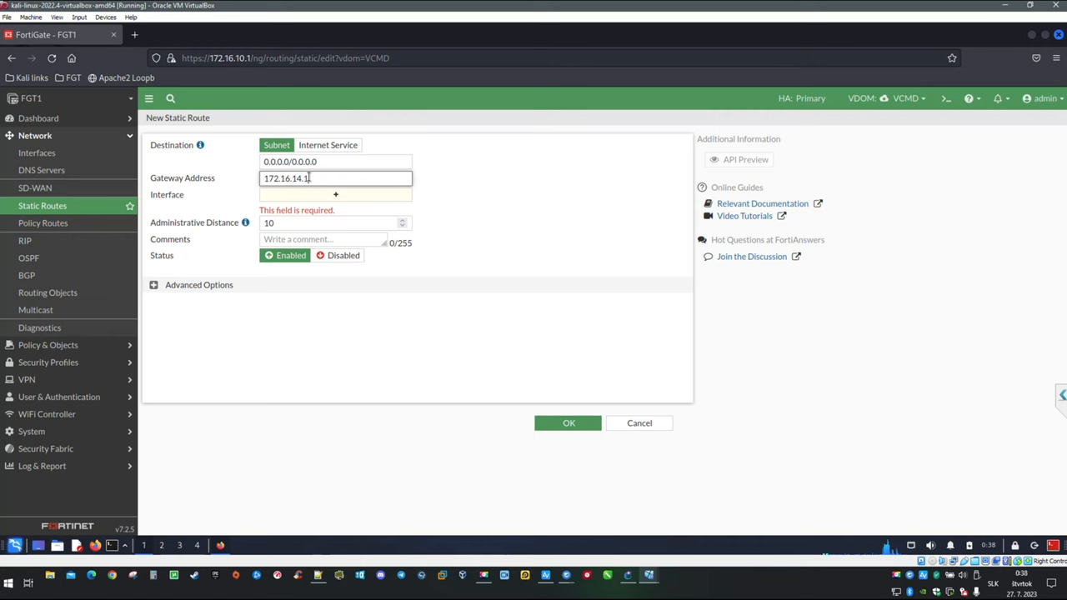
mouse_move(364, 176)
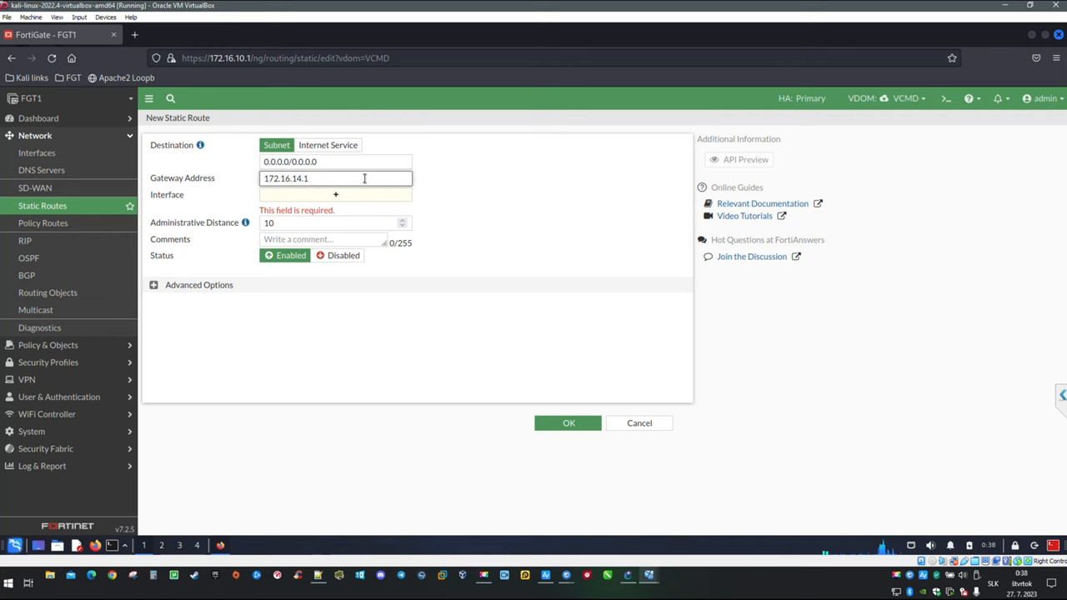
left_click(335, 194)
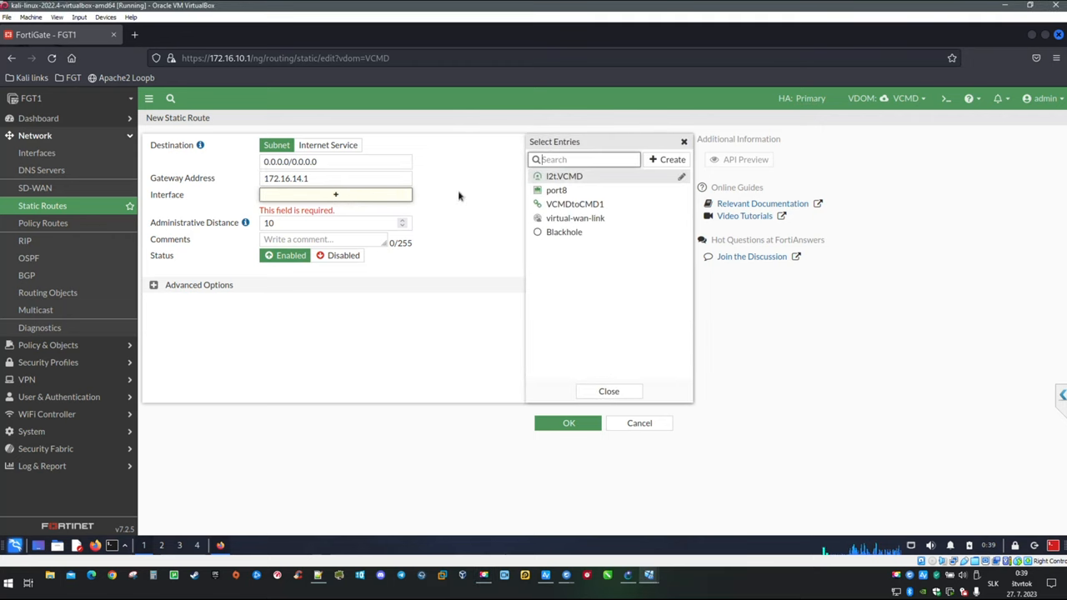
mouse_move(574, 204)
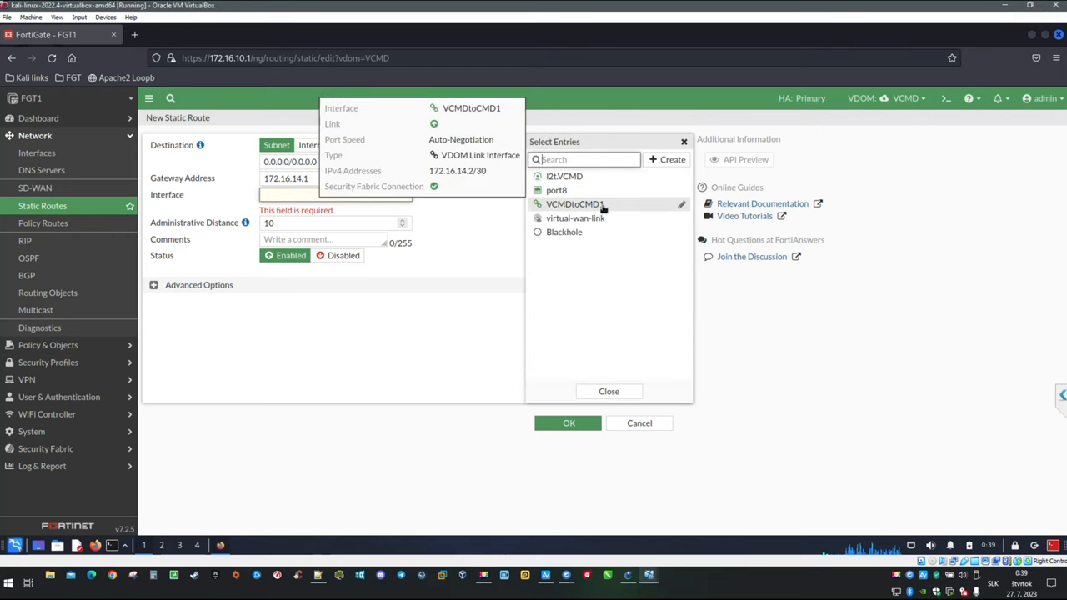
left_click(573, 203)
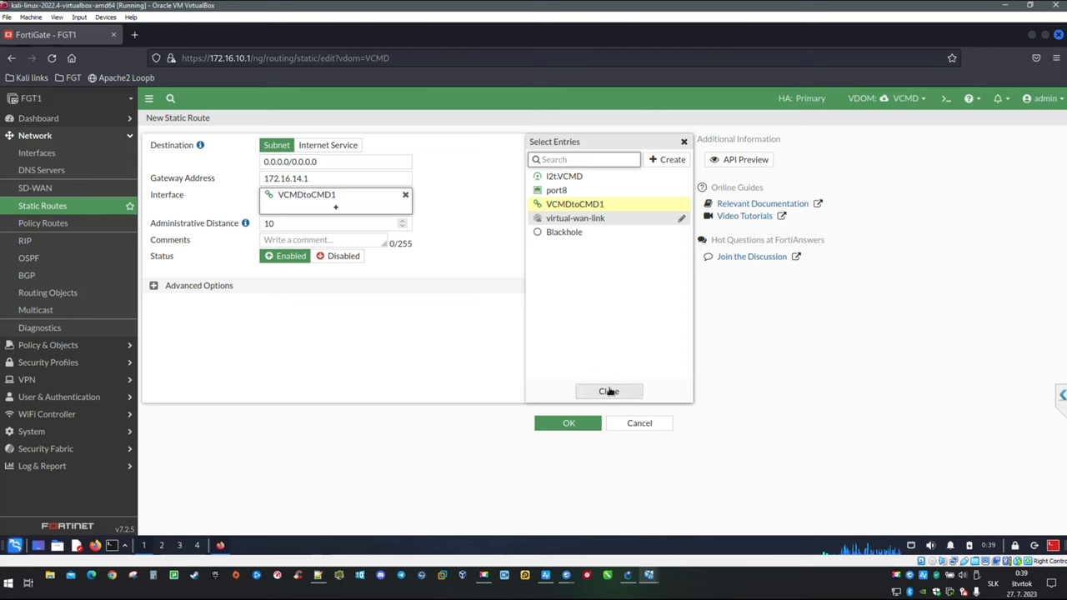
left_click(608, 390)
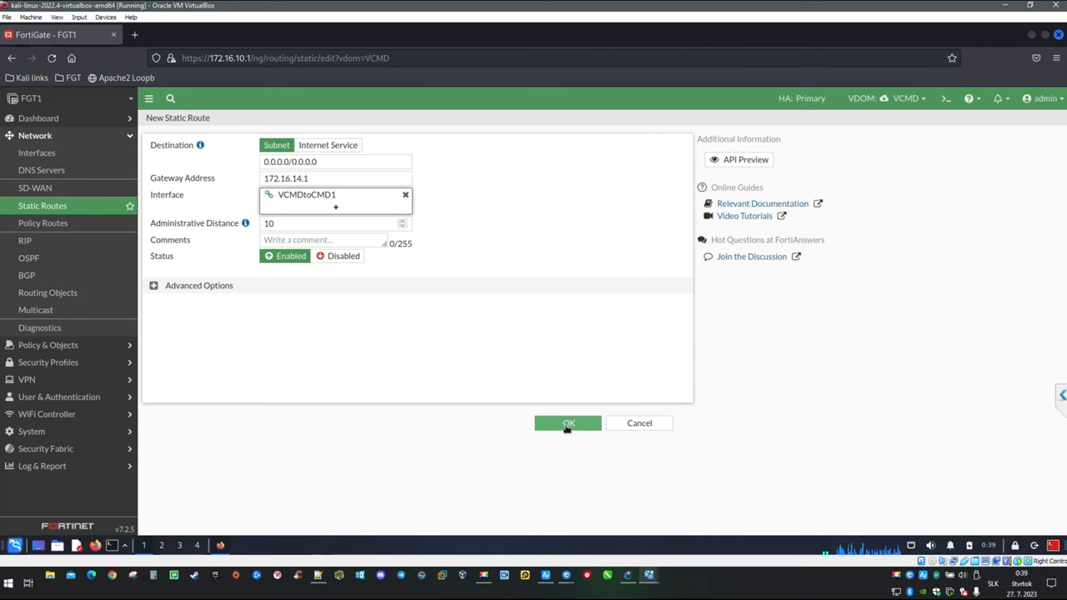
left_click(567, 424)
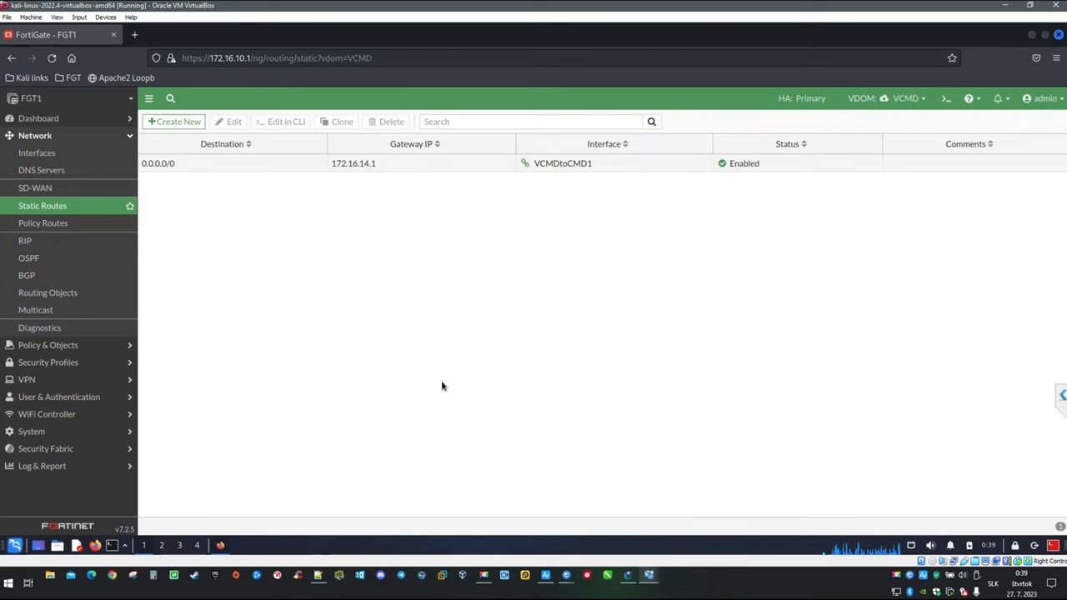
mouse_move(504, 287)
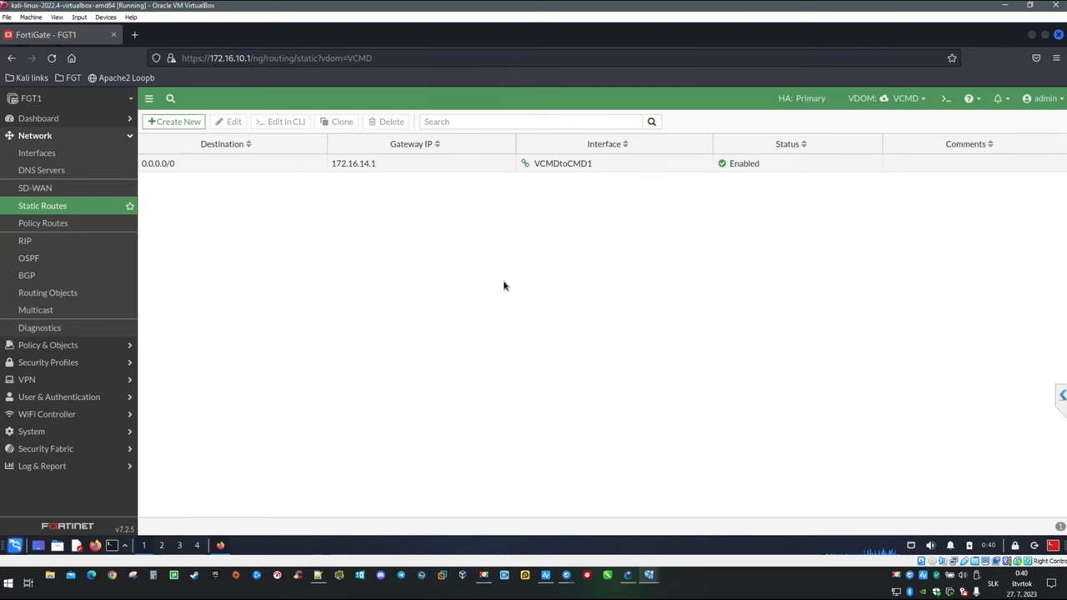
mouse_move(913, 210)
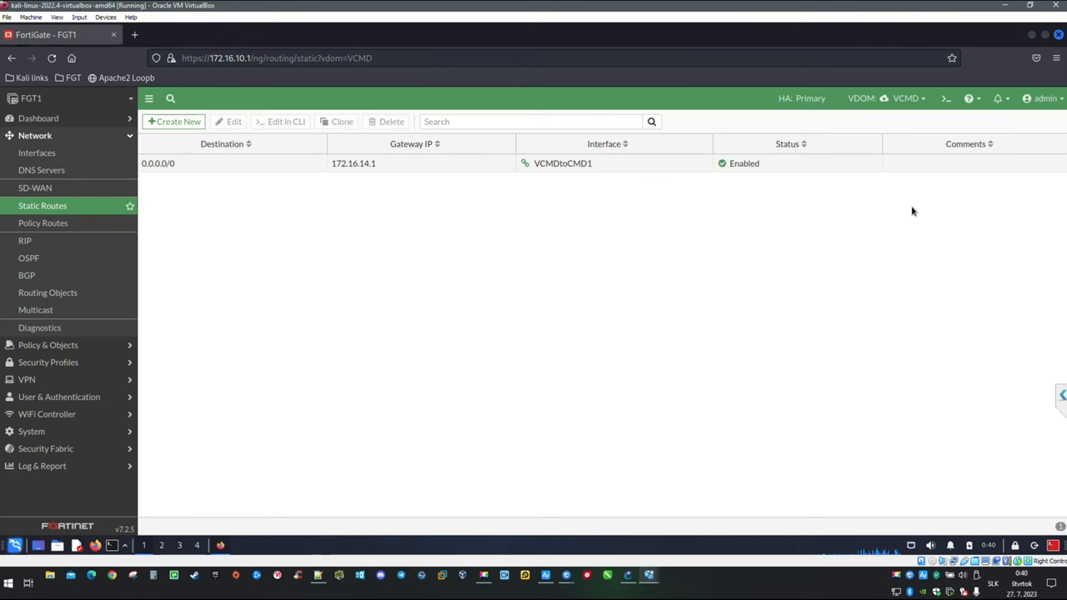
- Switch to the root domain and start a new static route
left_click(907, 98)
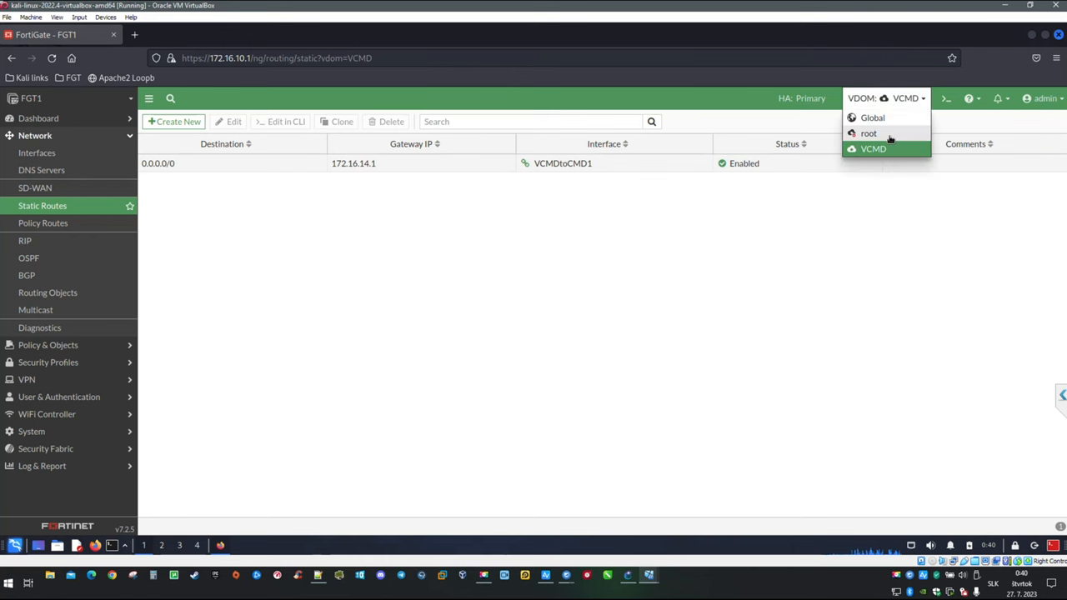
left_click(869, 133)
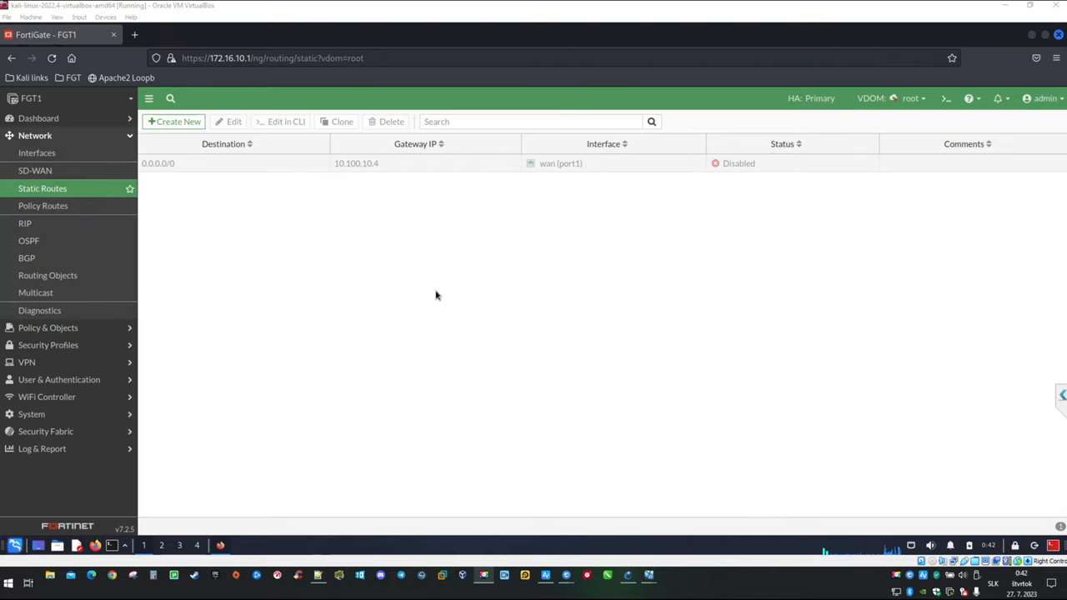
left_click(173, 120)
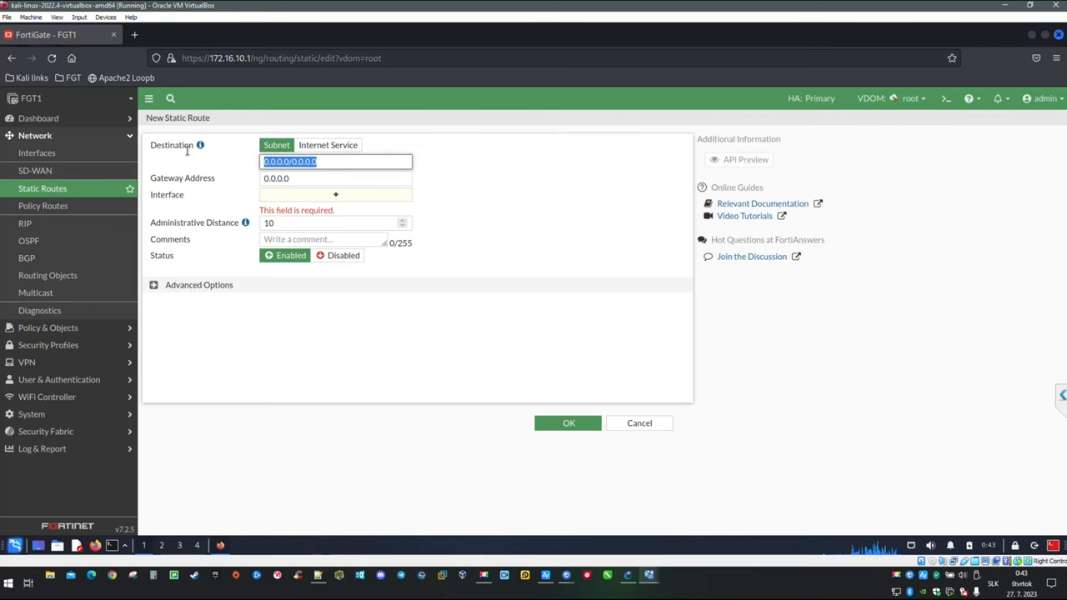
- Save a route to 172.16.13.0/24 via gateway 172.16.14.2 over VCMDtoCMD0
type("172.16.1")
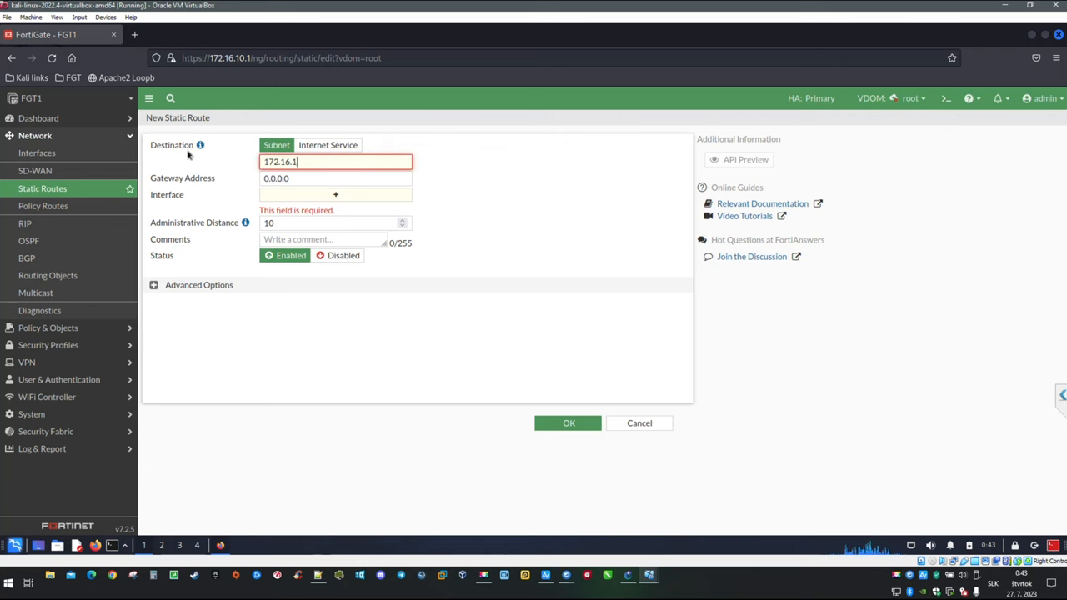
type("3.0")
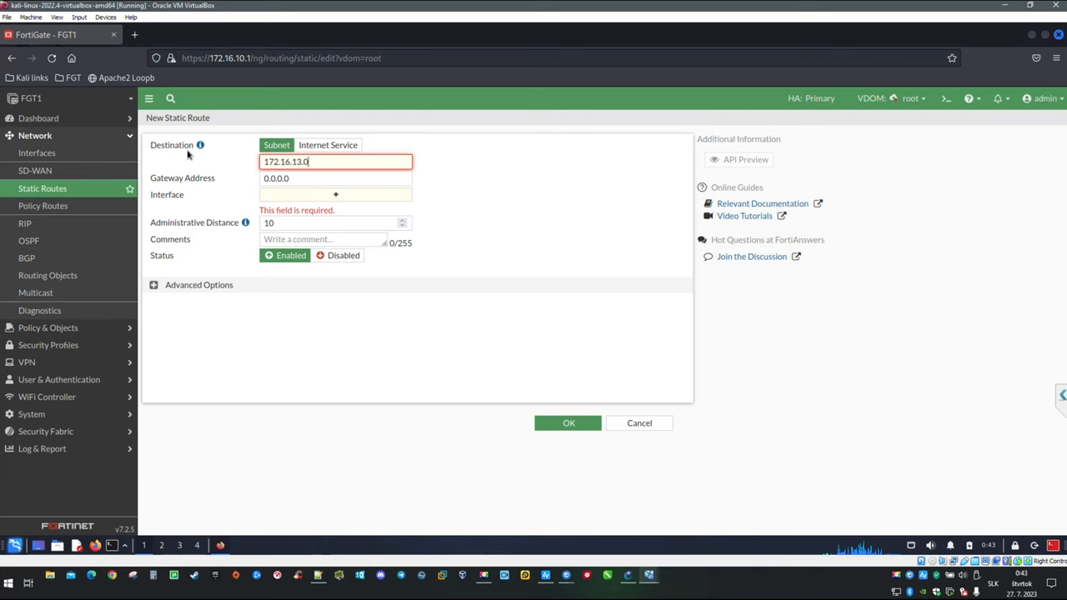
type("/24")
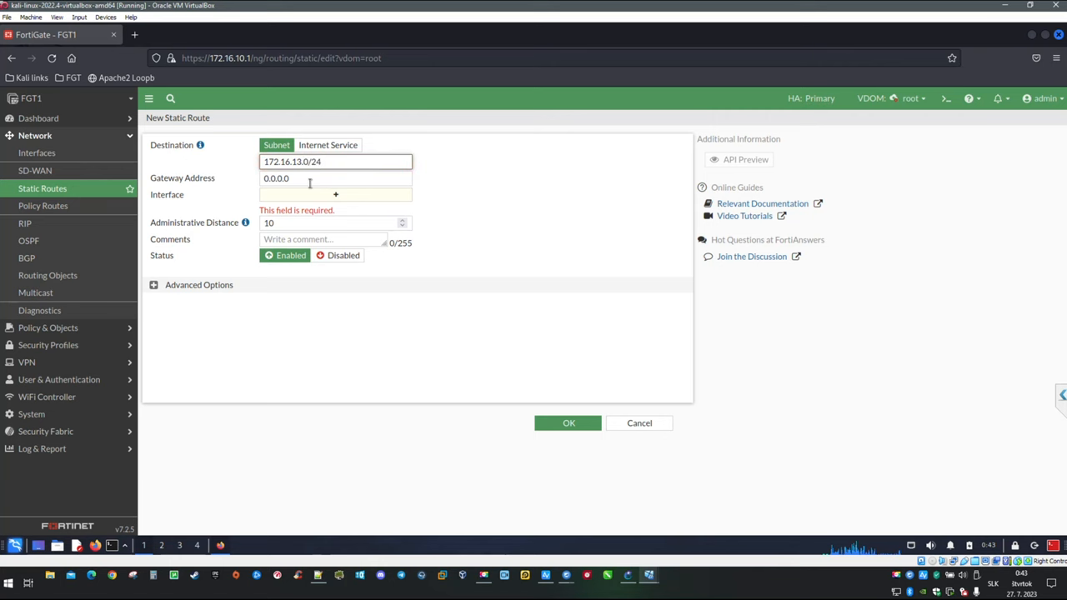
type("17")
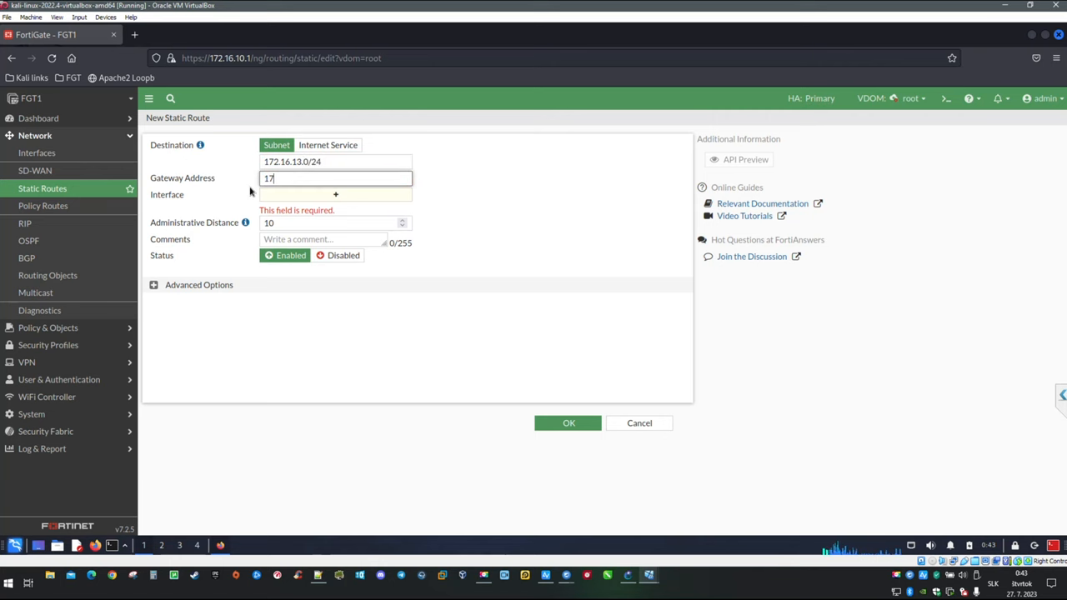
type("2.")
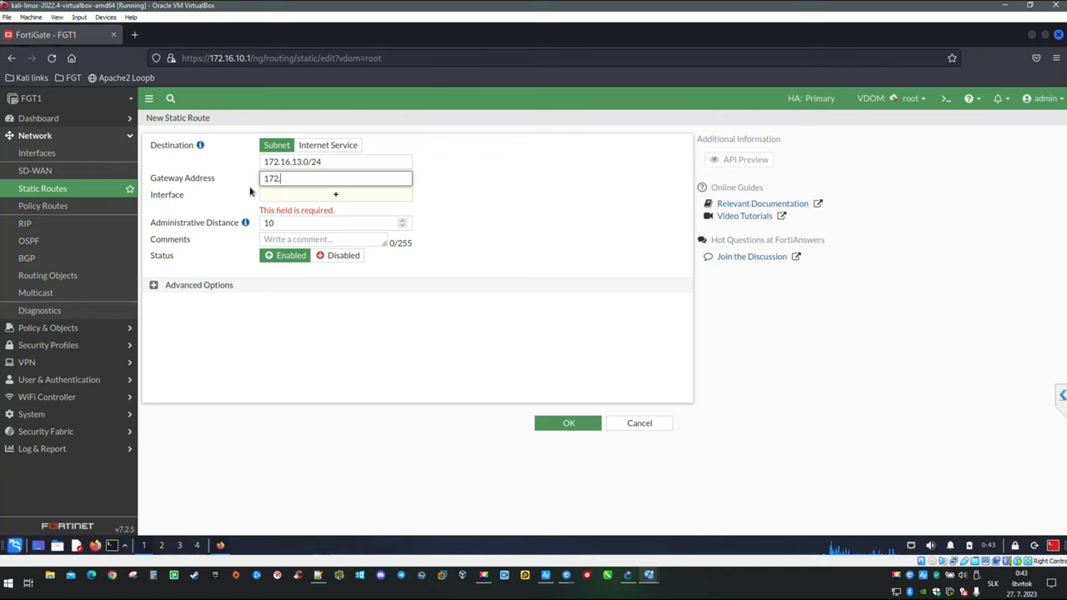
type("16.14.2")
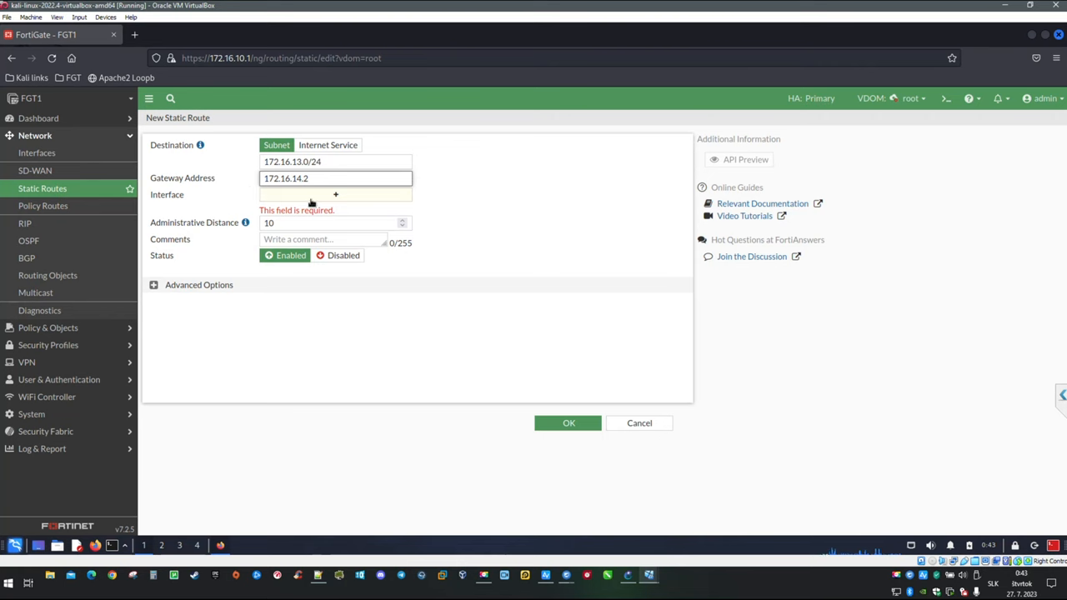
left_click(335, 194)
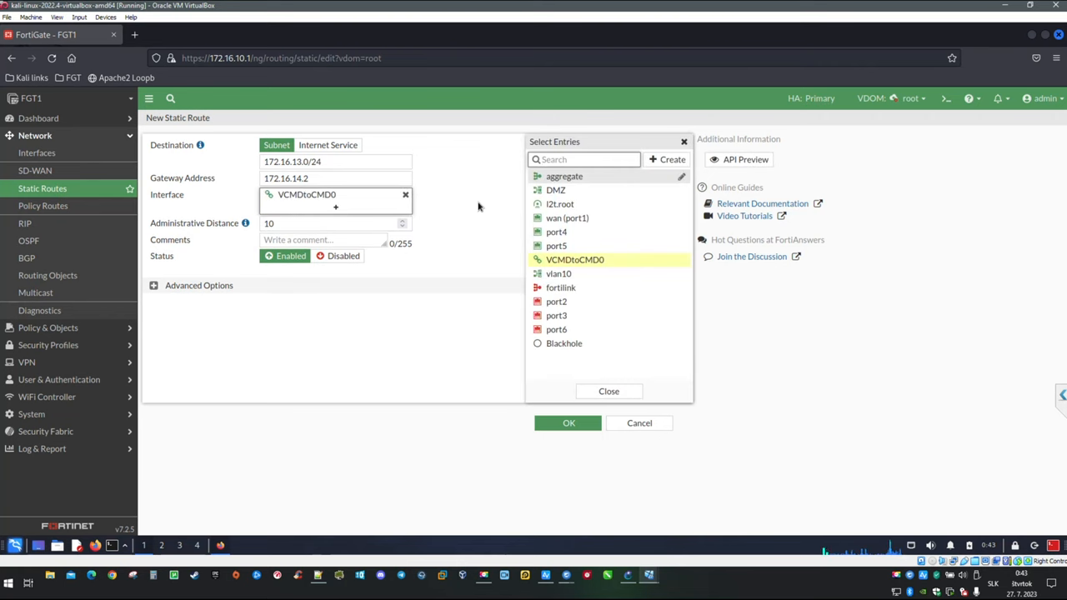
left_click(568, 424)
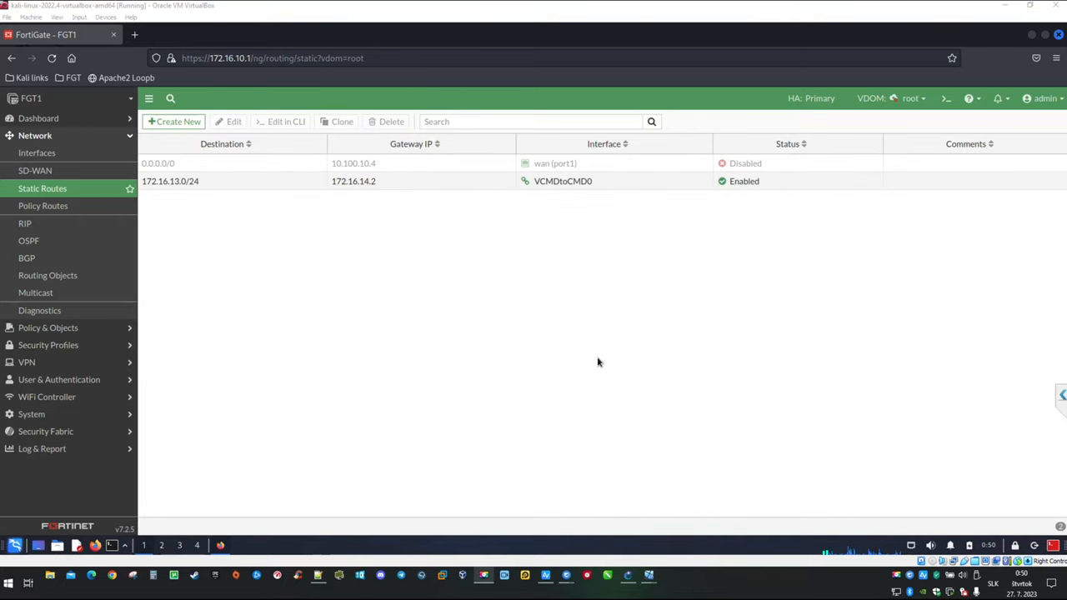
mouse_move(93, 327)
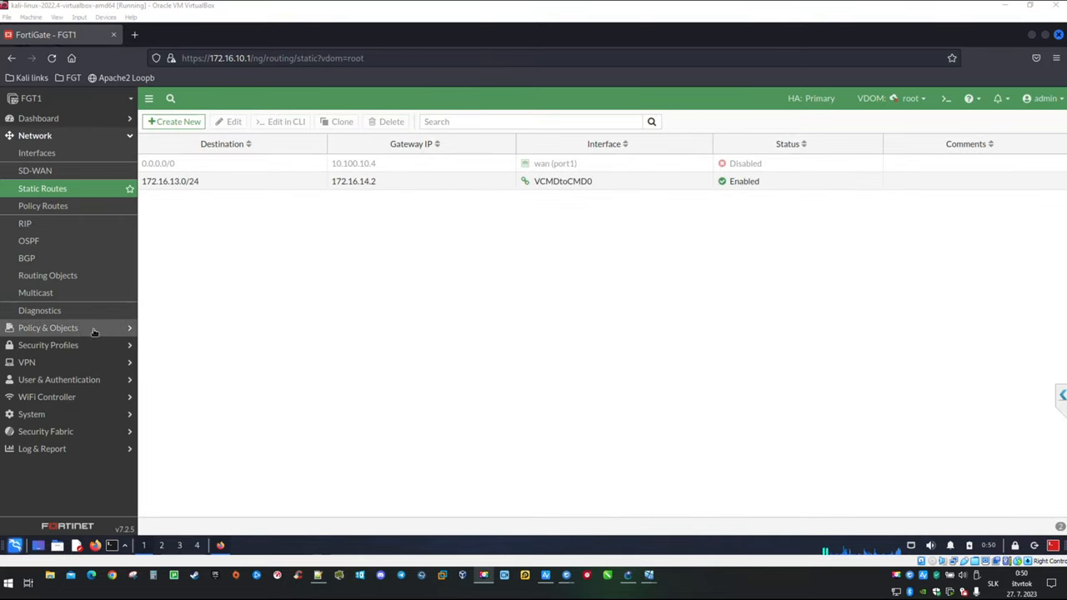
- Go to the root VDOM's Firewall Policy page
left_click(47, 327)
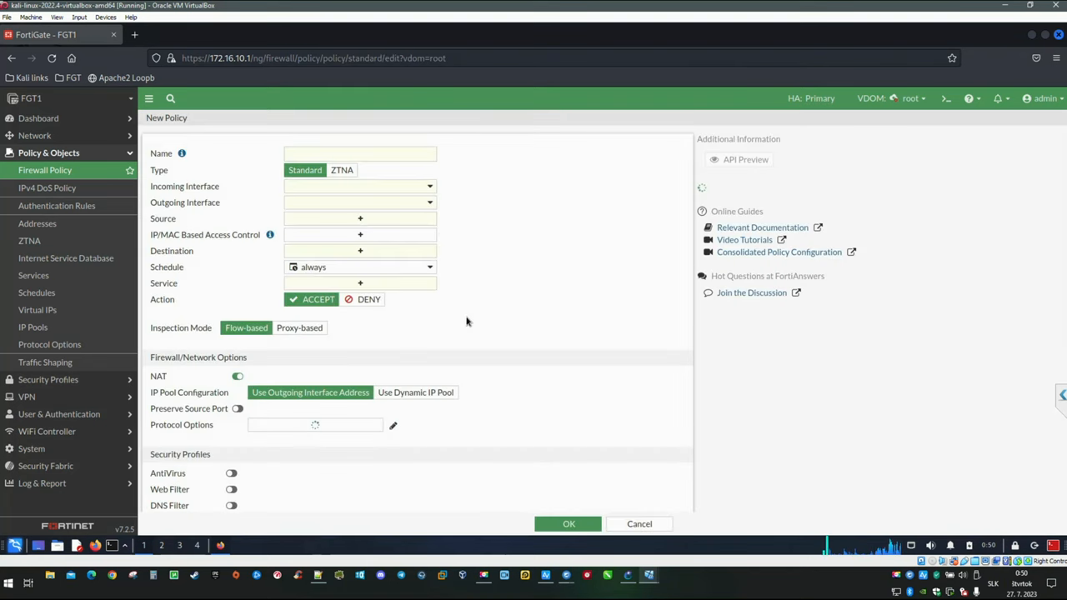
- Name the new root policy VCMD_Internet
left_click(360, 153)
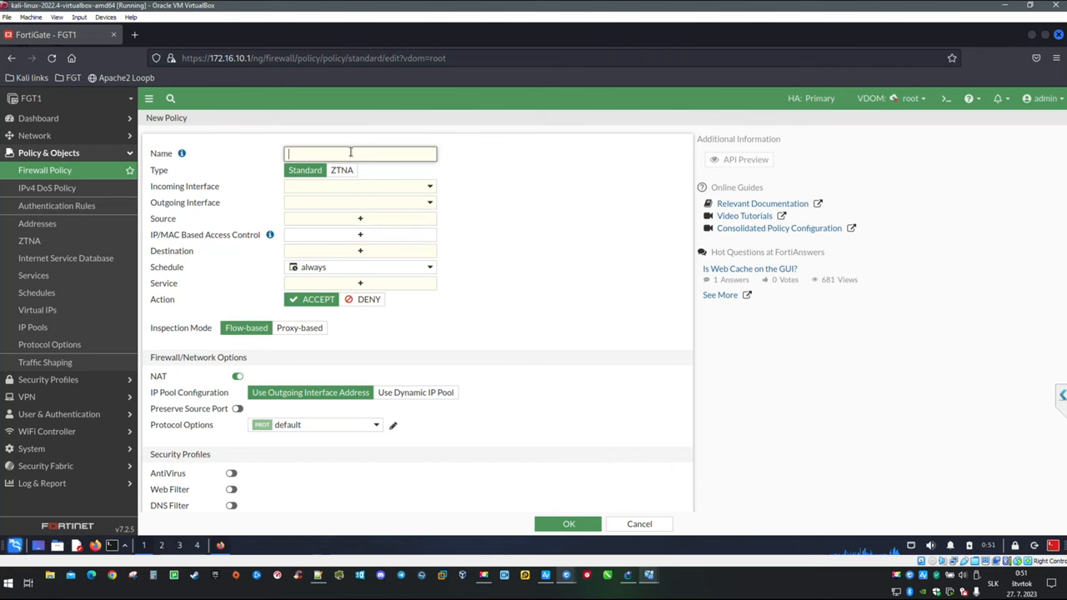
type("VCMD")
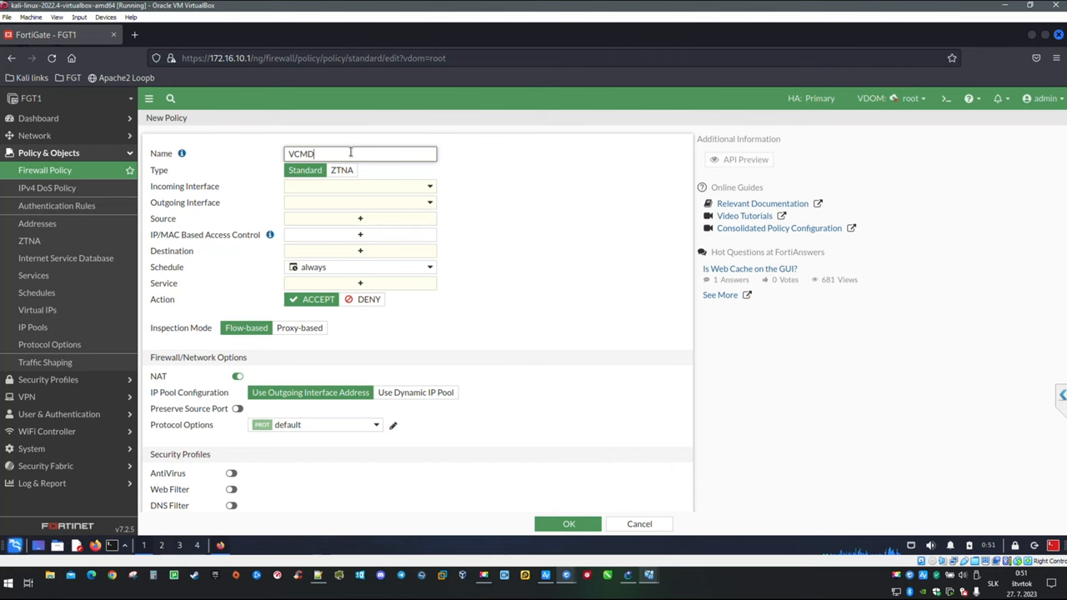
type("_")
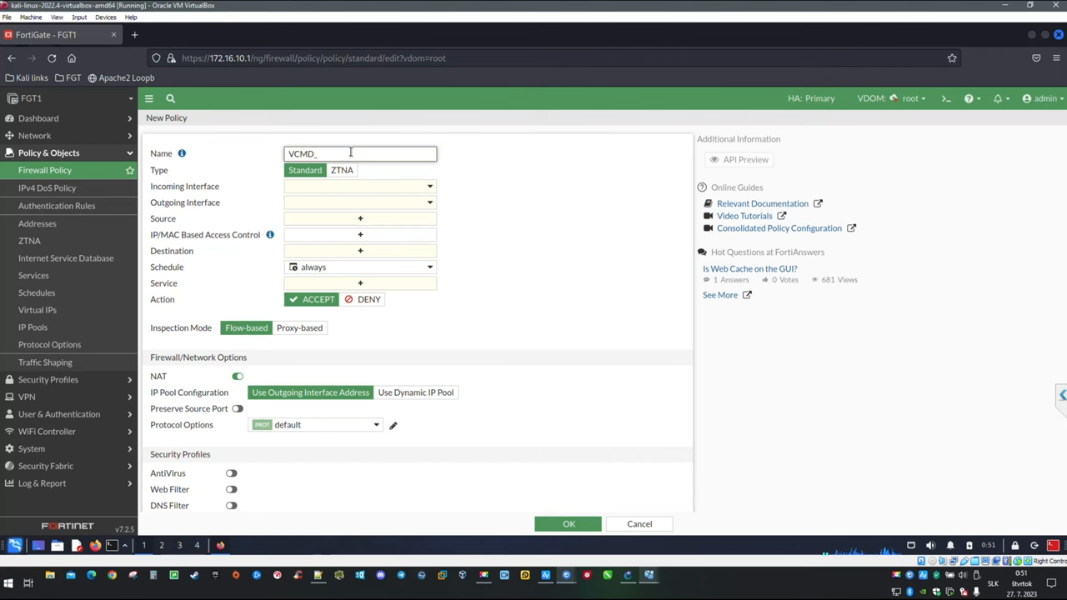
type("I")
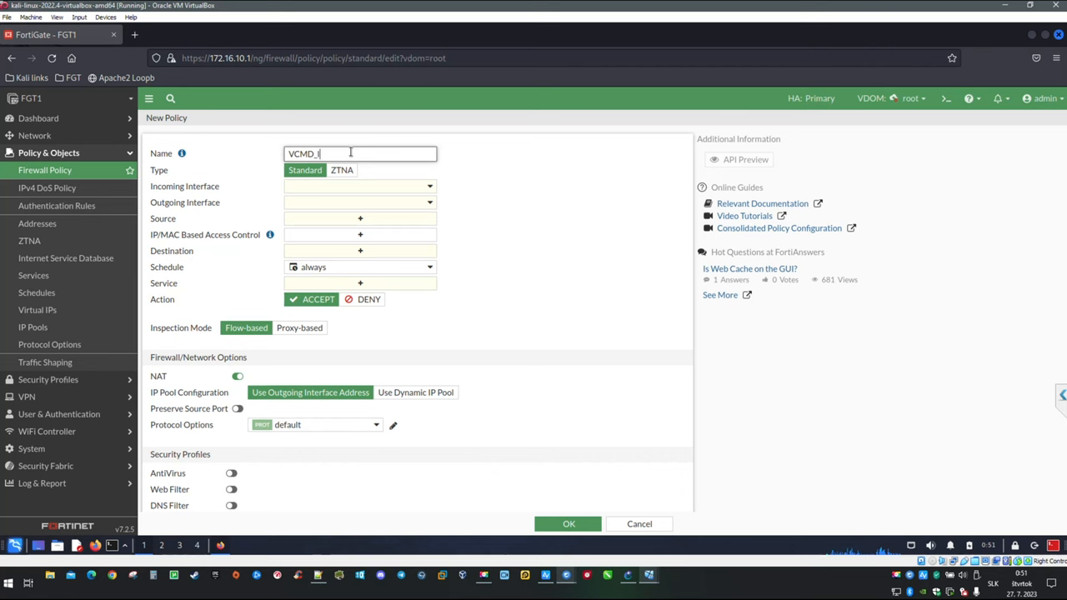
type("nte")
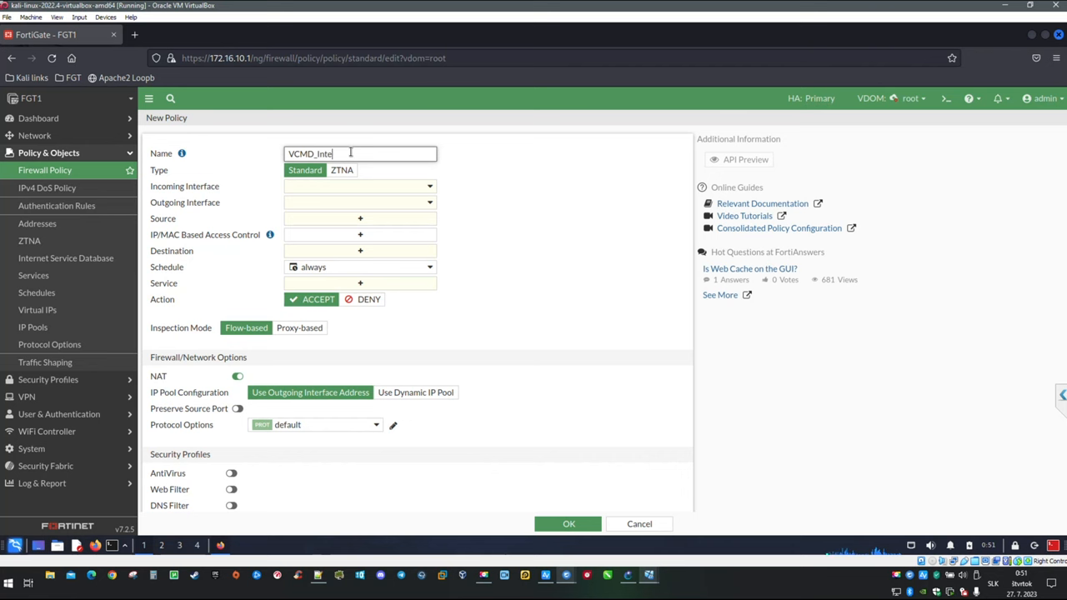
type("rnet")
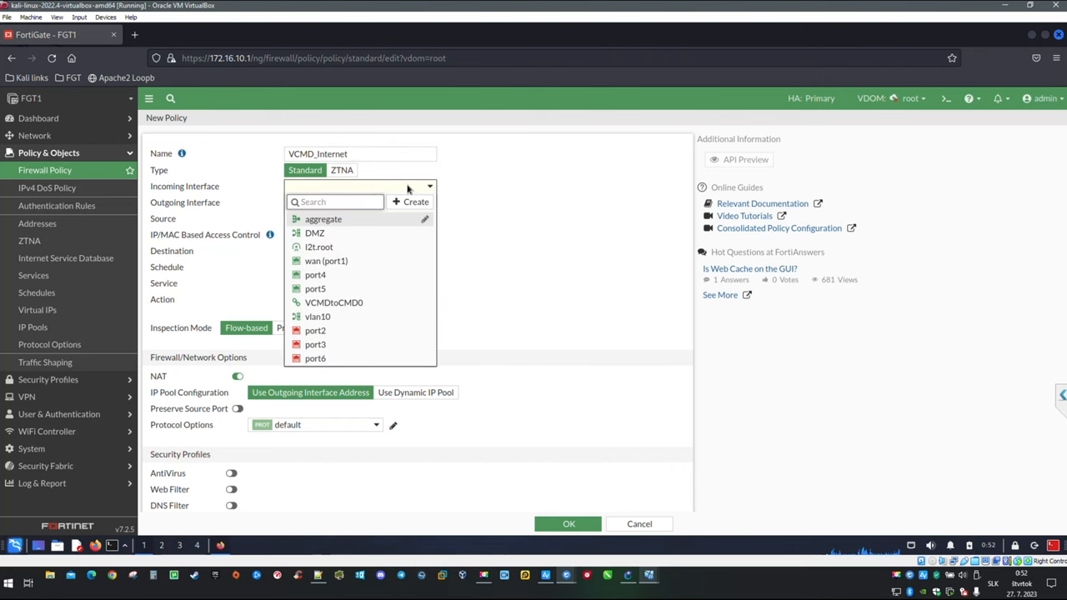
mouse_move(333, 303)
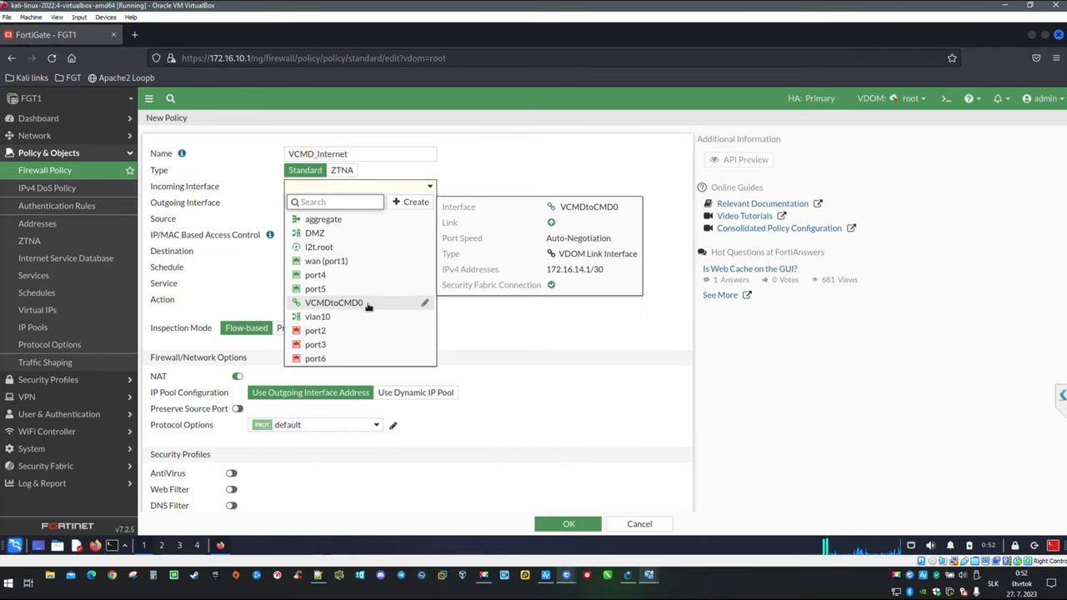
- Set incoming interface VCMDtoCMD0 and outgoing interface wan (port1)
left_click(334, 303)
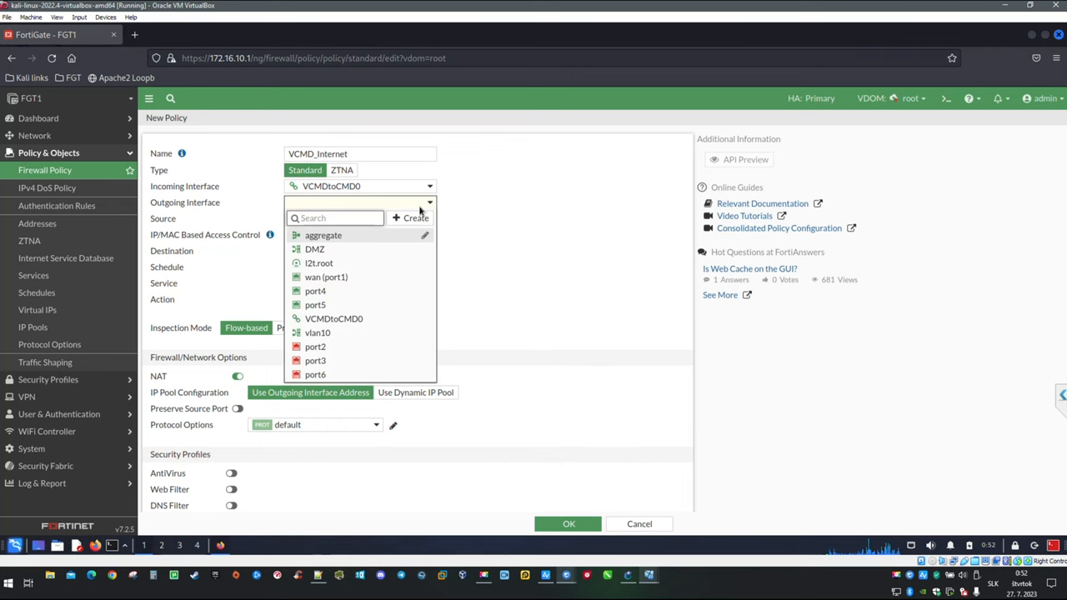
left_click(327, 277)
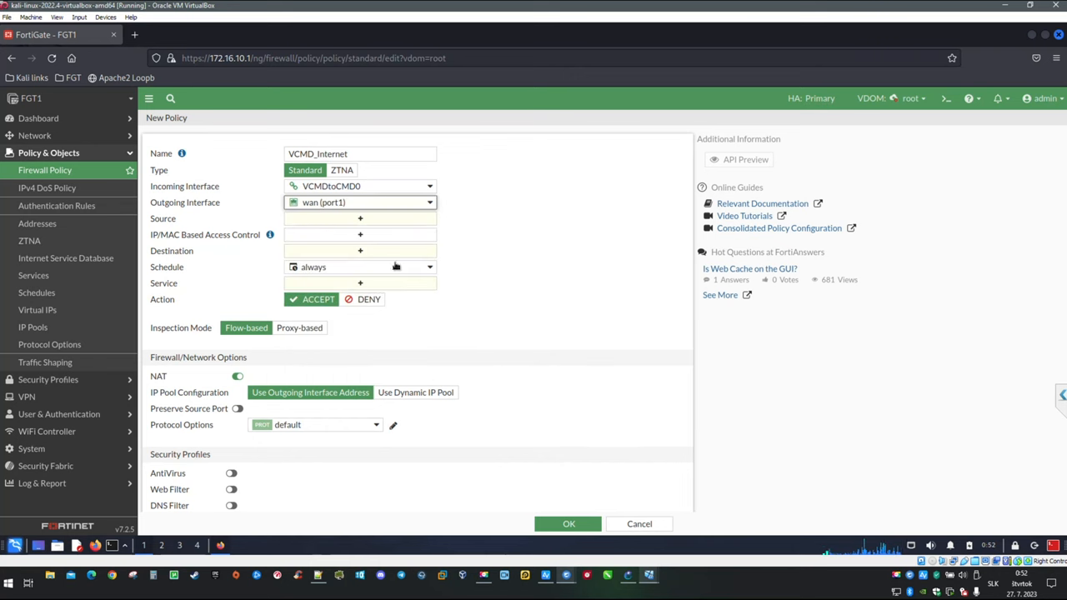
left_click(360, 217)
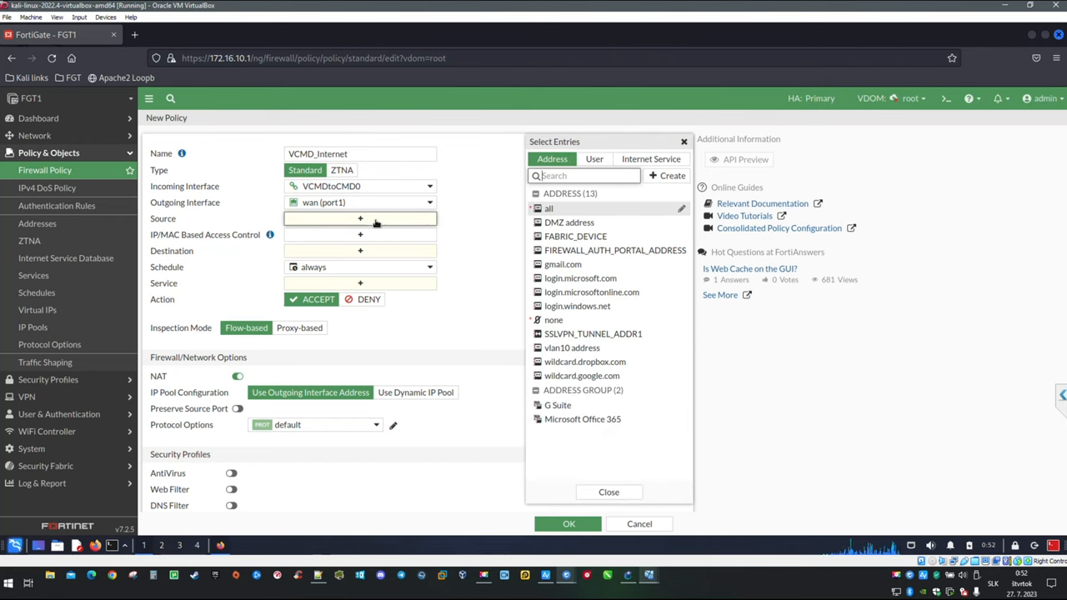
- Allow source all, destination all, service ALL with NAT, and save the policy
left_click(548, 207)
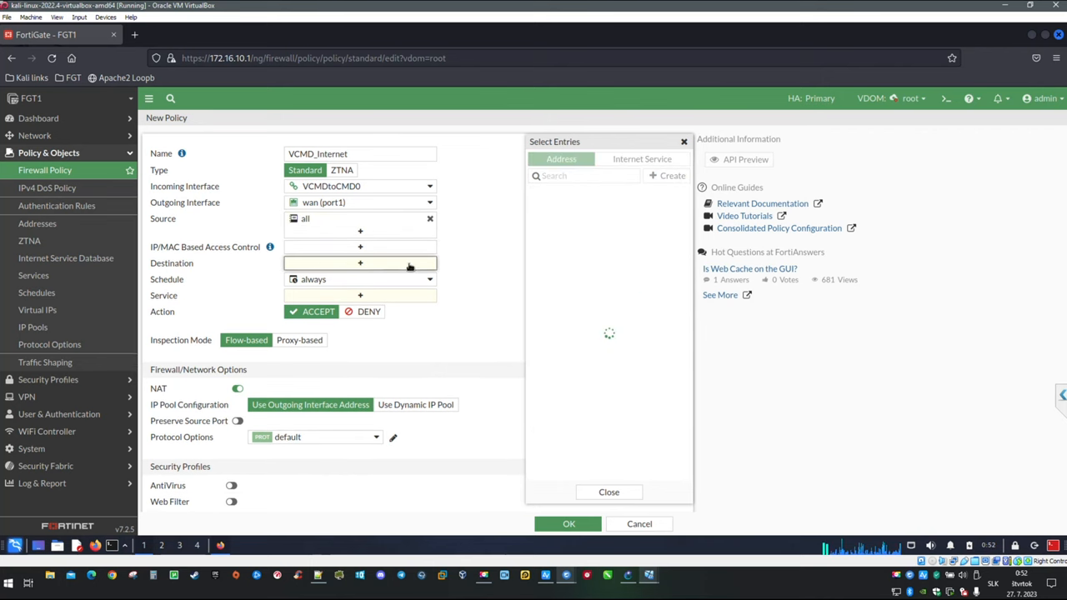
left_click(360, 263)
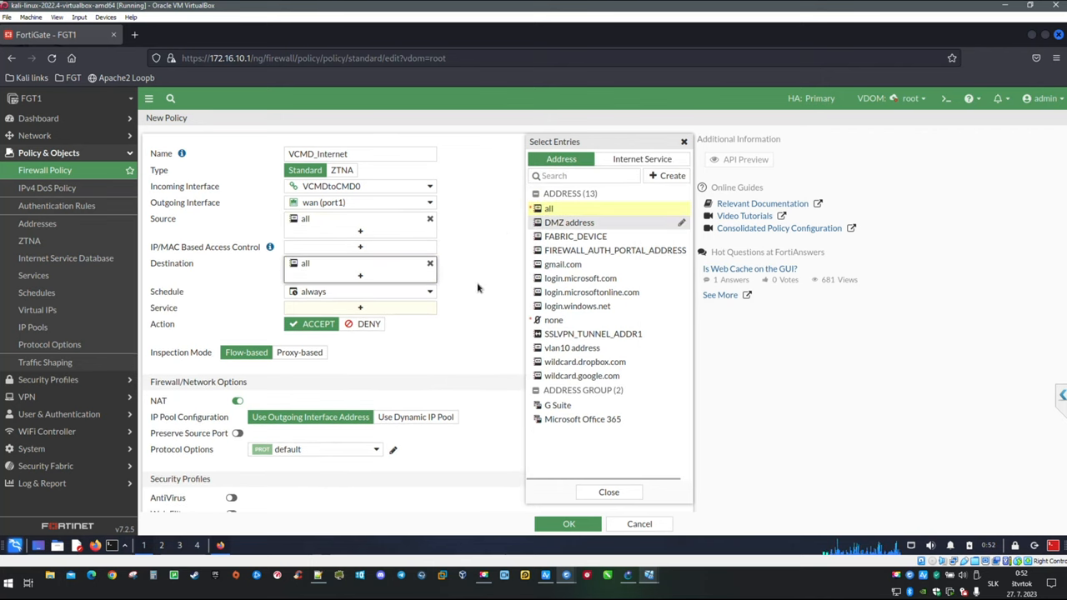
left_click(360, 307)
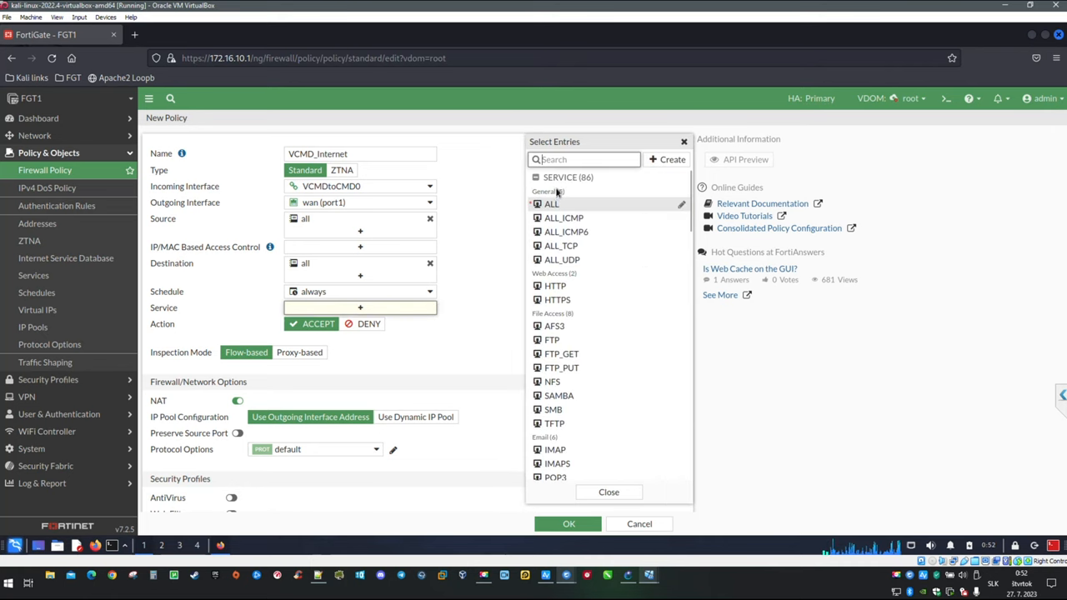
left_click(550, 203)
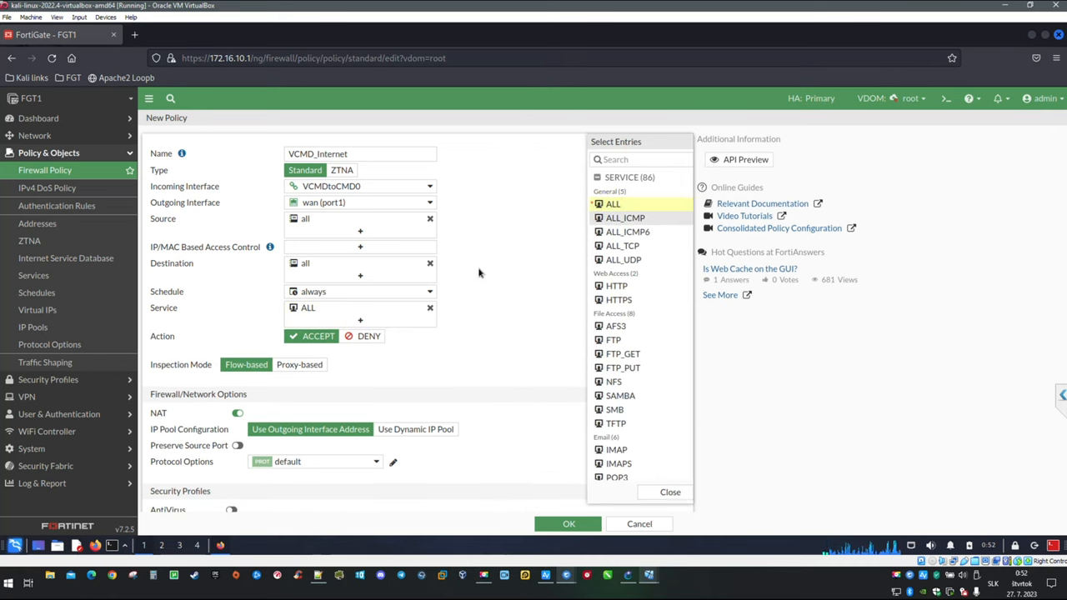
left_click(670, 491)
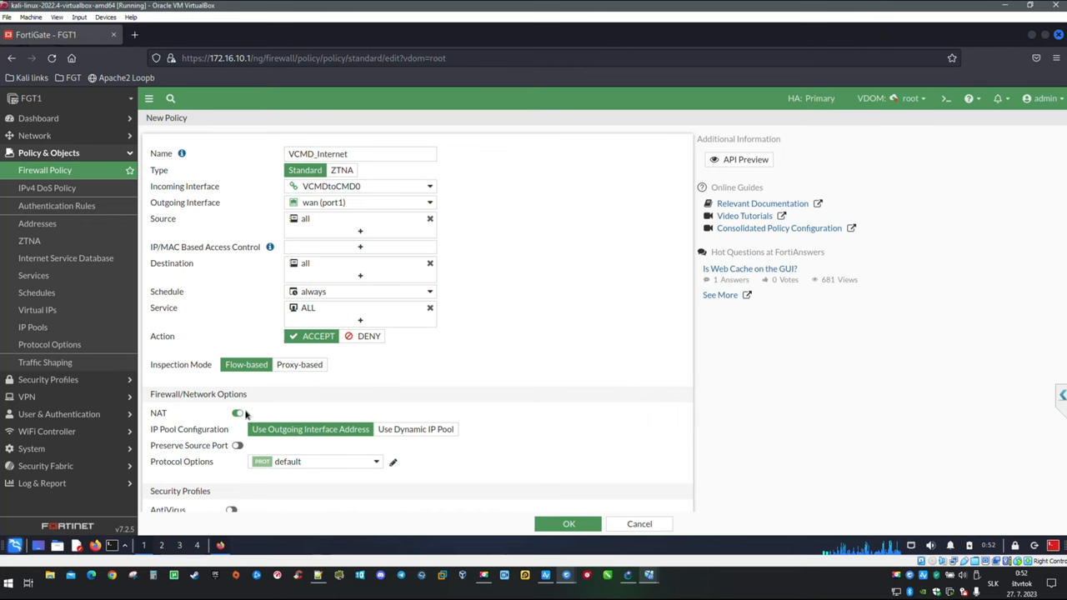
mouse_move(280, 410)
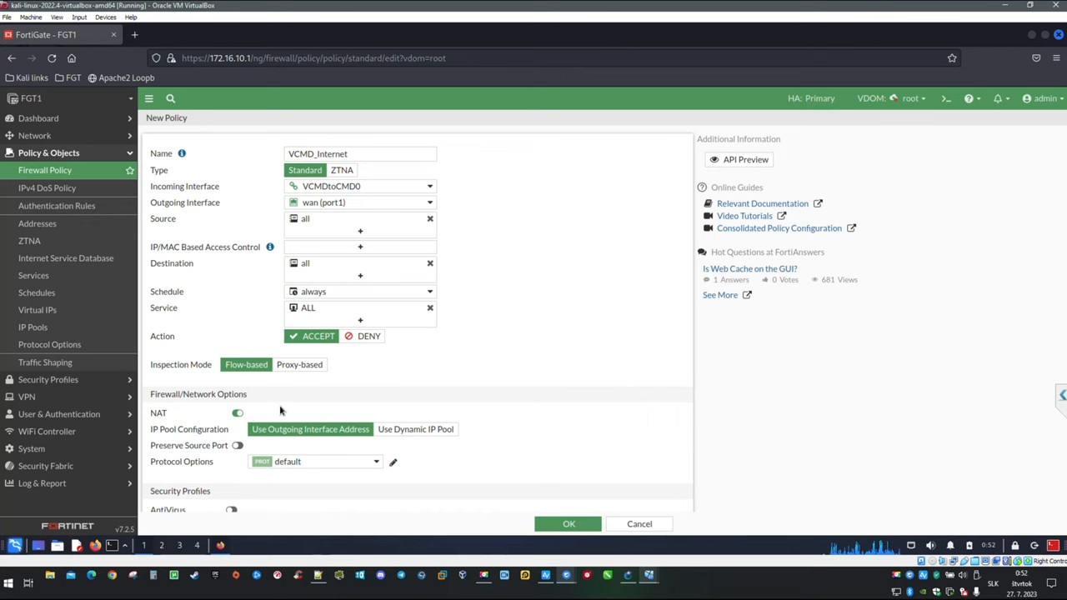
mouse_move(567, 397)
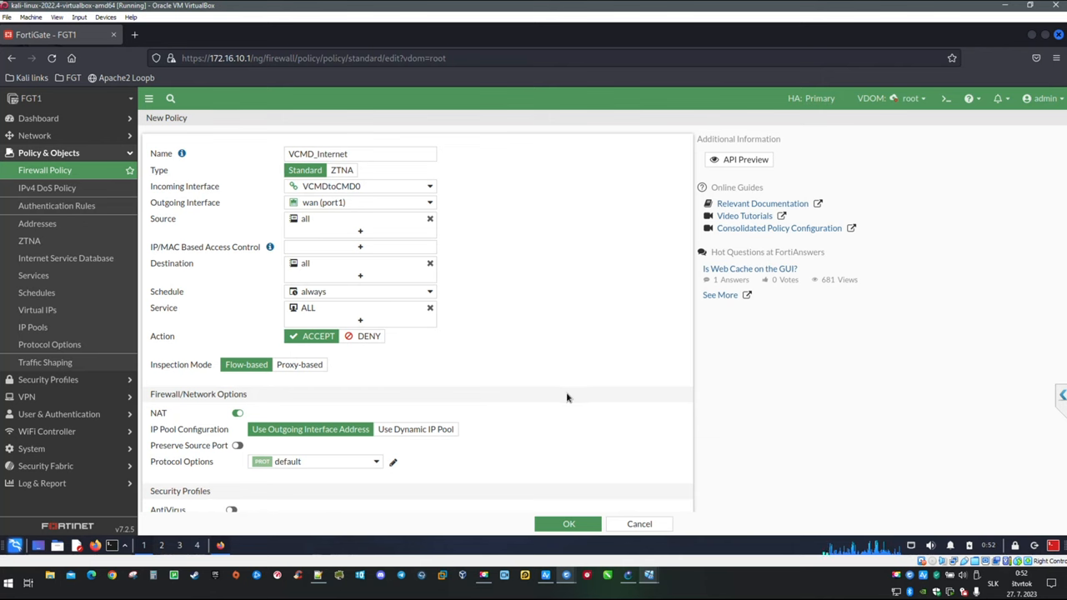
mouse_move(387, 417)
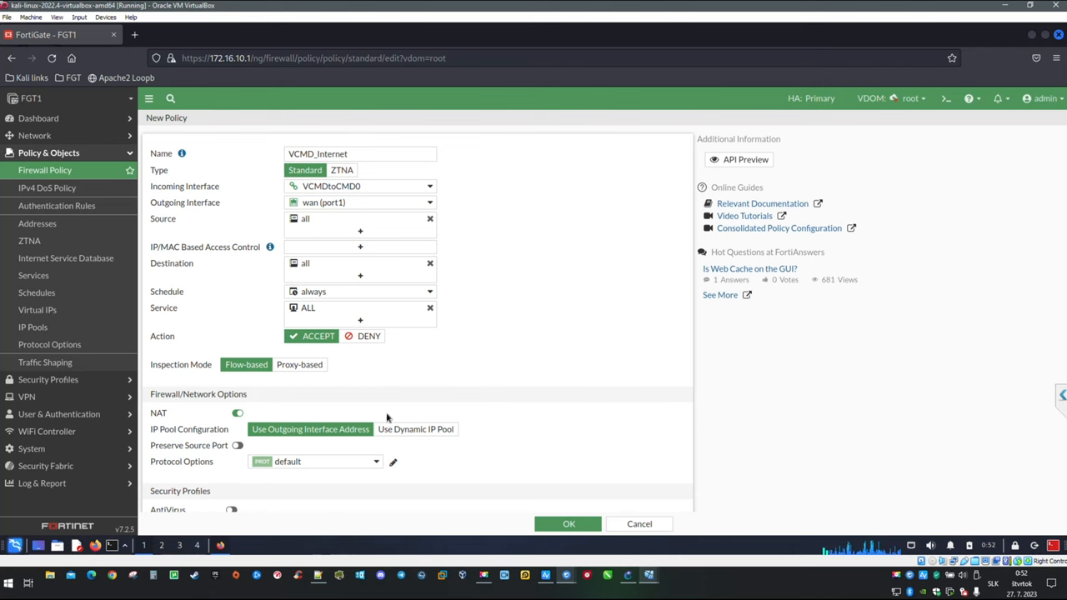
scroll("down", 3)
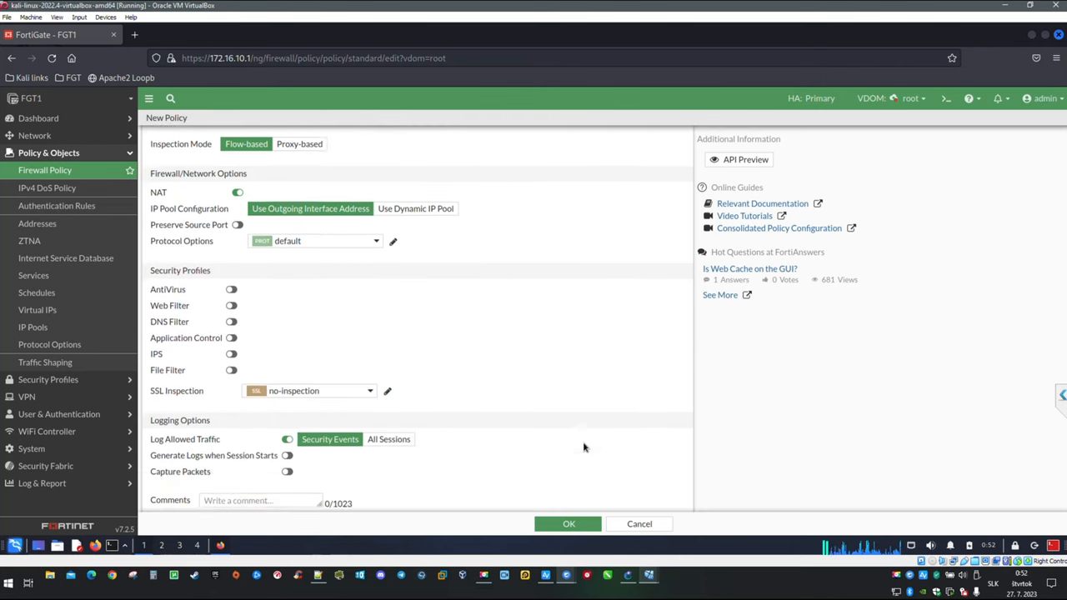
scroll("down", 3)
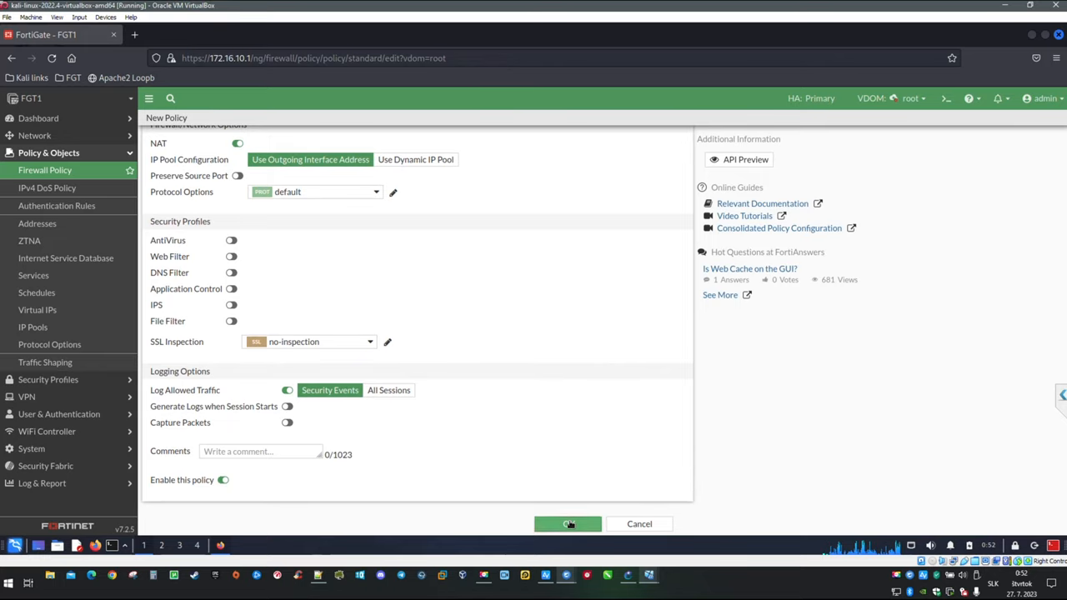
left_click(567, 524)
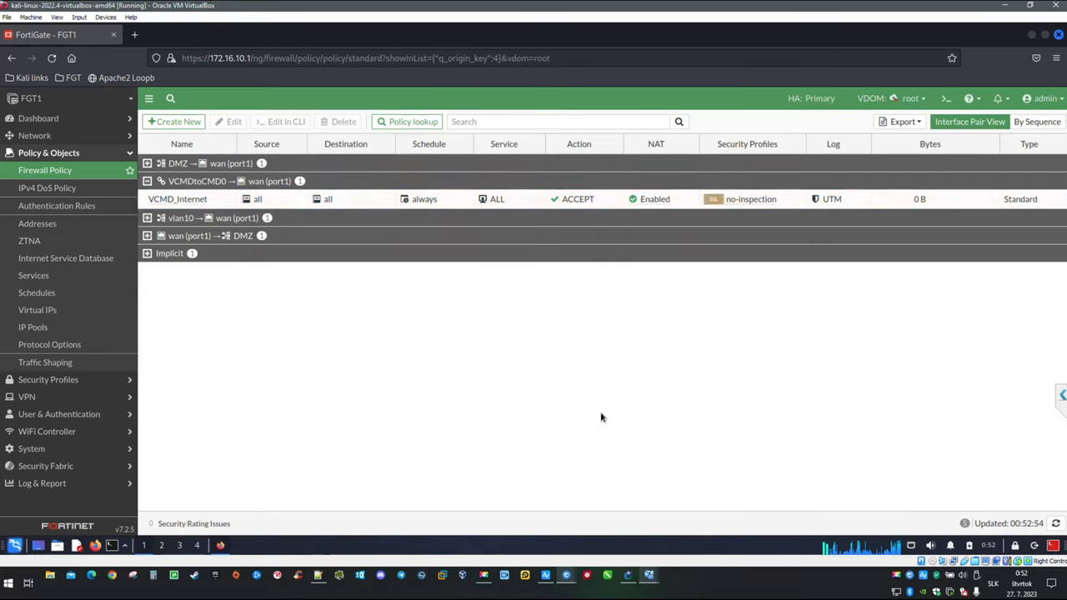
mouse_move(815, 302)
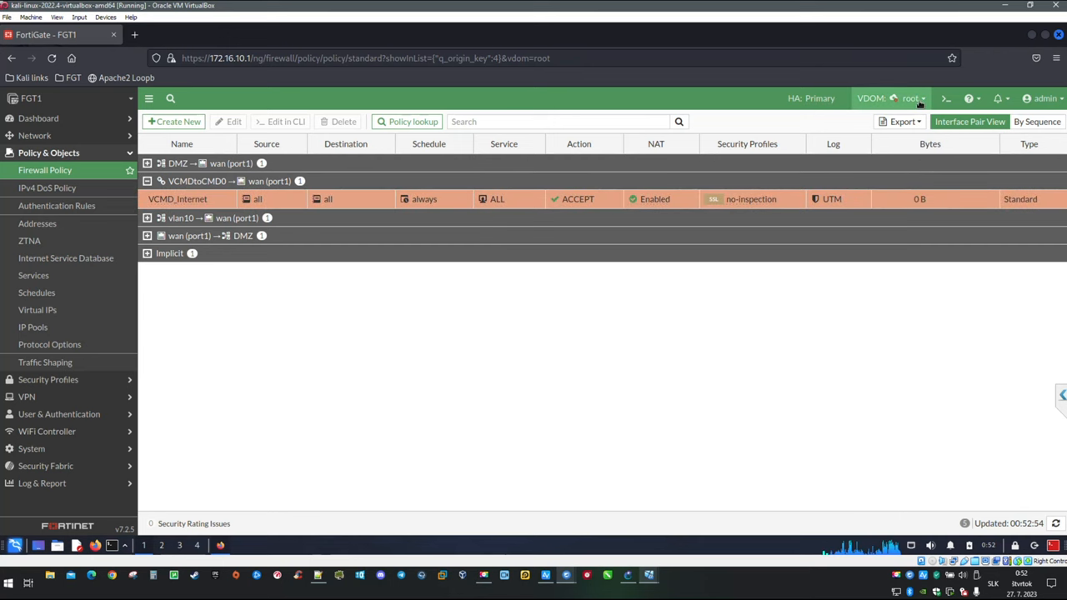
- Switch to the VCMD domain and start a new firewall policy there
left_click(908, 98)
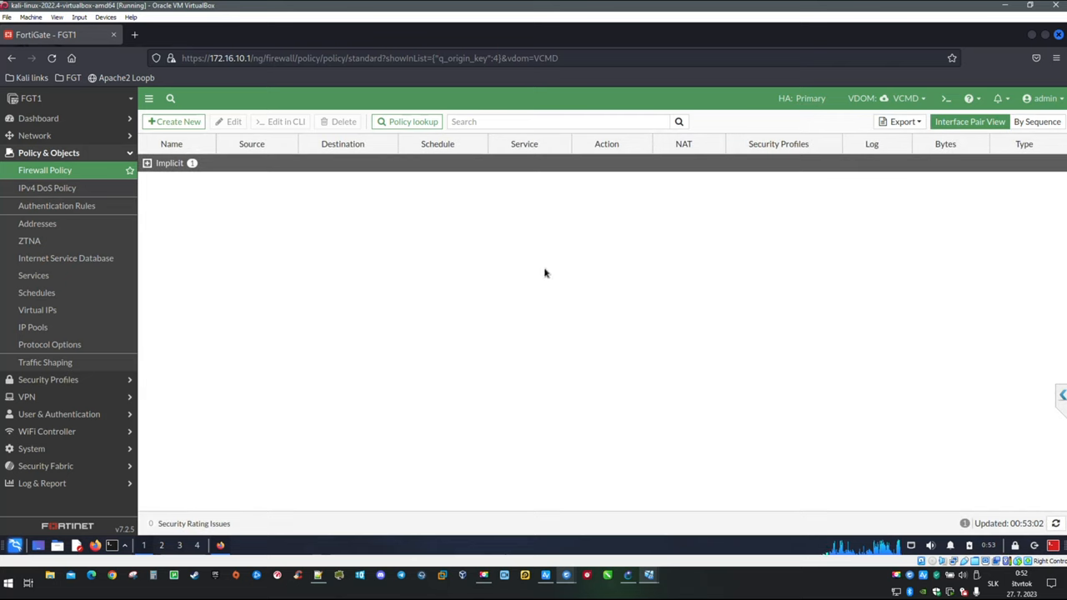
left_click(173, 120)
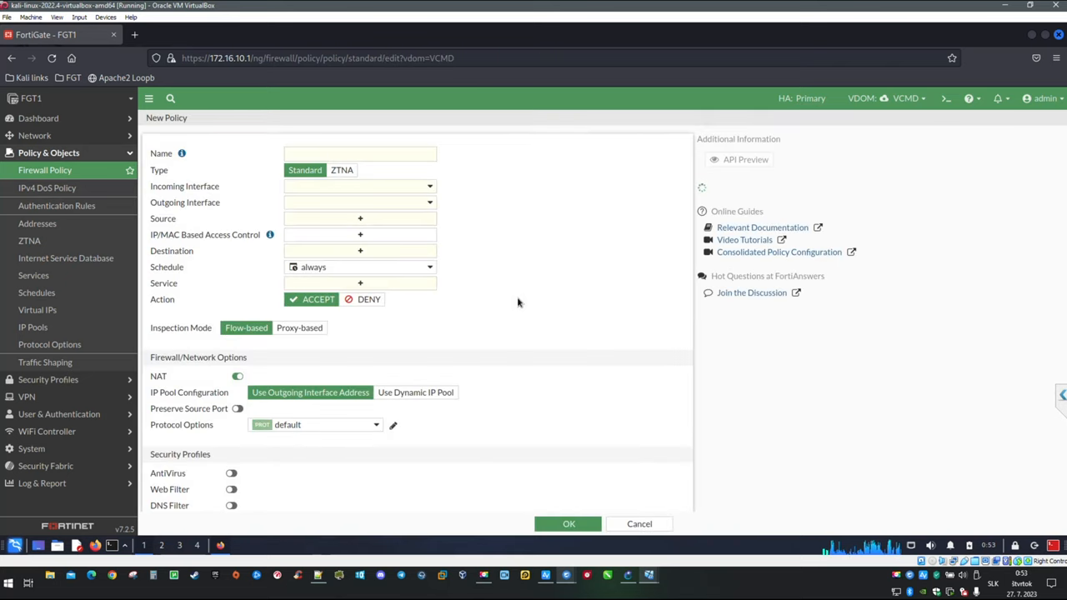
mouse_move(465, 272)
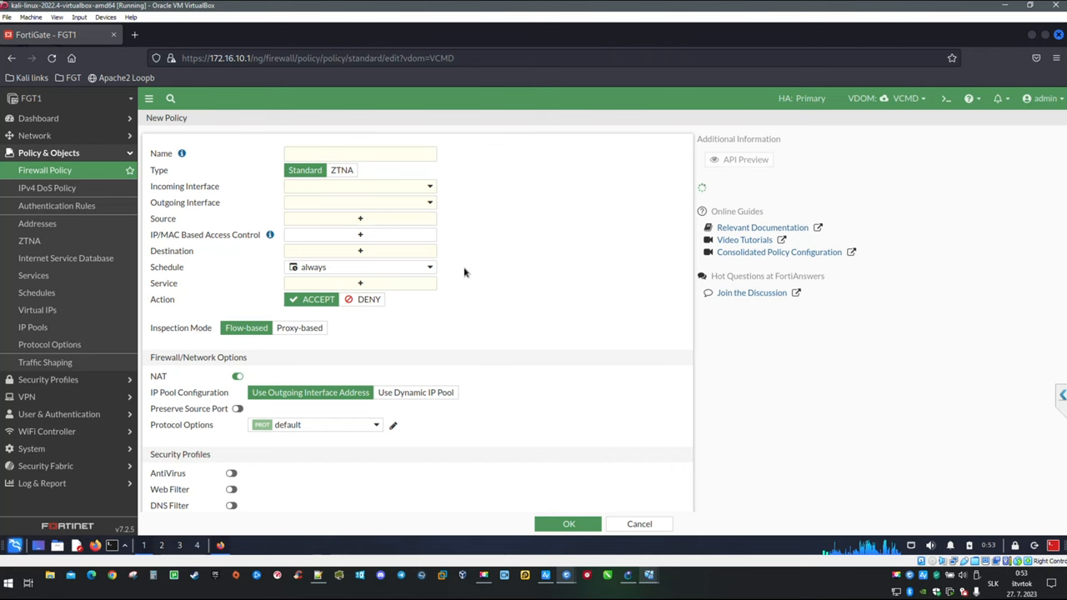
- Name the new firewall policy VCMD_Internet
left_click(361, 153)
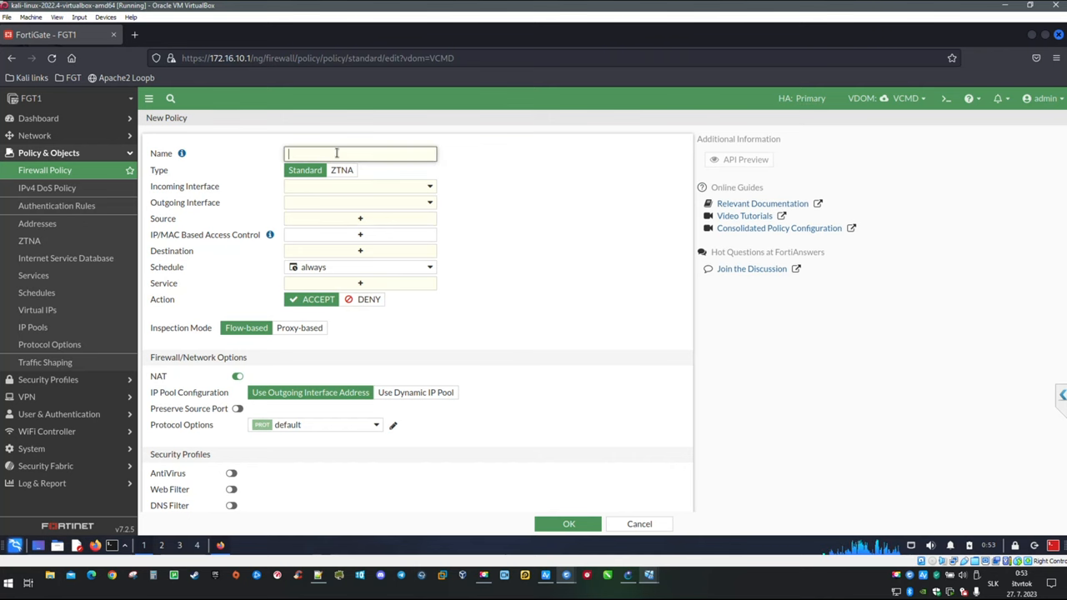
type("V")
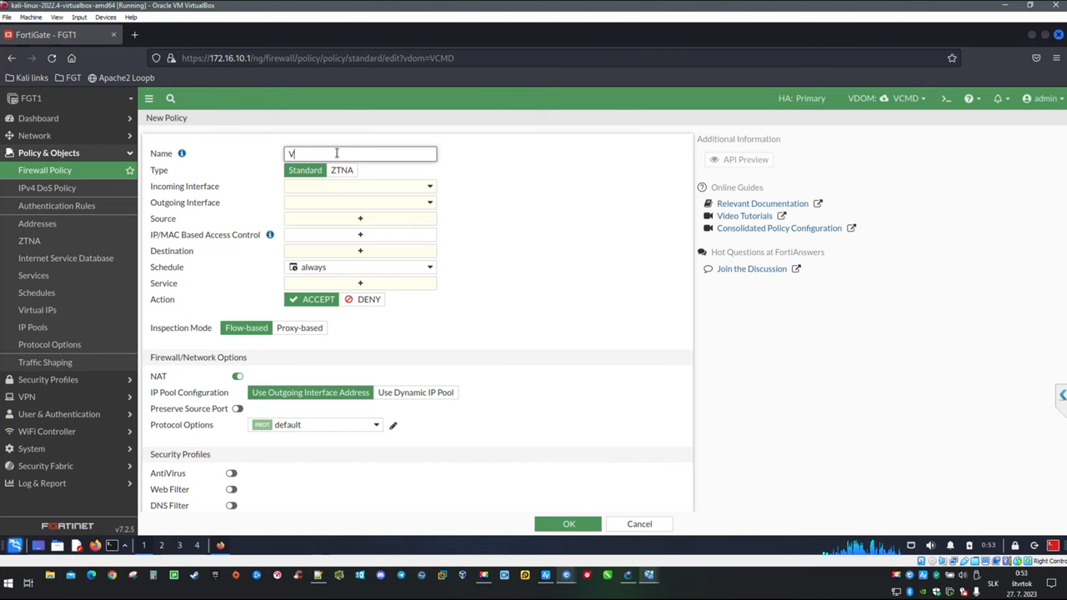
type("CMD")
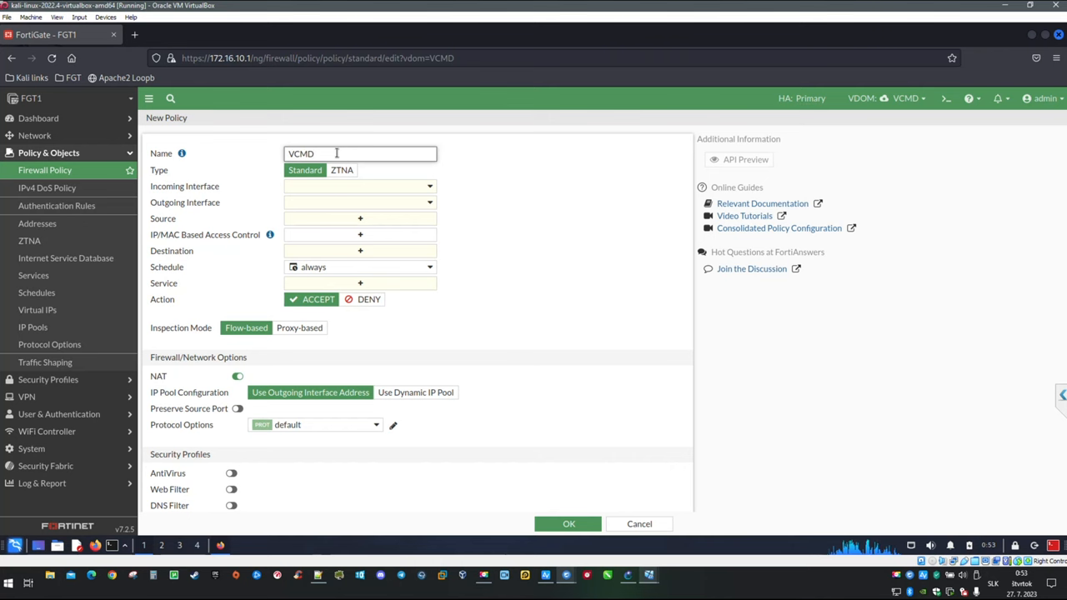
type("_Inte")
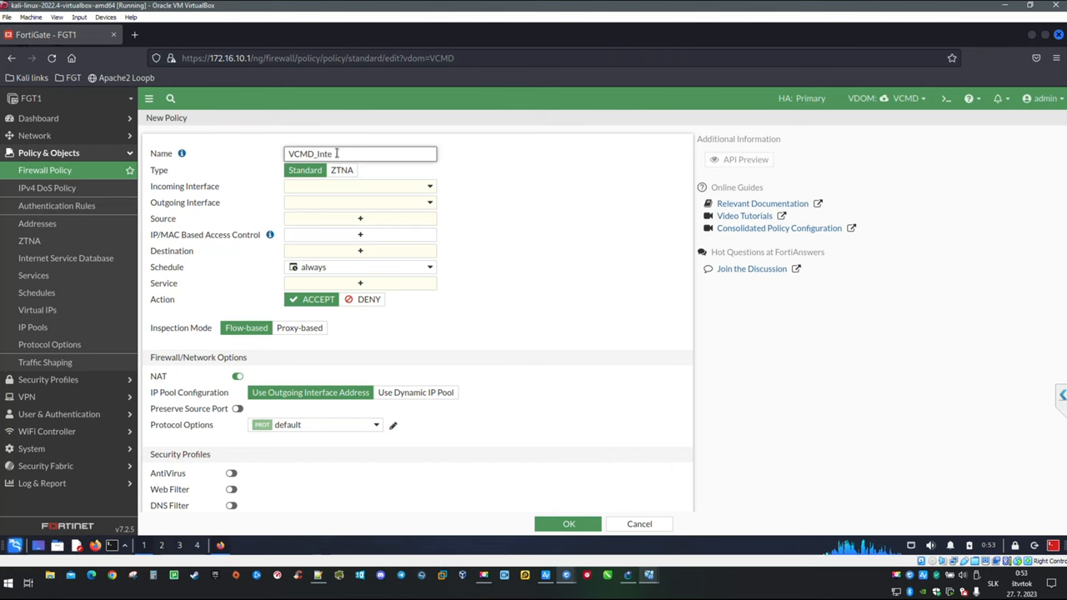
type("rnet")
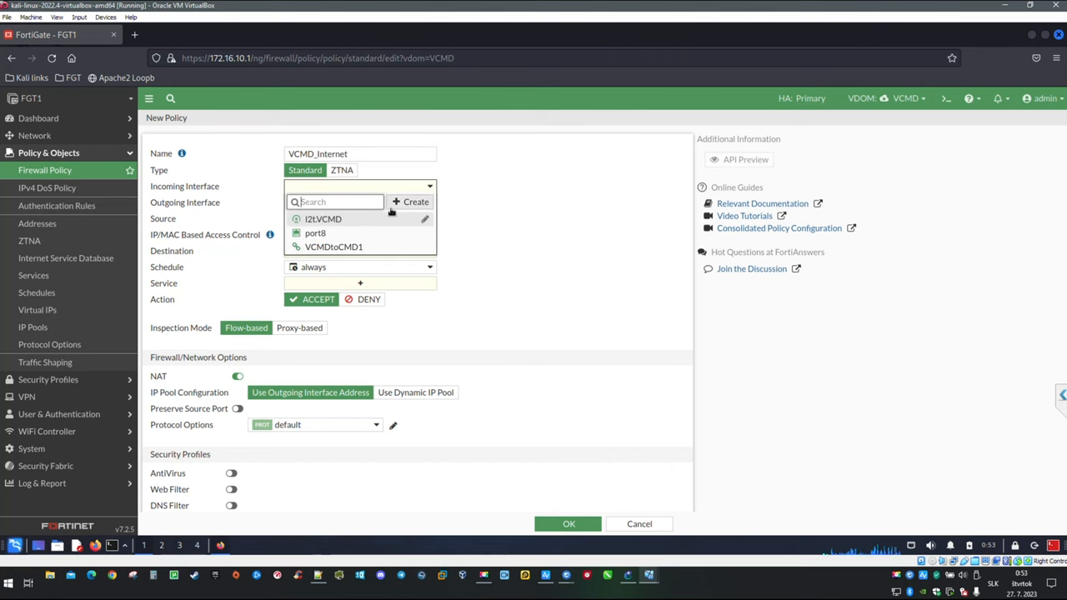
- Set incoming port8, outgoing VCMDtoCMD1, source and destination all, and save the policy
left_click(315, 233)
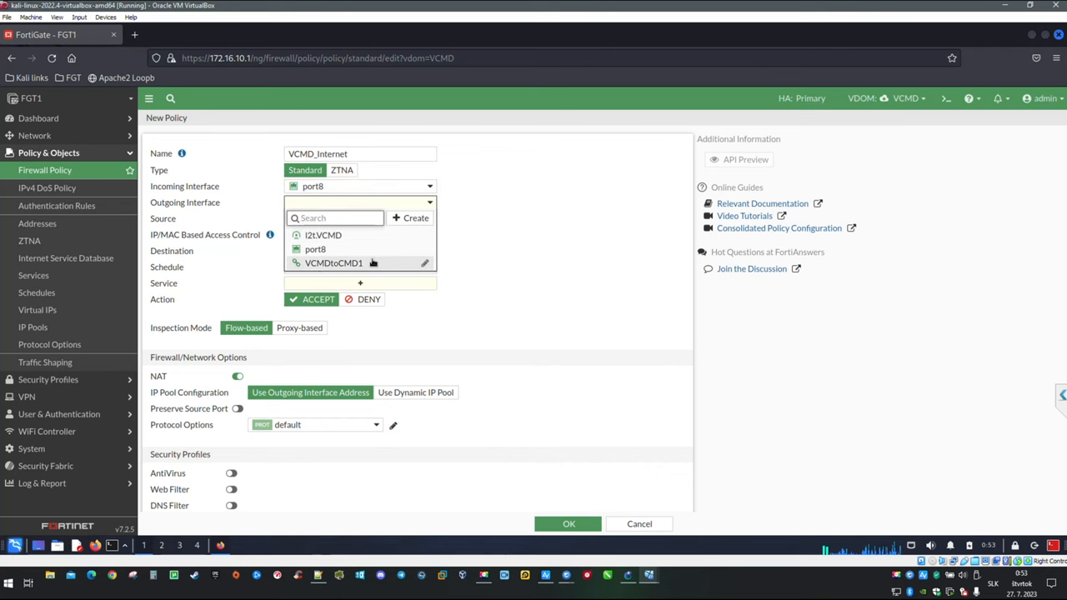
left_click(334, 263)
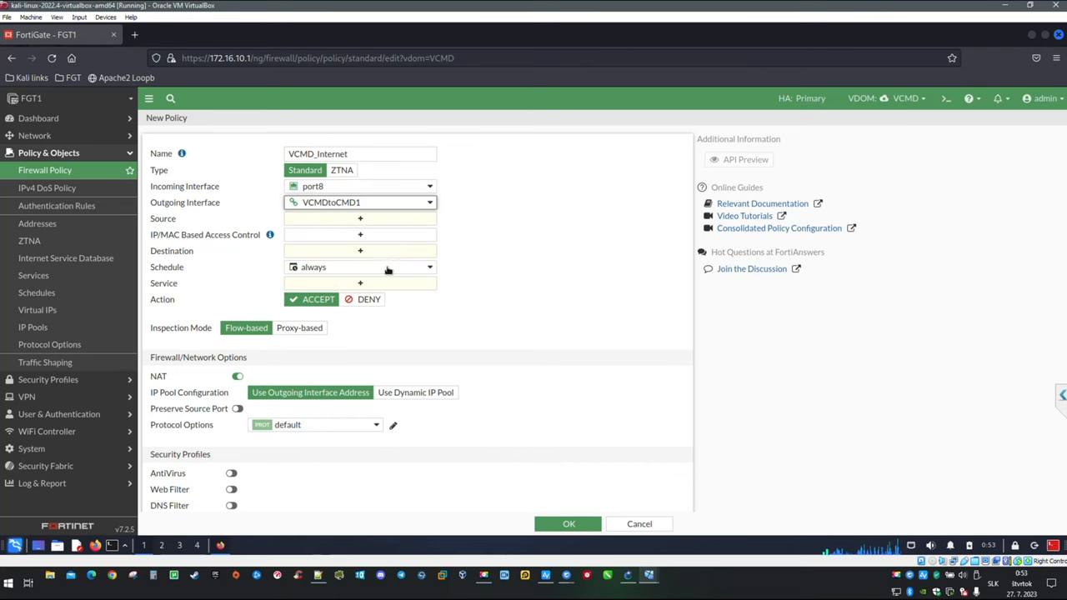
left_click(360, 217)
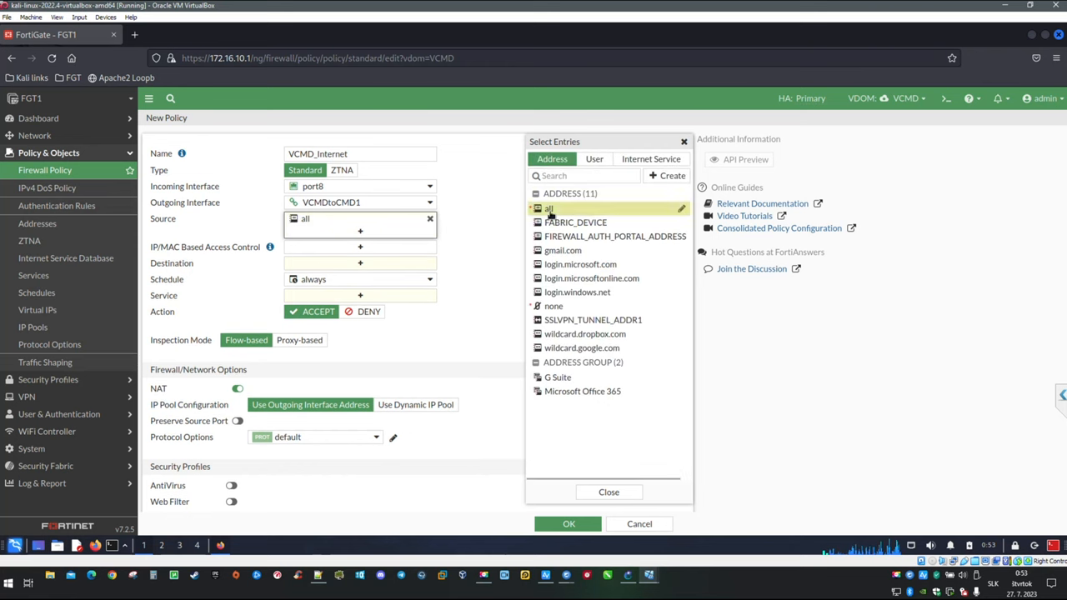
left_click(360, 263)
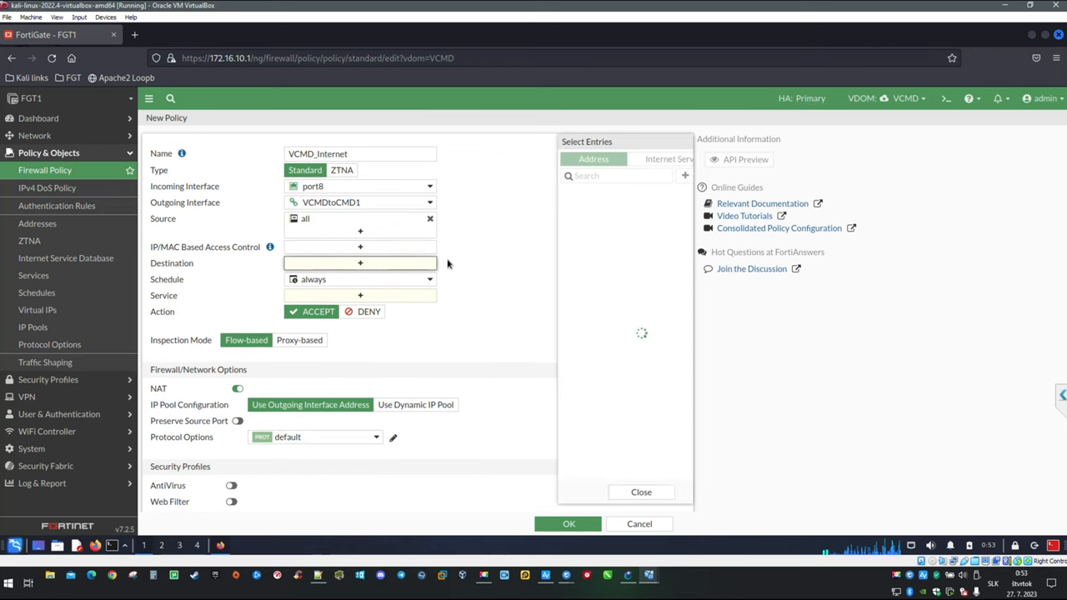
left_click(360, 270)
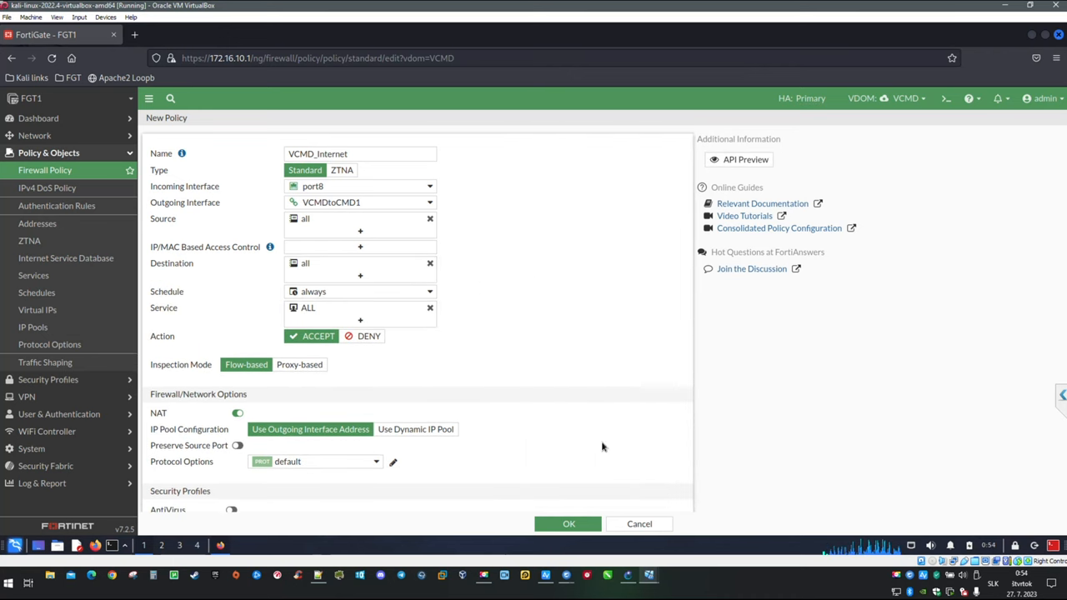
scroll("down", 3)
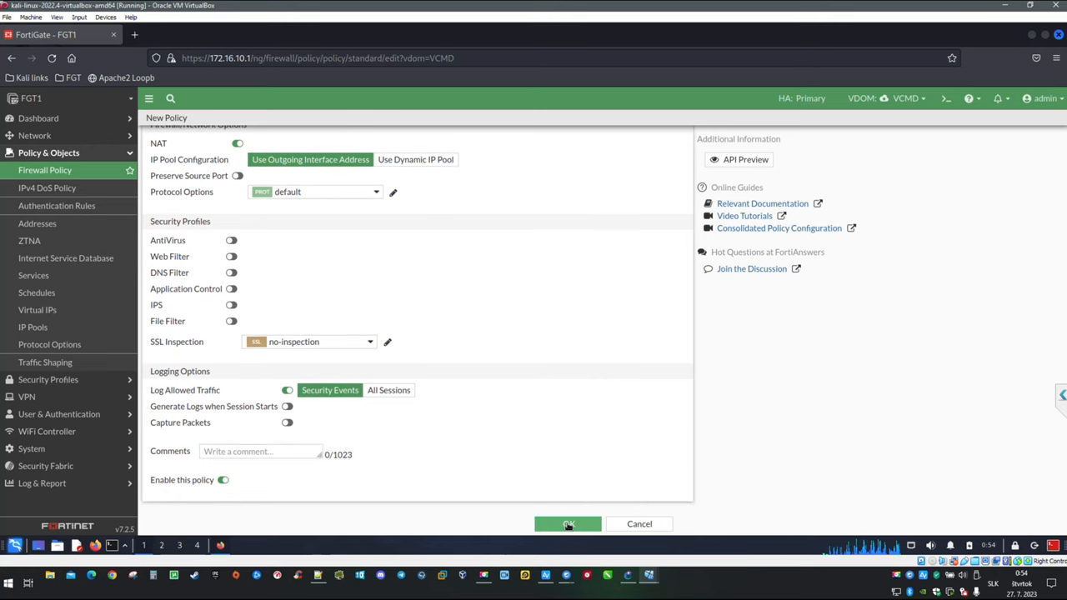
left_click(567, 523)
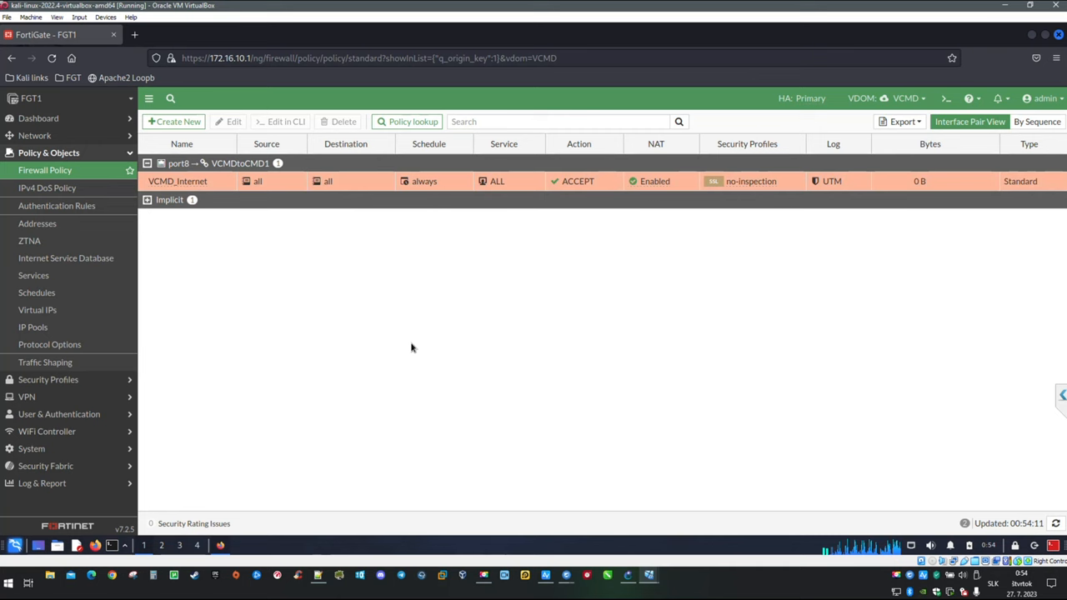
mouse_move(690, 348)
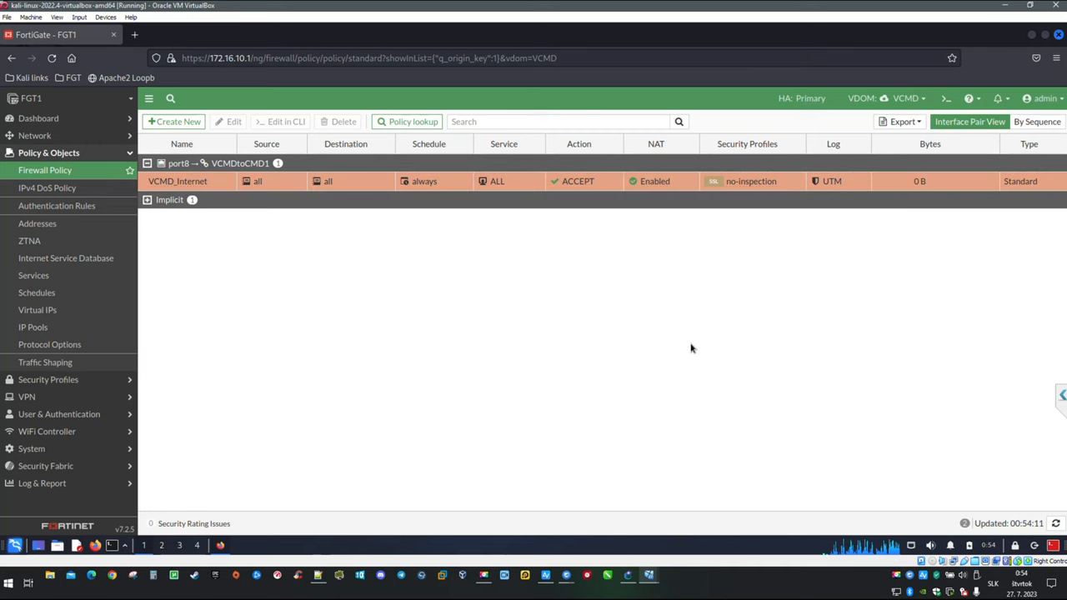
mouse_move(837, 325)
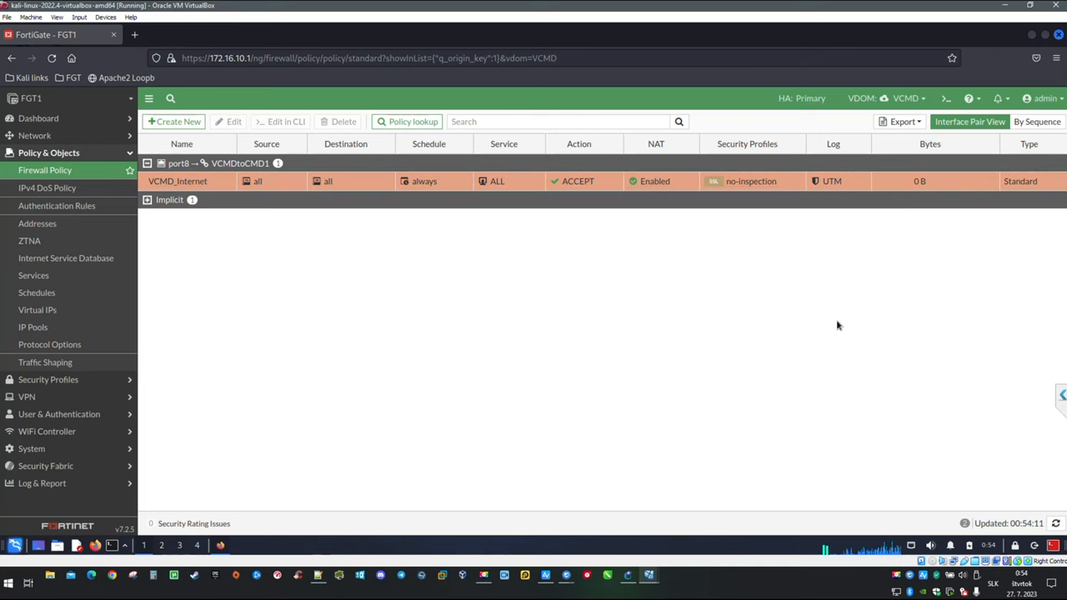
mouse_move(863, 296)
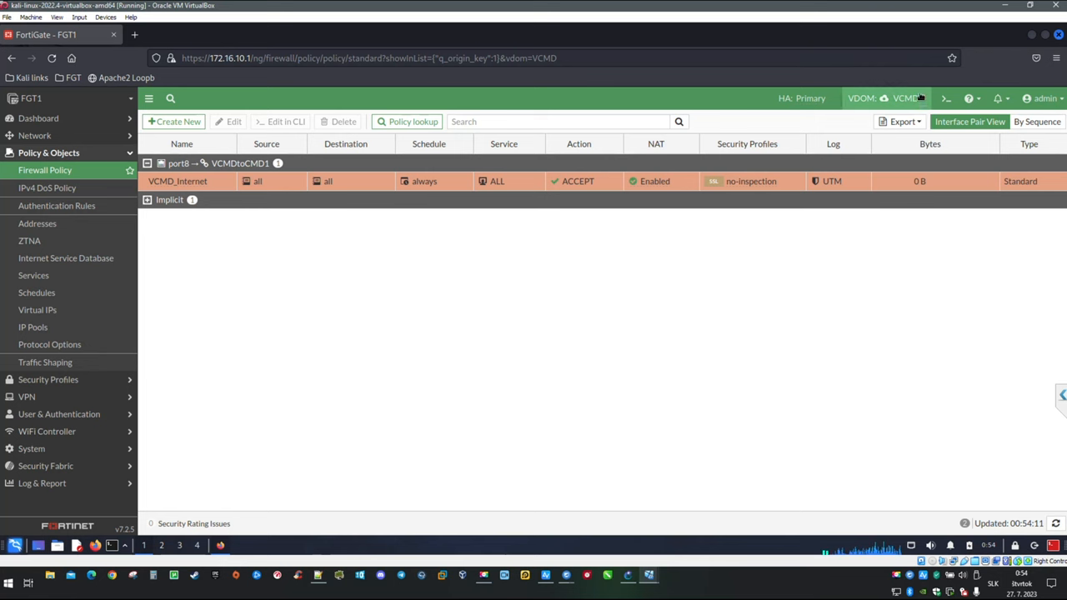
- Switch to the Global scope and bring up the System > HA settings
left_click(903, 97)
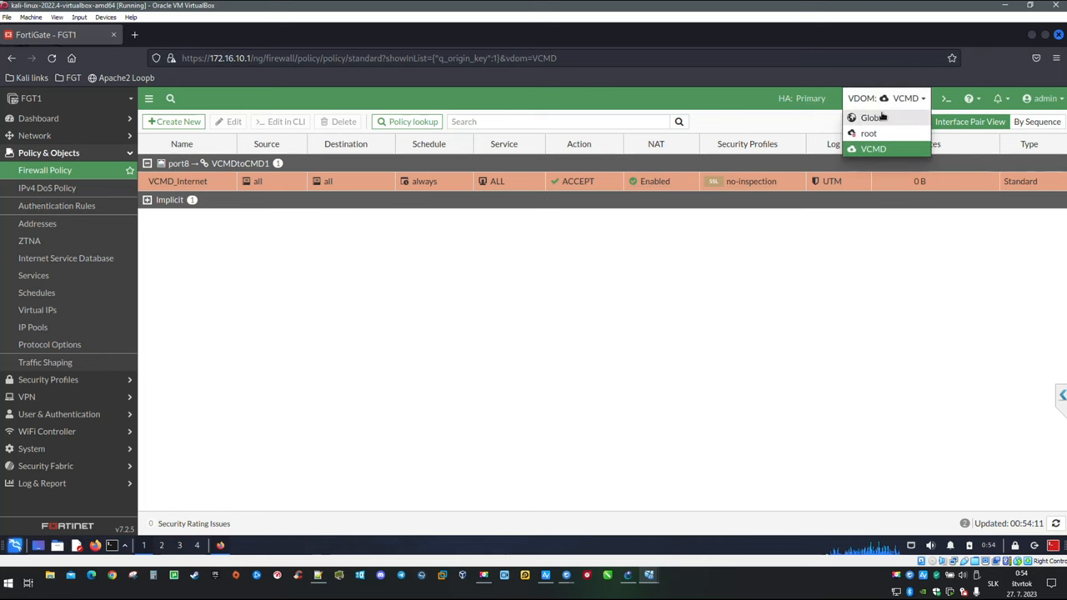
left_click(870, 117)
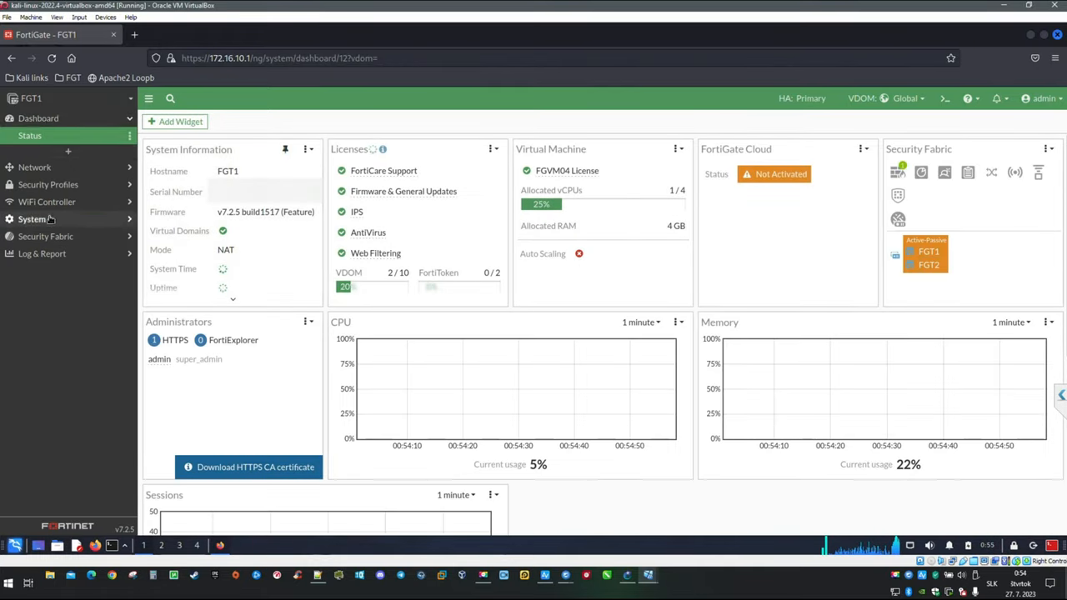
left_click(23, 309)
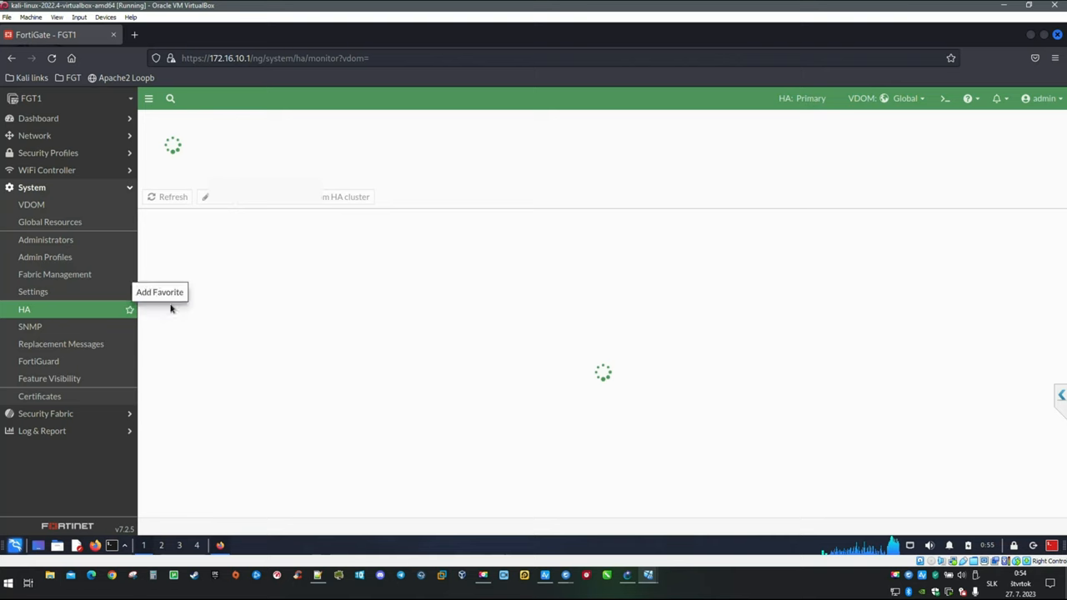
left_click(204, 197)
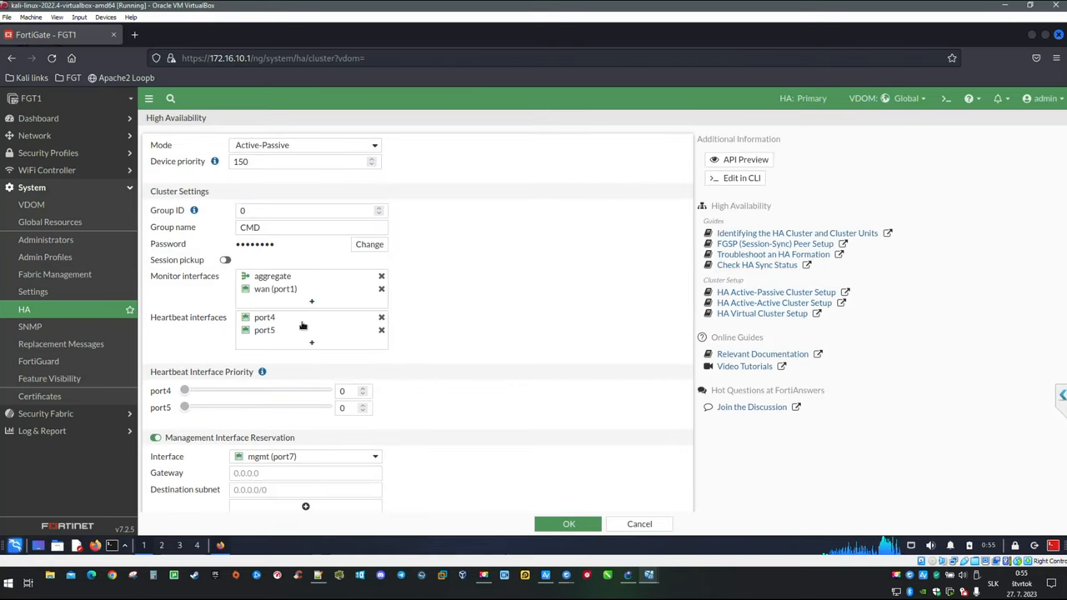
mouse_move(315, 305)
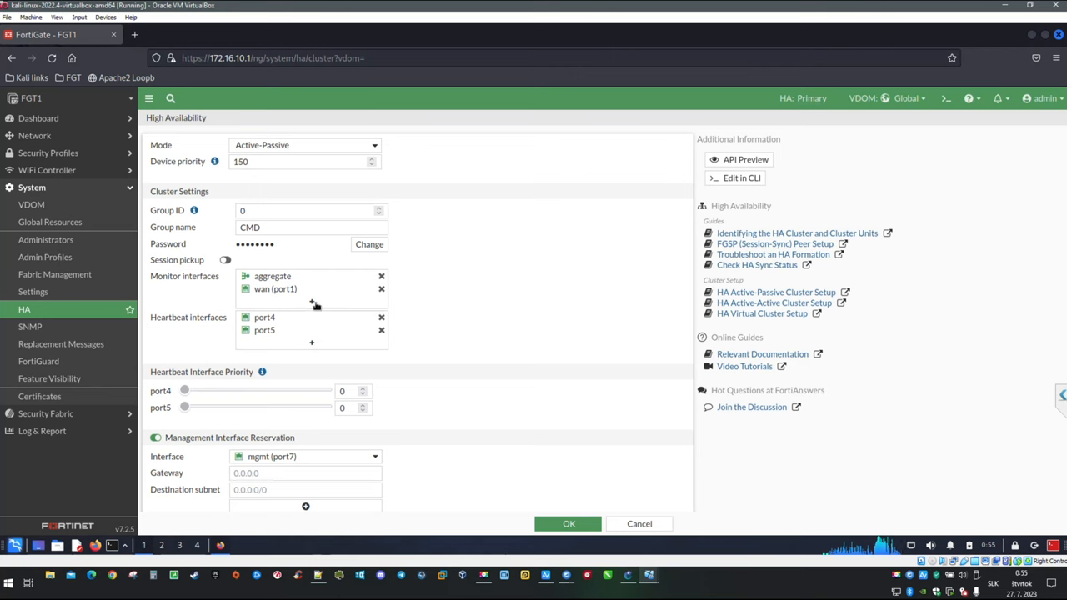
- Add port8 as an HA monitored interface and save the HA configuration
left_click(310, 313)
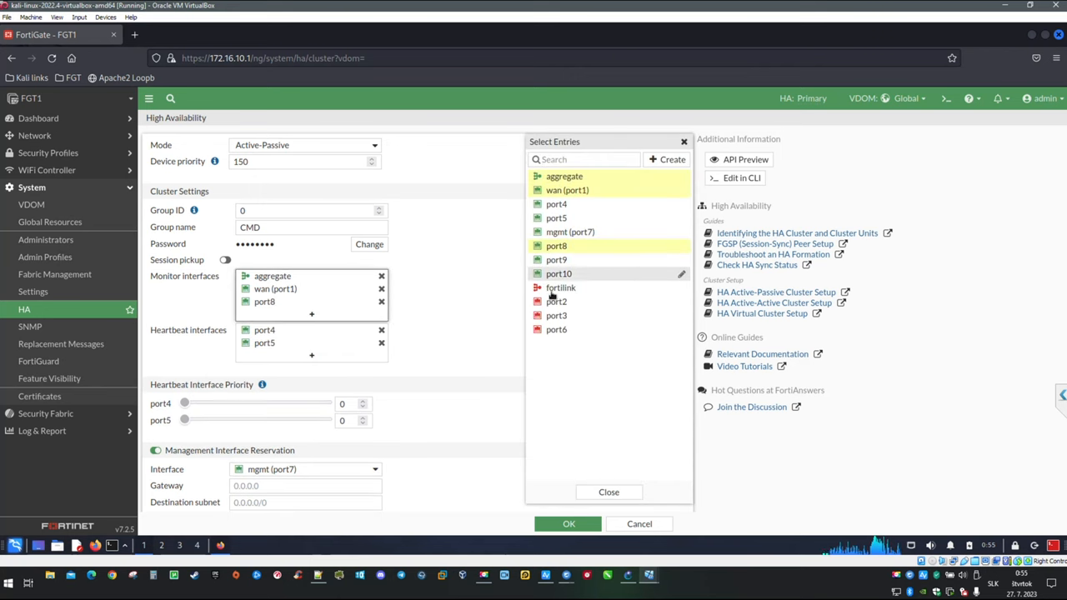
left_click(608, 491)
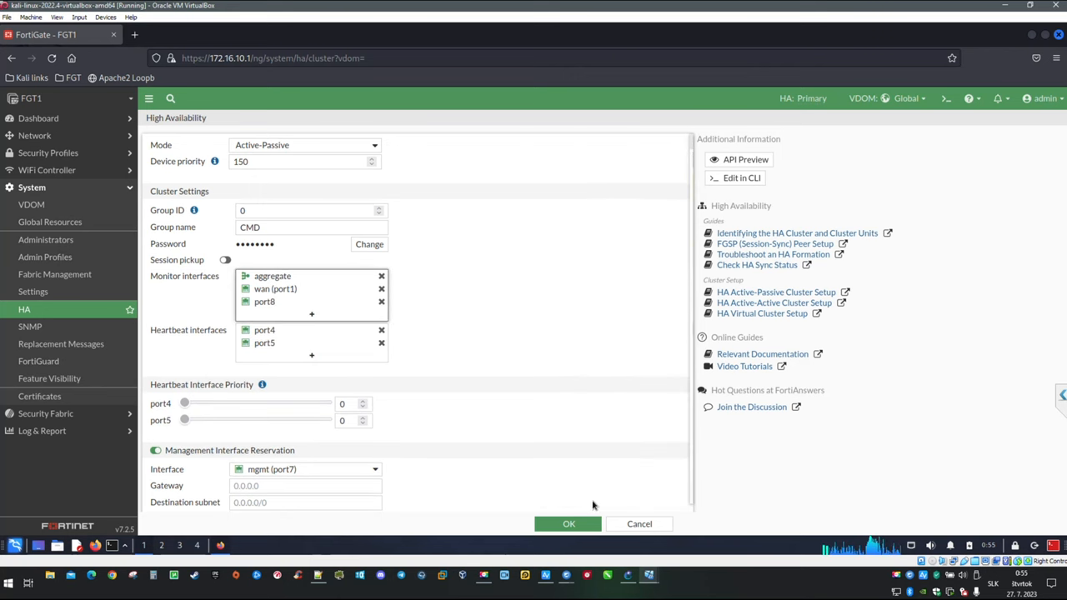
left_click(568, 523)
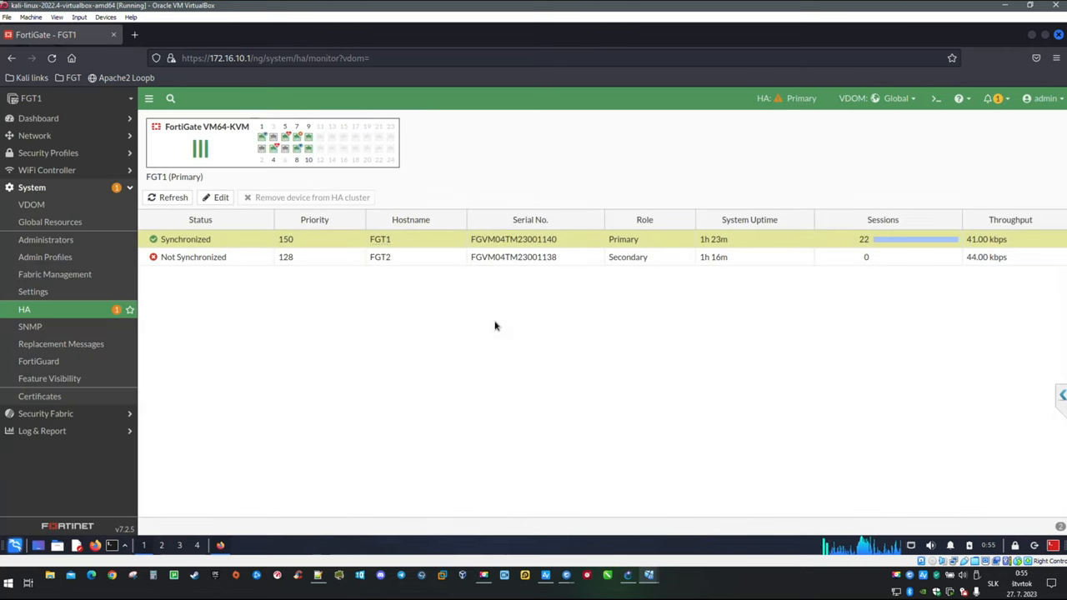
mouse_move(603, 310)
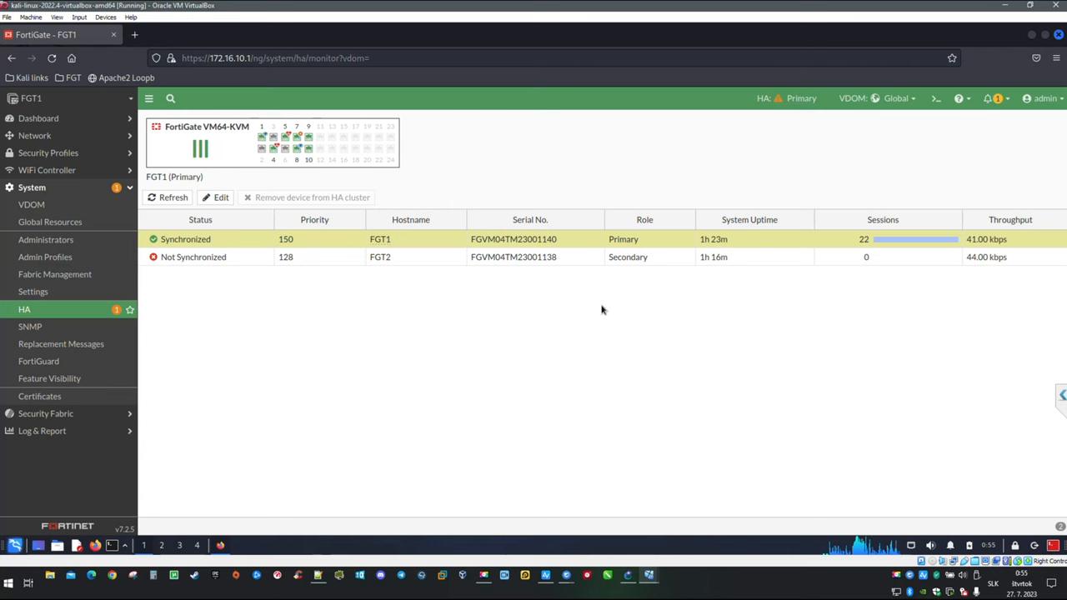
mouse_move(497, 378)
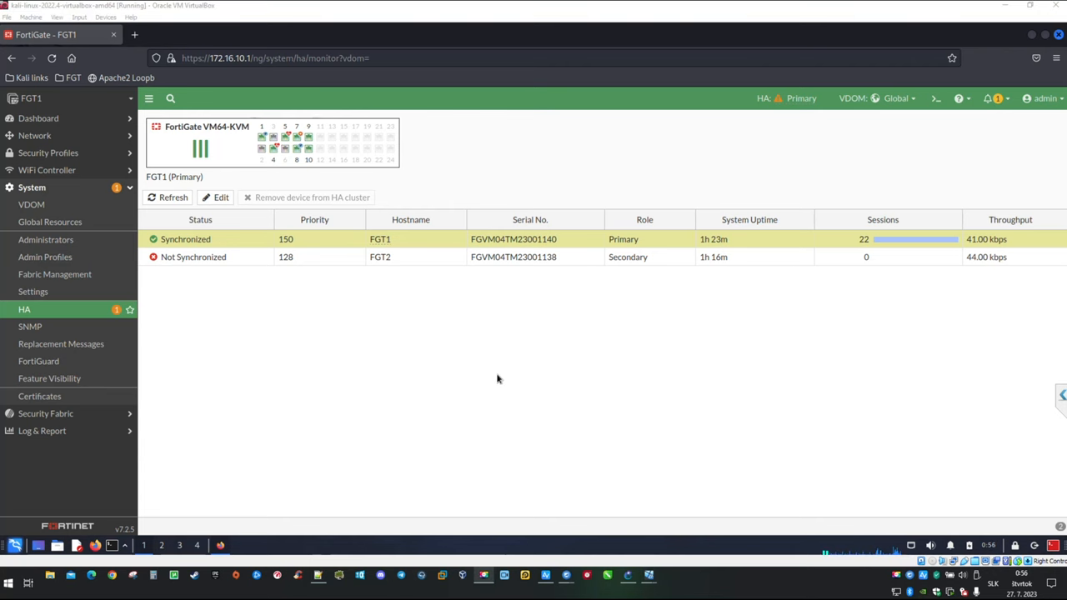
mouse_move(764, 461)
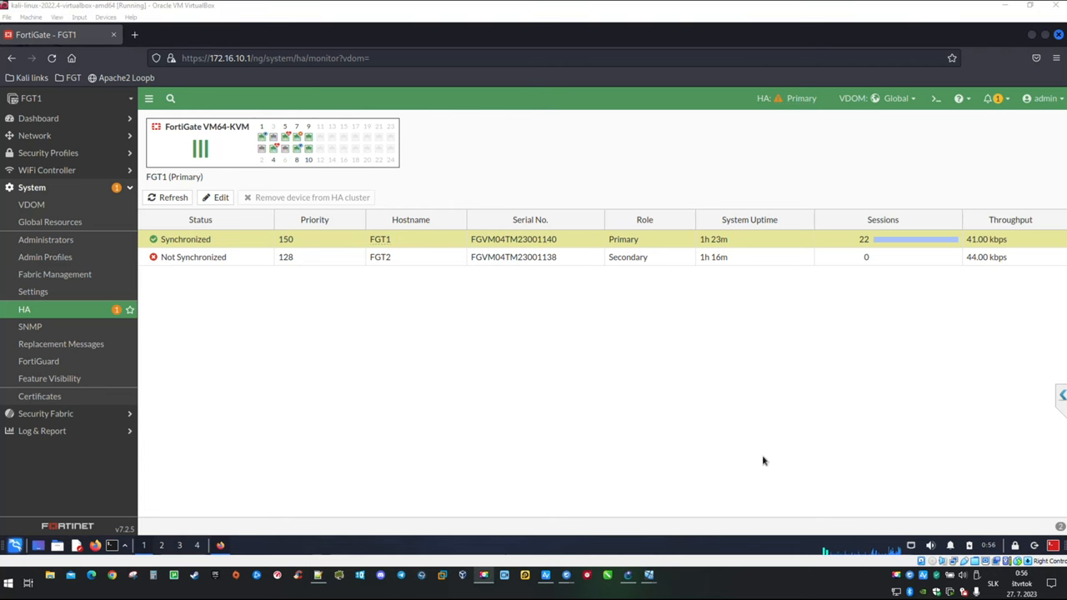
- Bring the GNS3 HA topology into view, then the Kali virtual machine window
left_click(627, 573)
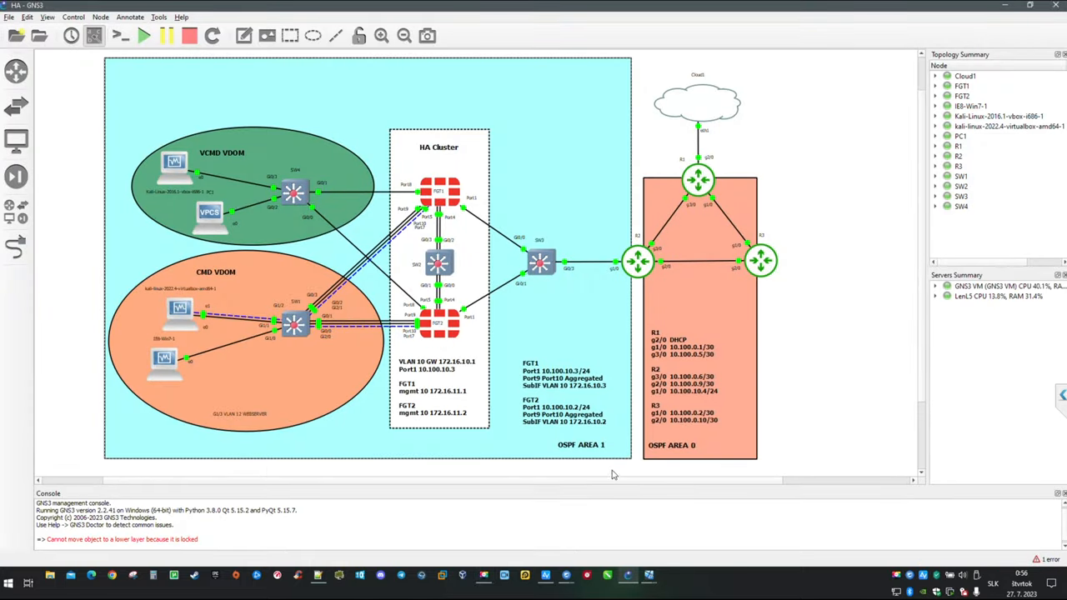
mouse_move(566, 86)
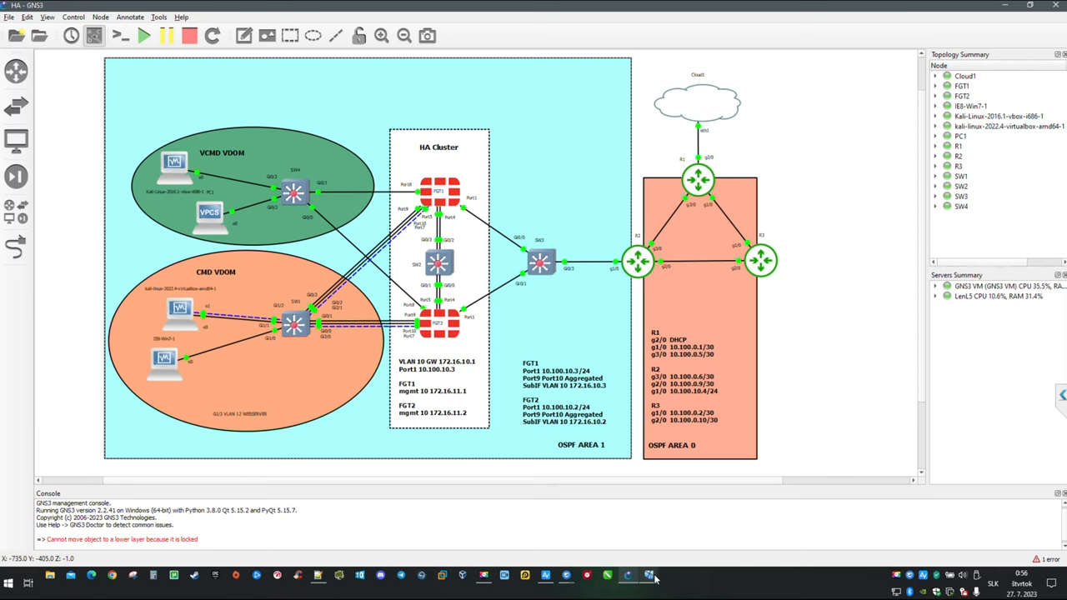
left_click(626, 576)
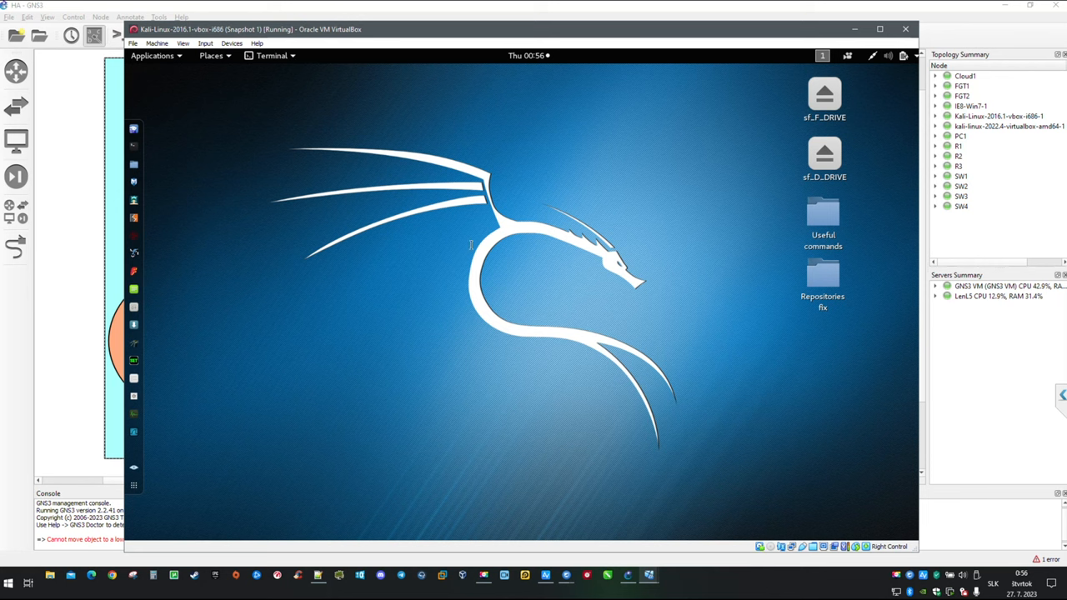
- Check the eth0 interface address in a terminal with ifconfig
left_click(272, 55)
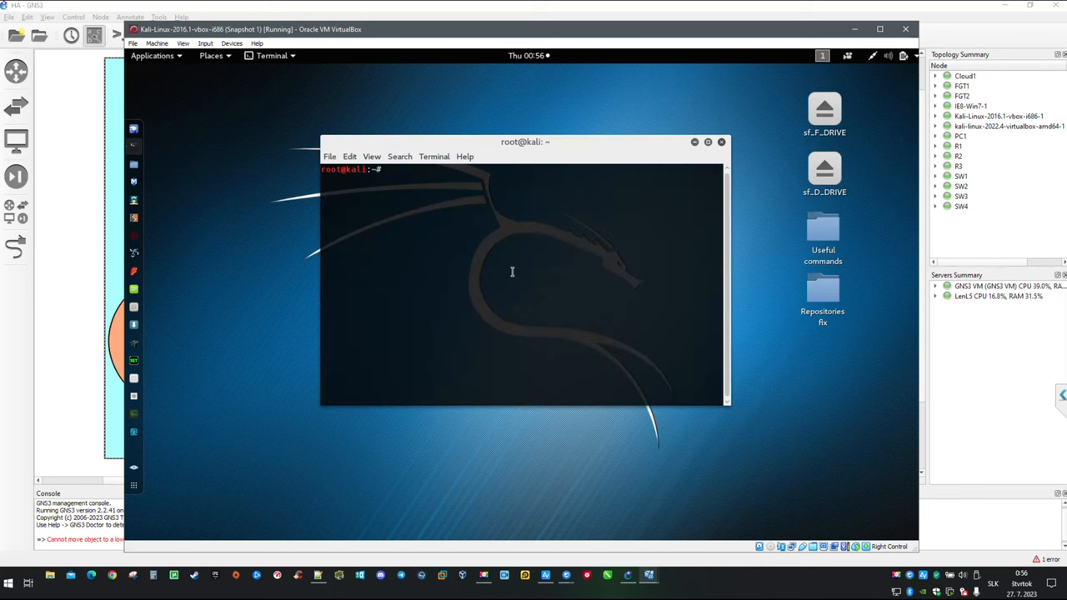
type("ifc")
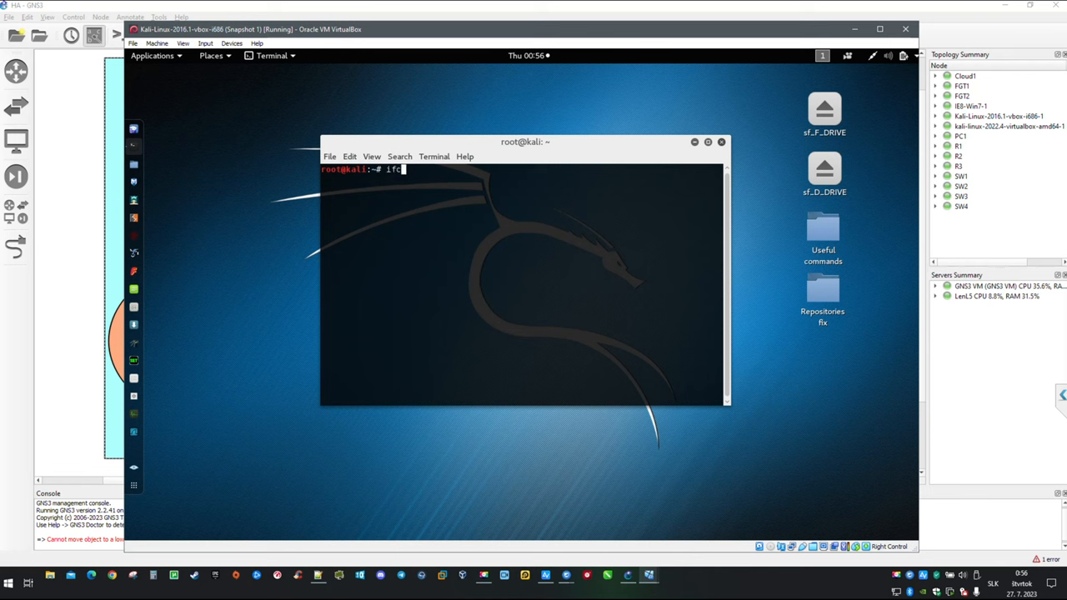
key("Return")
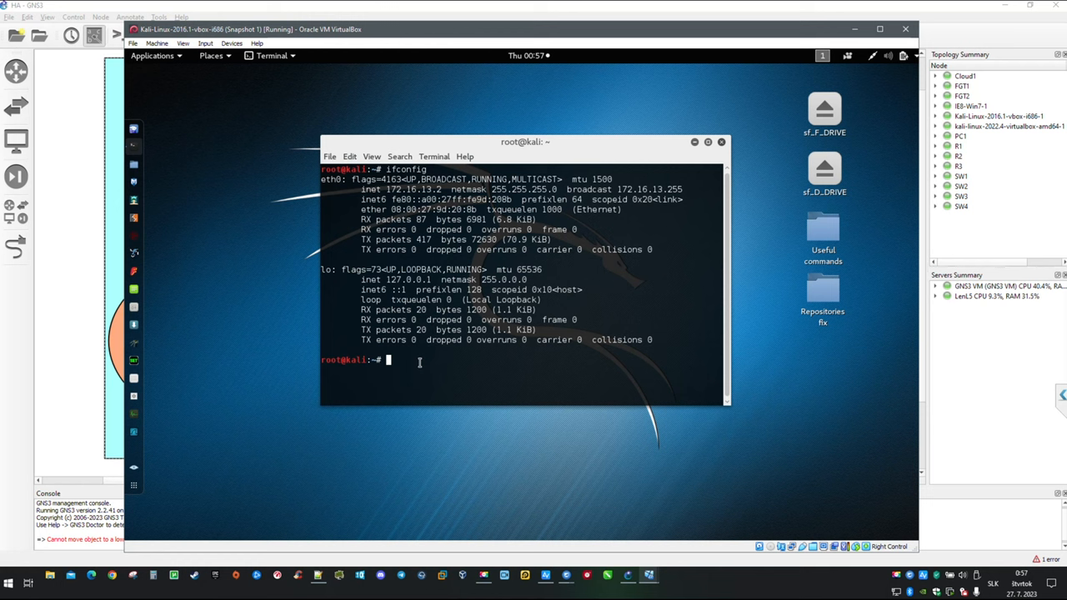
- Ping 8.8.8.8 and stop it to confirm 0% packet loss
type("ping 8.8.8")
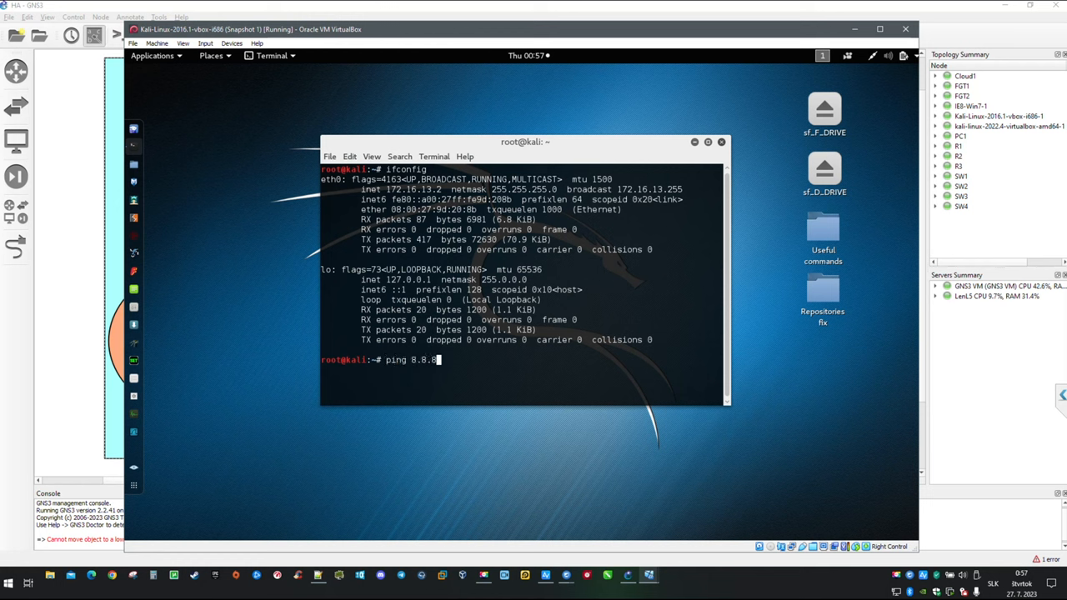
key("Return")
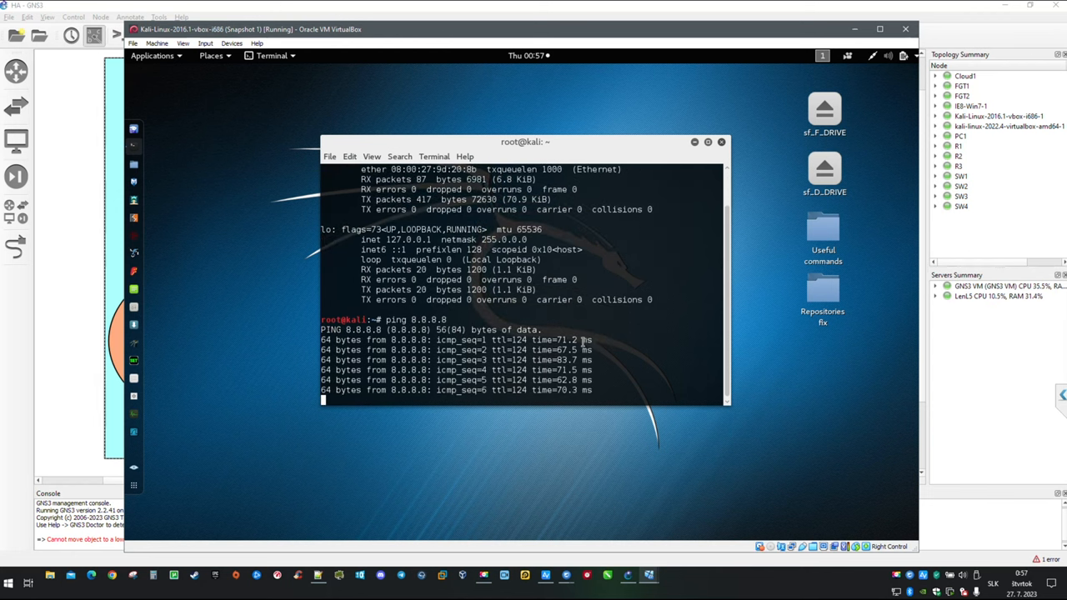
key("ctrl+c")
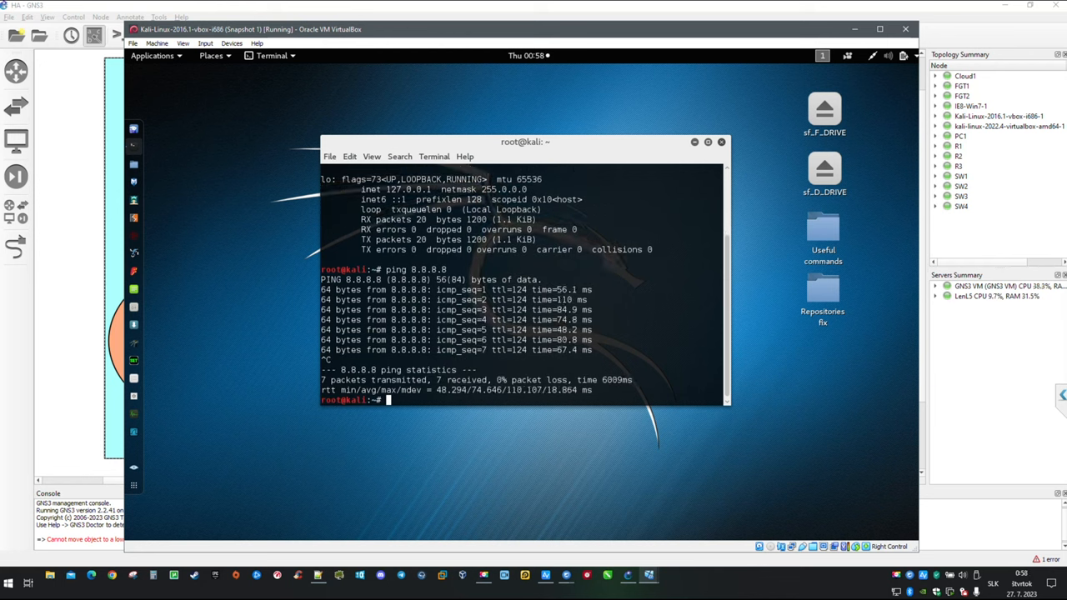
type("ping")
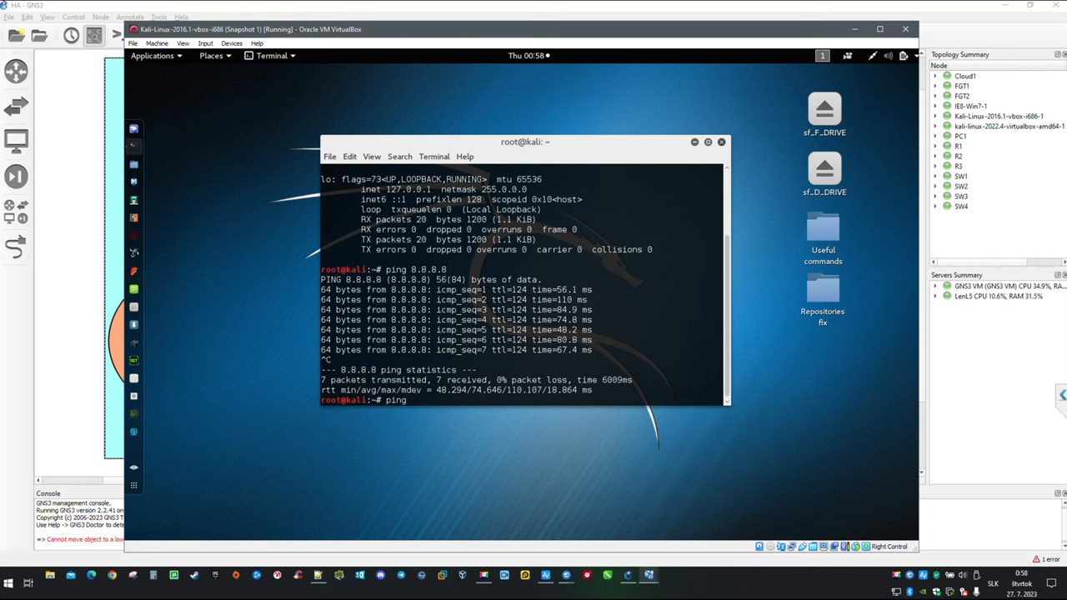
type("www.f")
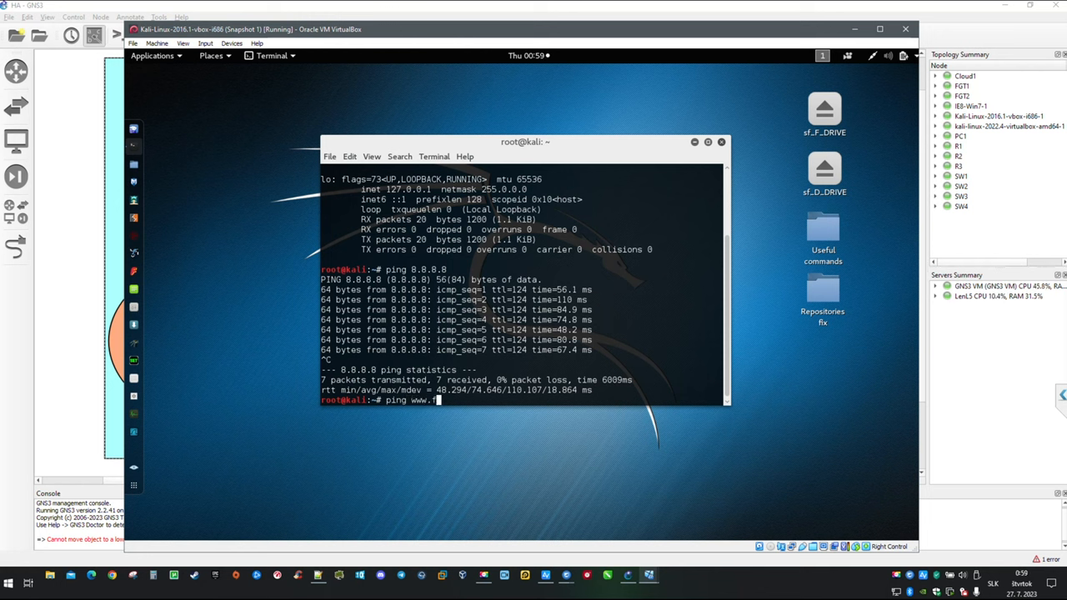
type("ortinet")
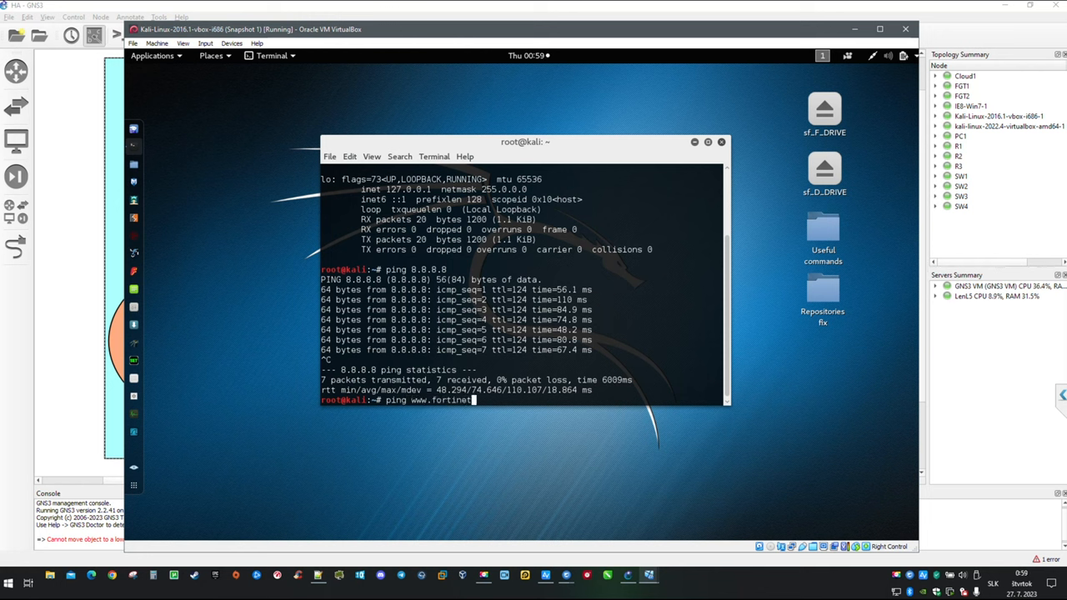
key("Return")
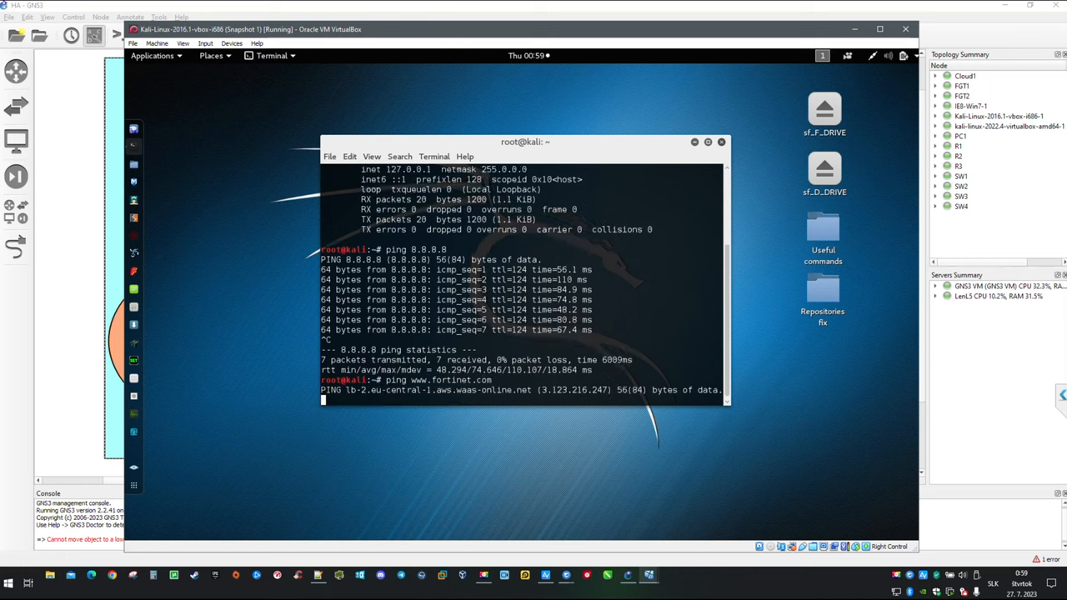
scroll("down", 3)
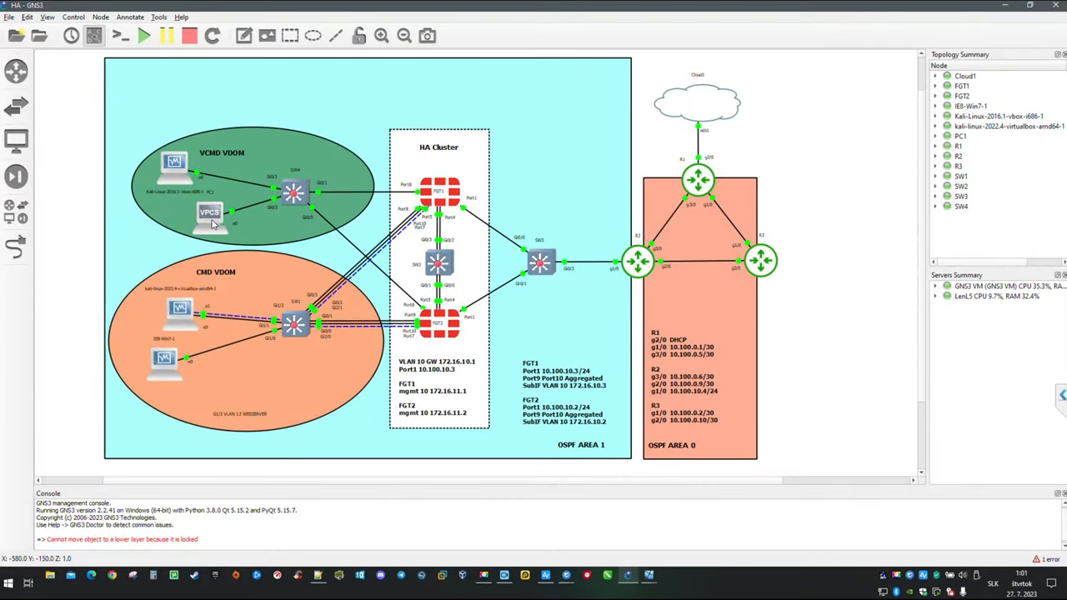
mouse_move(210, 215)
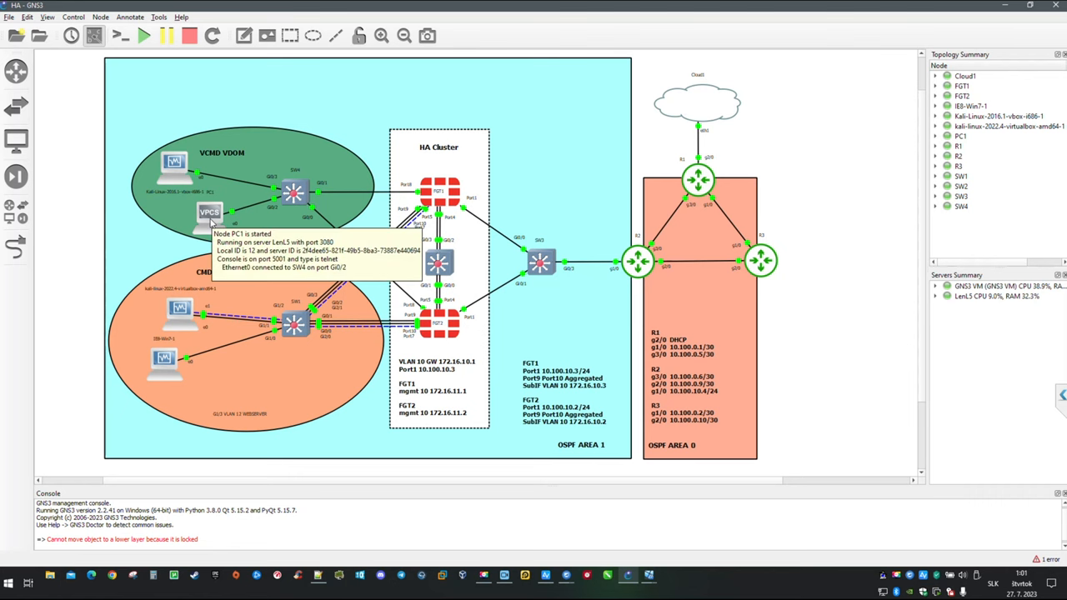
- Open a console session to the PC1 node from the topology
right_click(209, 214)
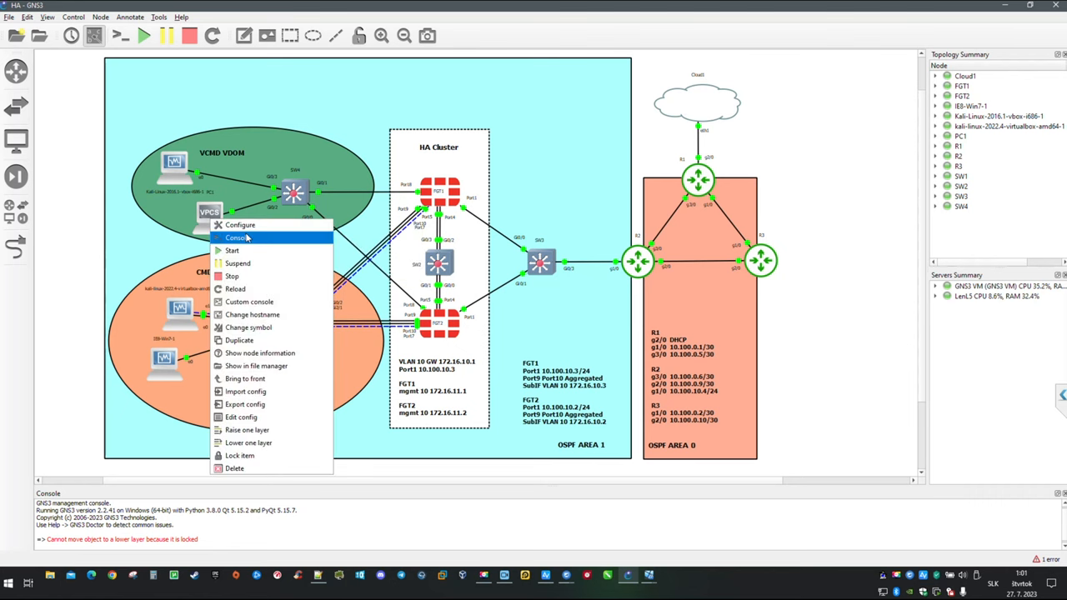
left_click(237, 236)
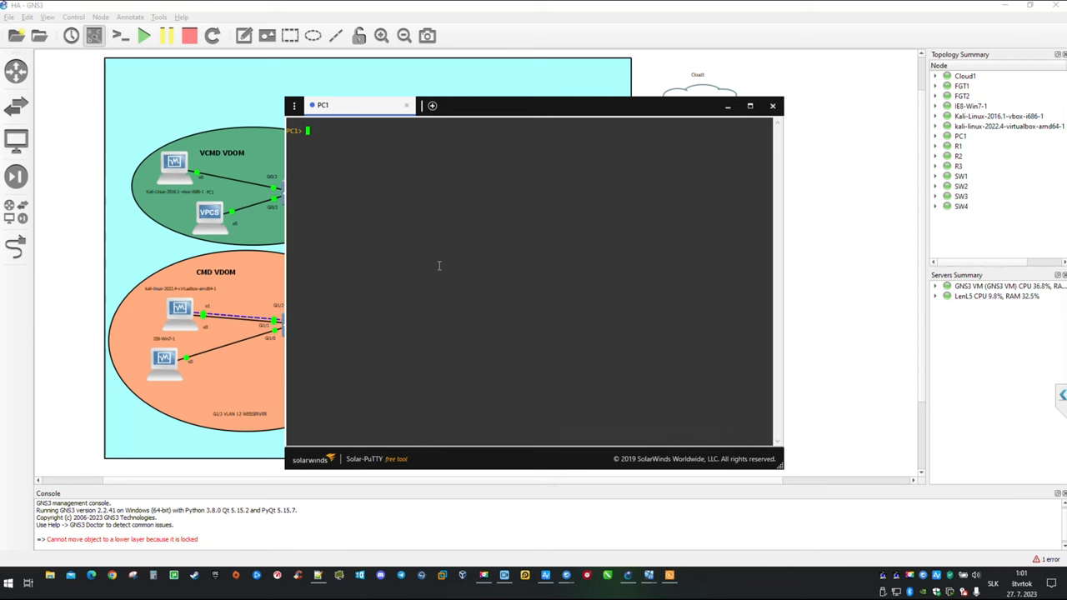
- Request a DHCP address on PC1 with 'ip dhcp', obtaining 172.16.13.3/24 via gateway 172.16.13.1
type("ip")
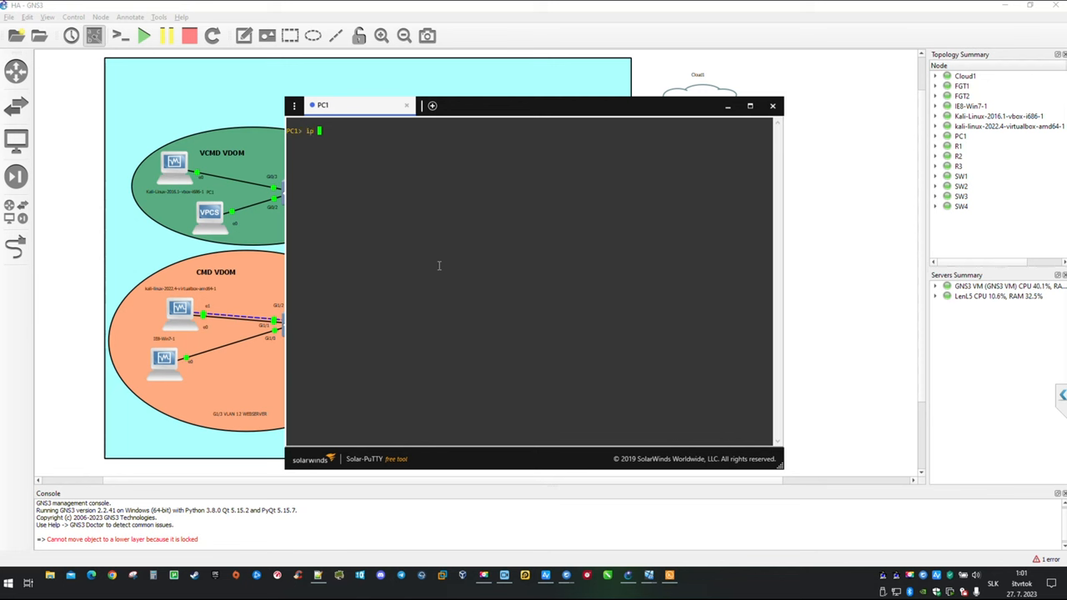
type("dhcp")
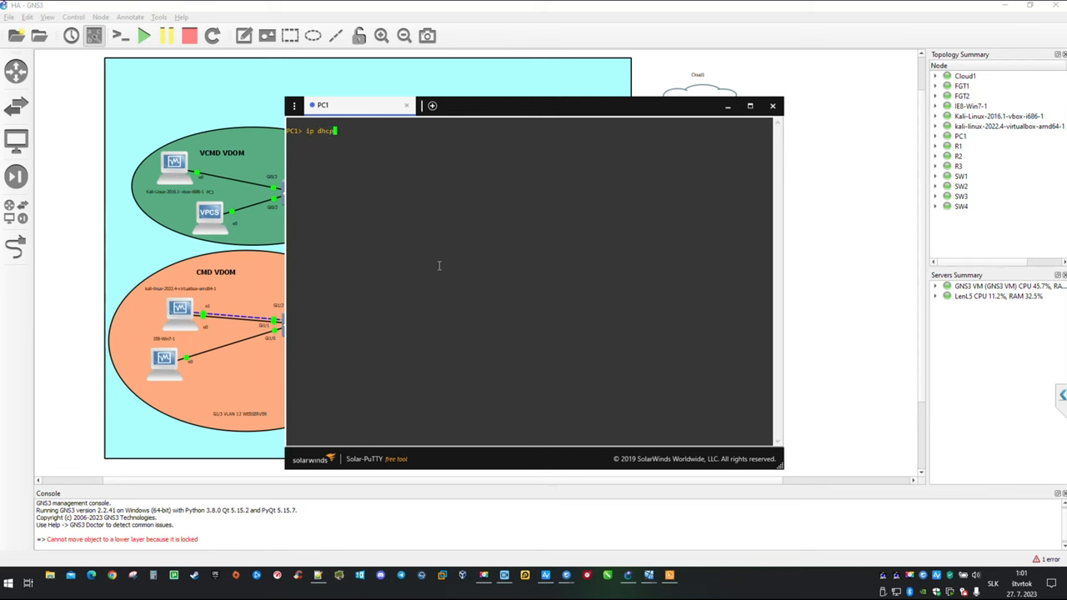
key("Return")
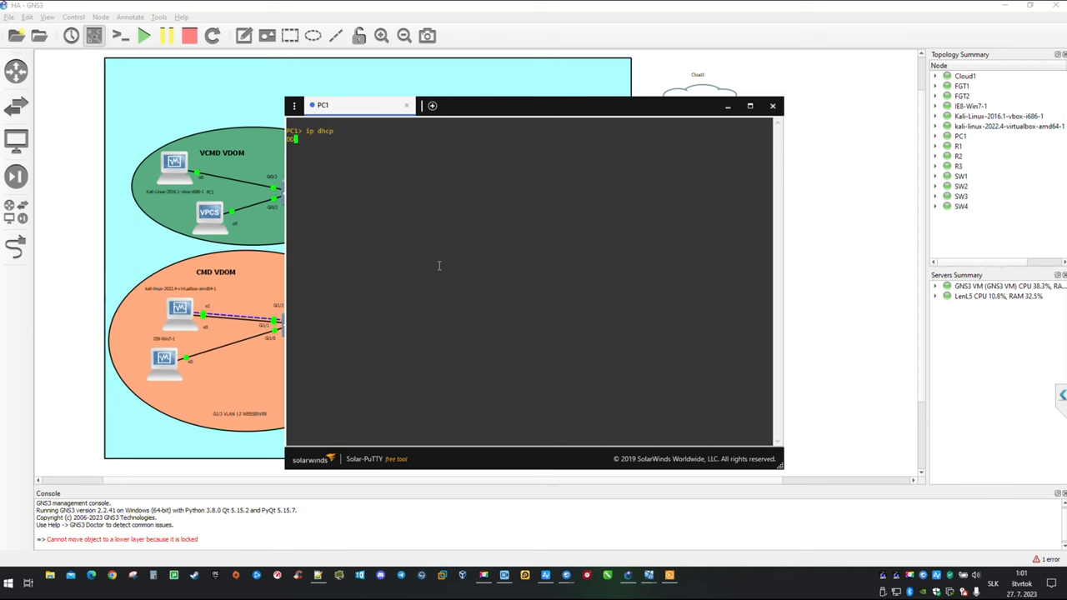
key("Return")
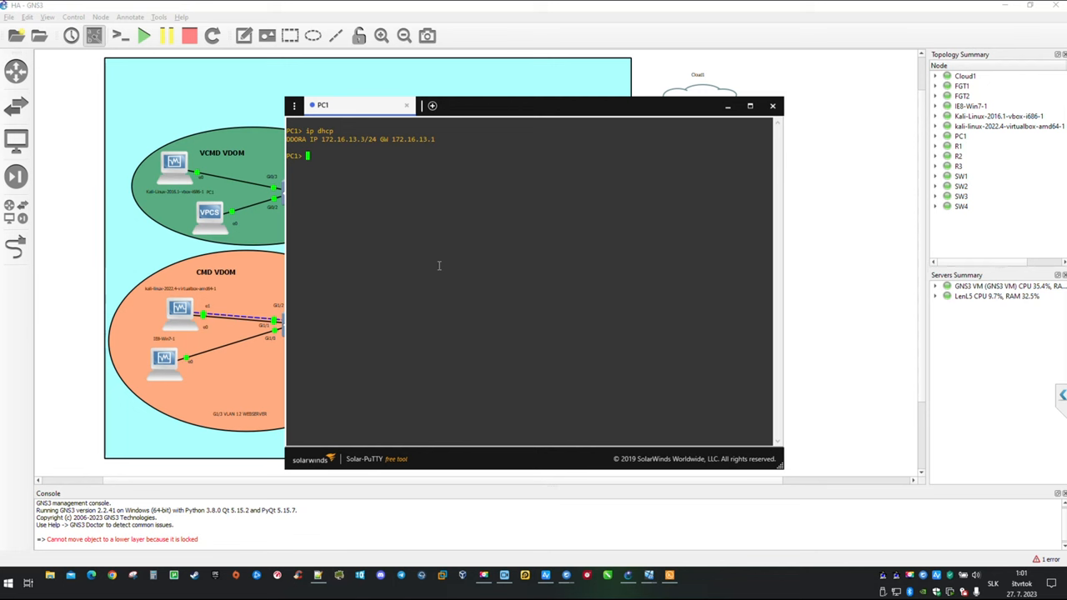
- Save PC1's startup configuration with 'save'
type("save")
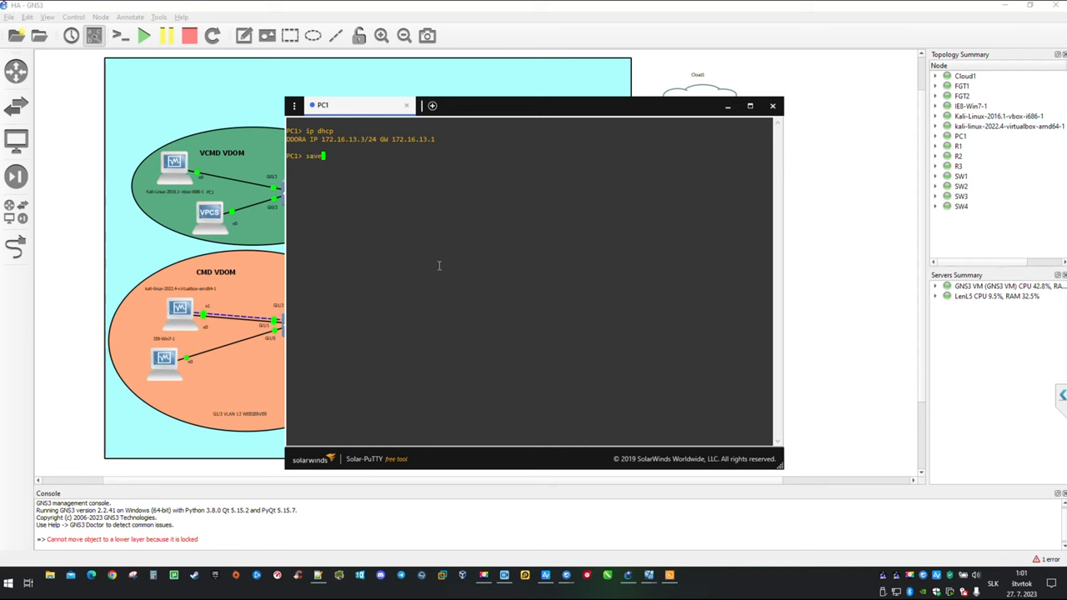
key("Return")
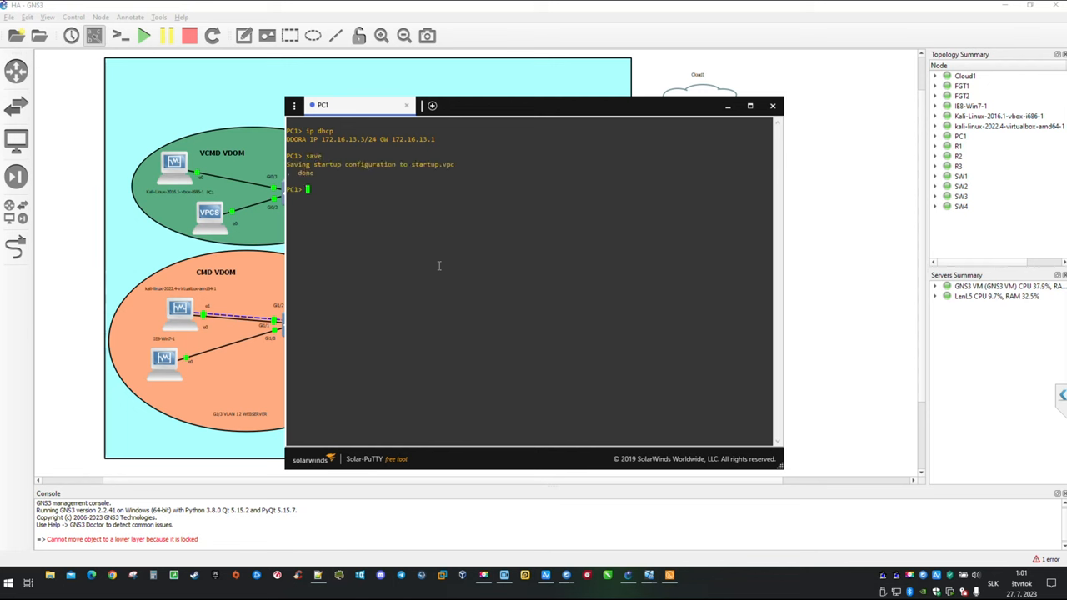